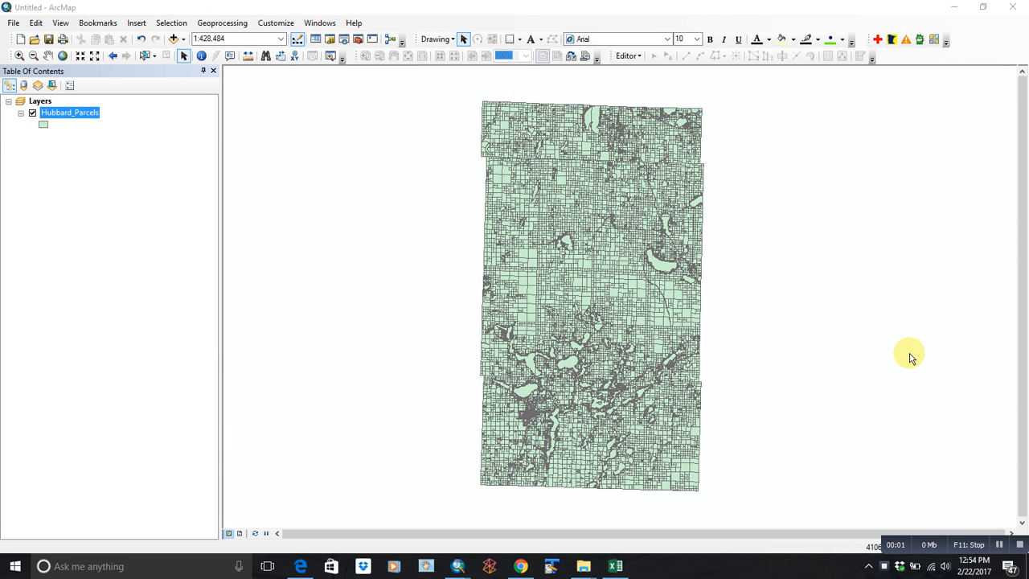
pyautogui.moveTo(566, 273)
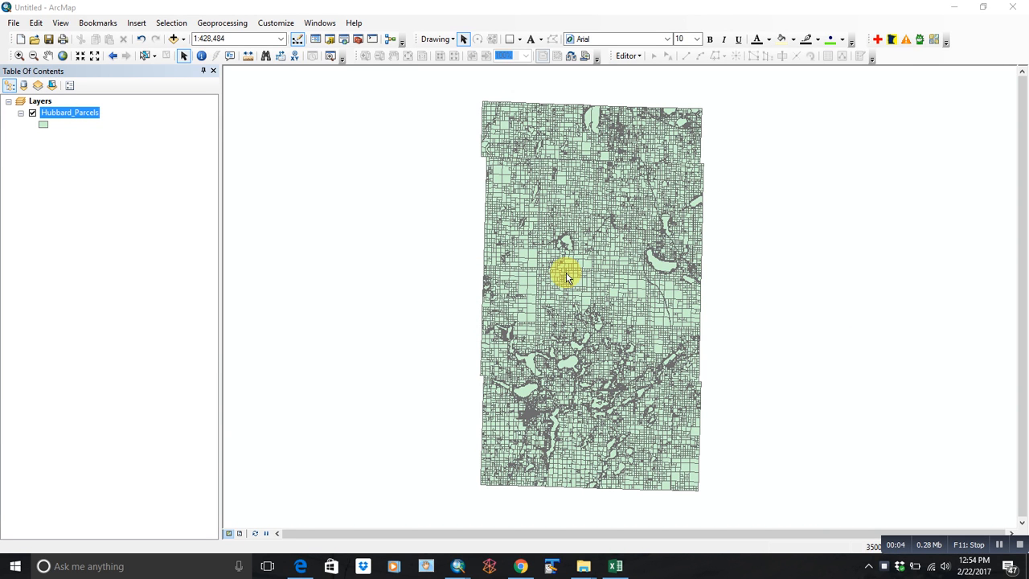
pyautogui.moveTo(796, 267)
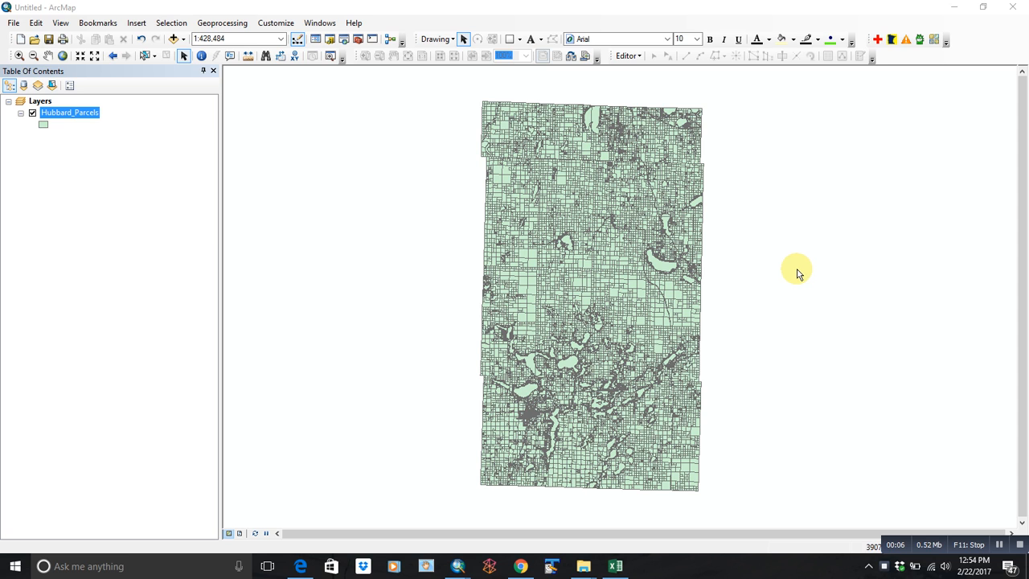
pyautogui.moveTo(201, 152)
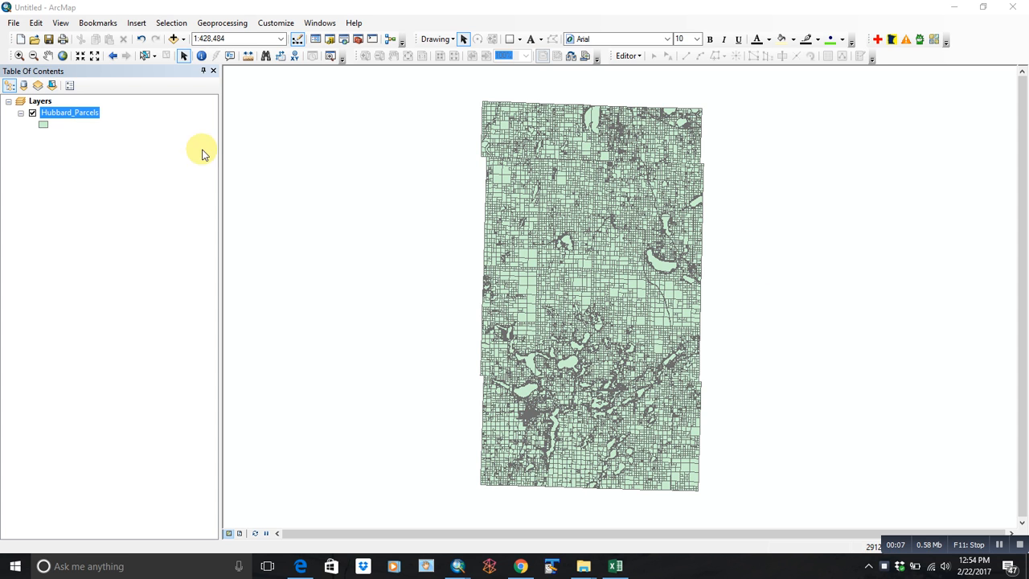
pyautogui.moveTo(313, 193)
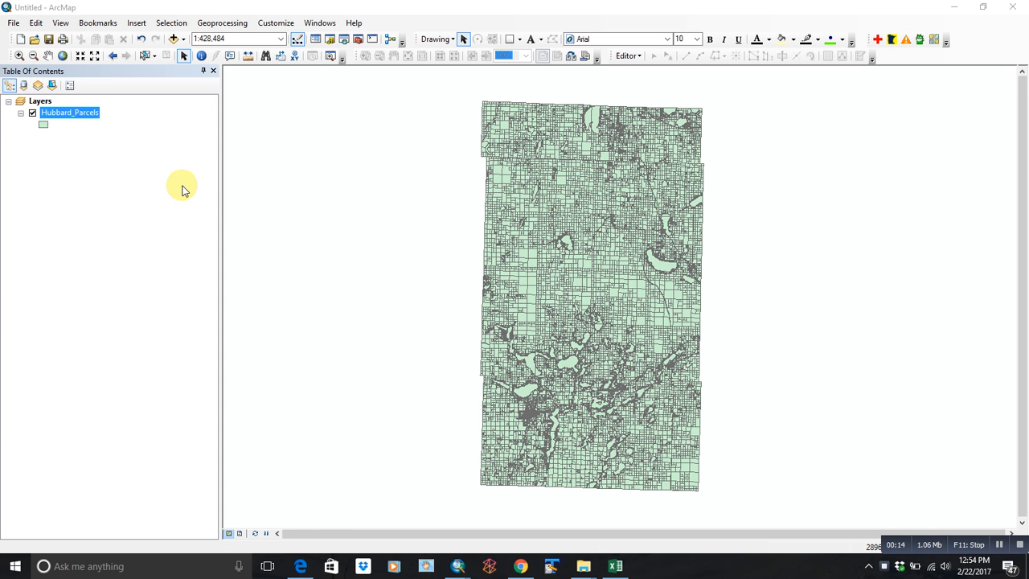
pyautogui.moveTo(186, 183)
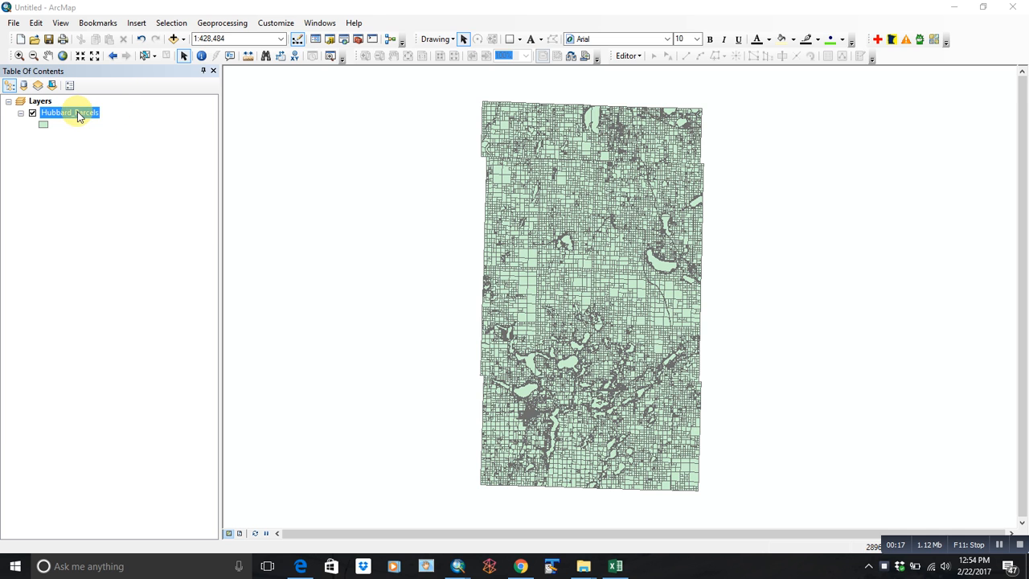
pyautogui.moveTo(164, 136)
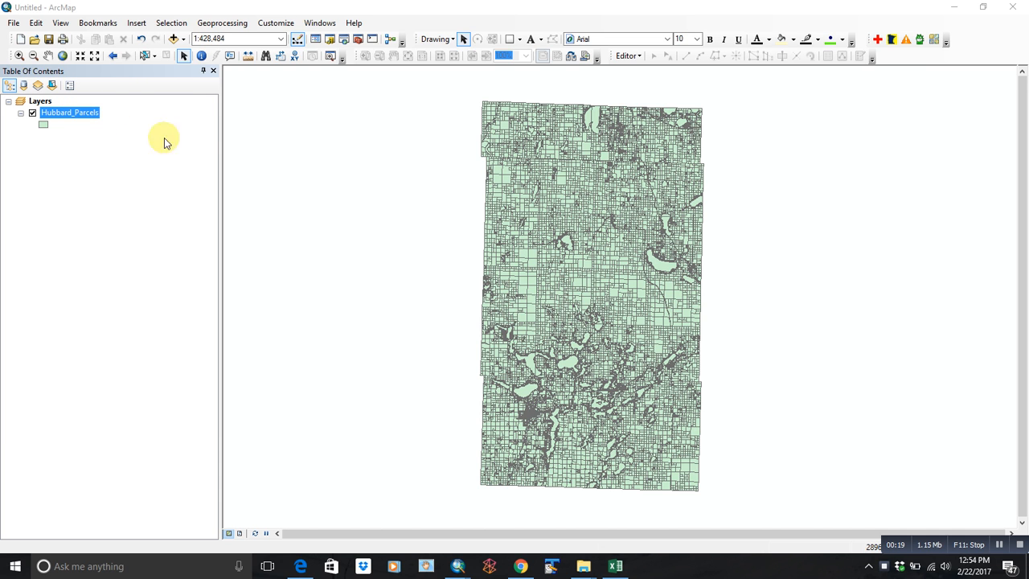
pyautogui.moveTo(174, 39)
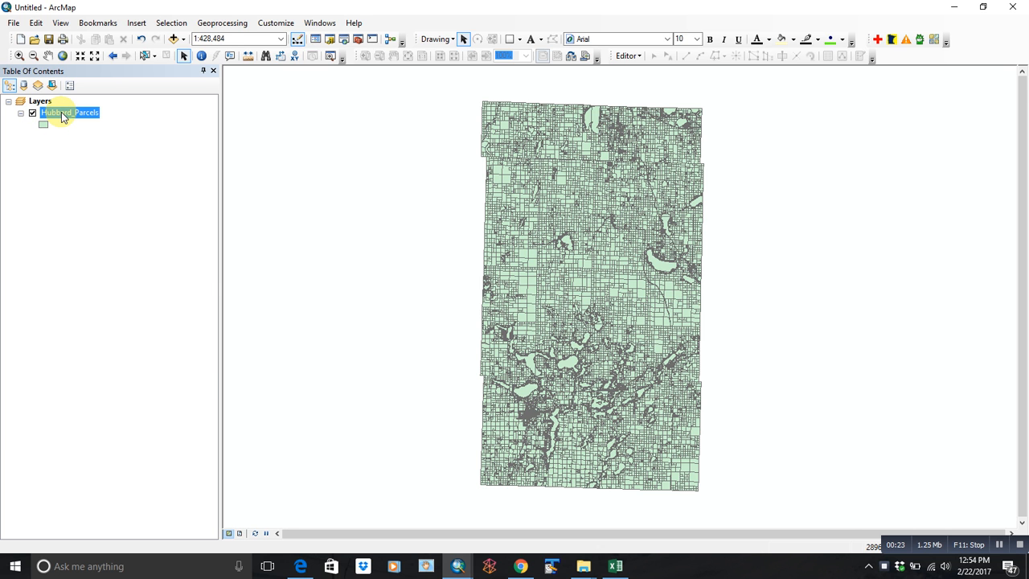
# Show the Hubbard_Parcels attribute table (29,514 records) and browse across its fields.
pyautogui.rightClick(68, 113)
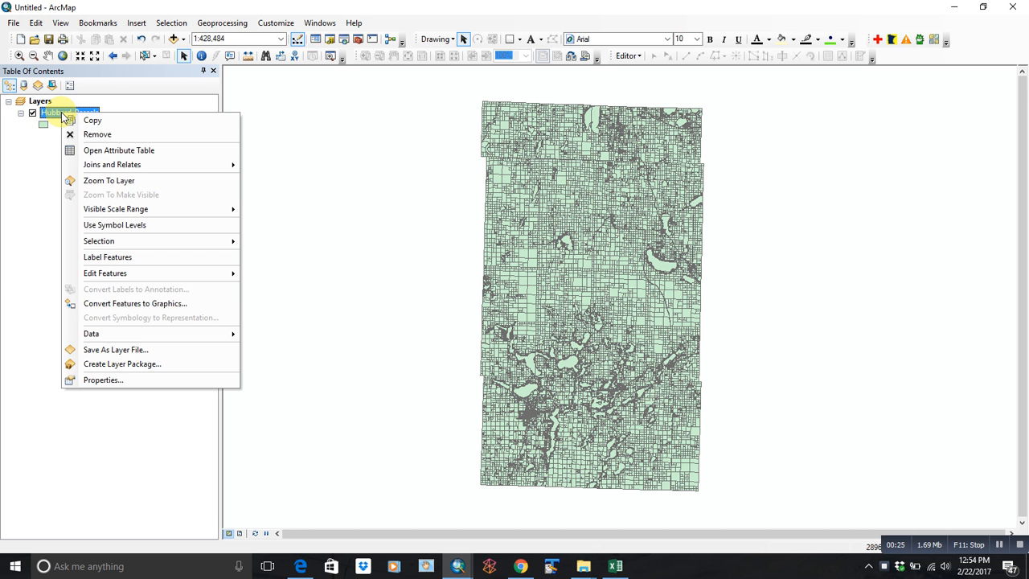
pyautogui.click(119, 152)
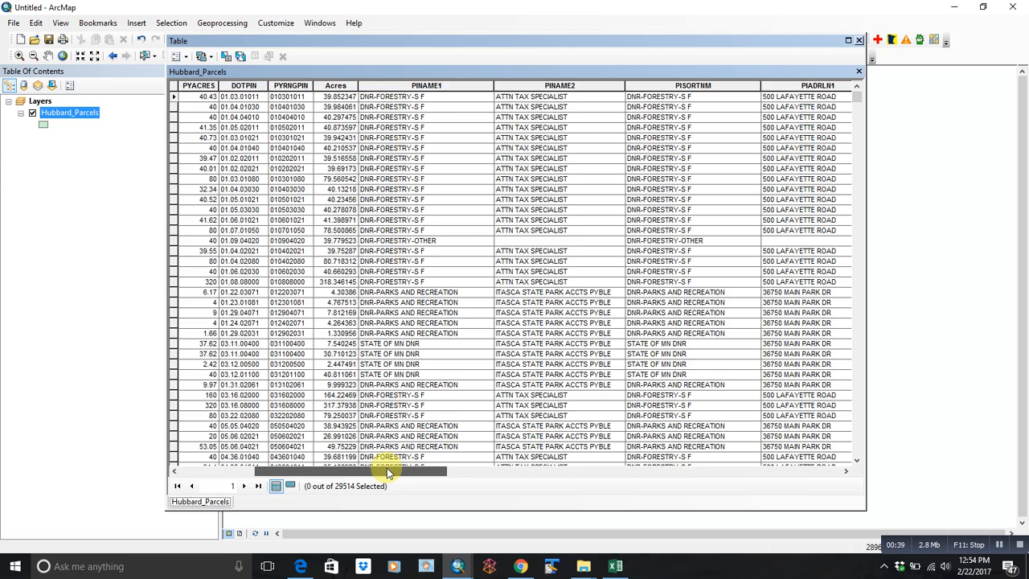
pyautogui.hscroll(3)
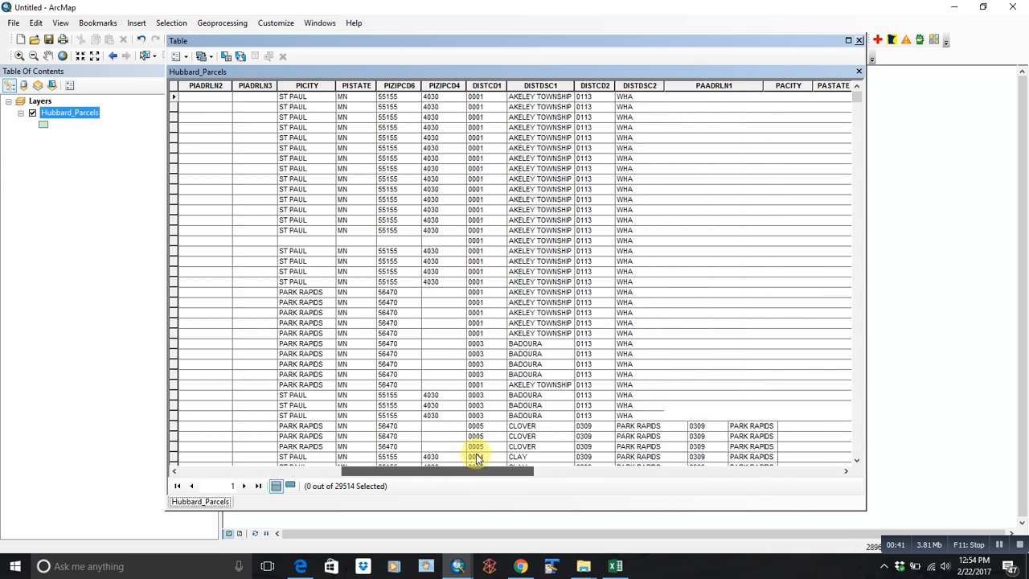
pyautogui.hscroll(3)
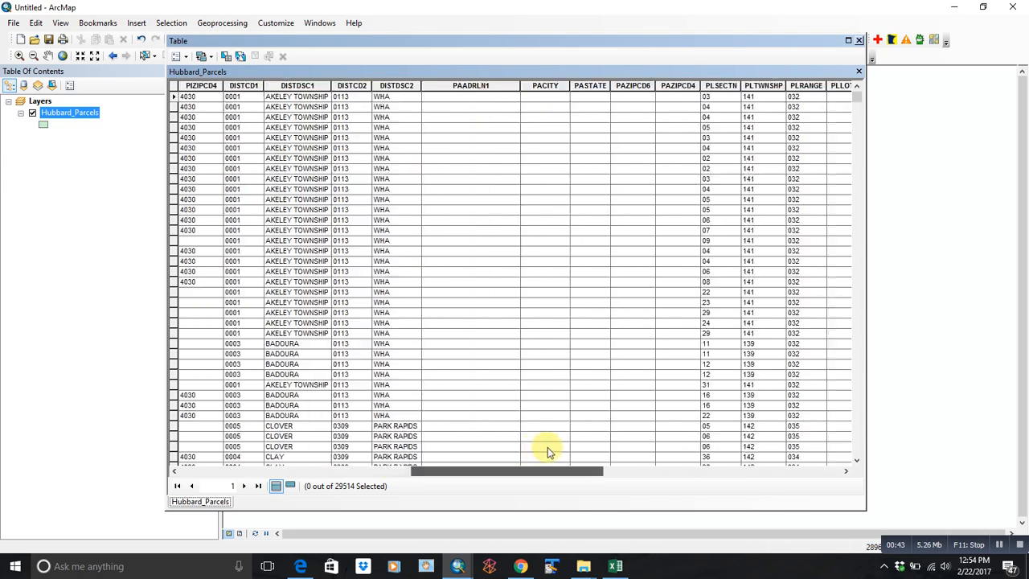
pyautogui.hscroll(3)
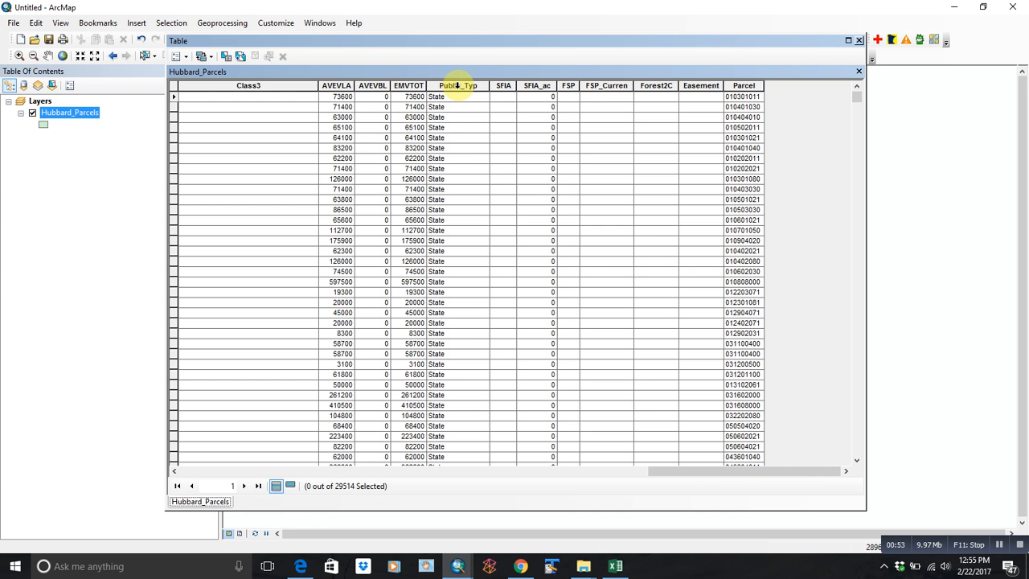
pyautogui.moveTo(530, 85)
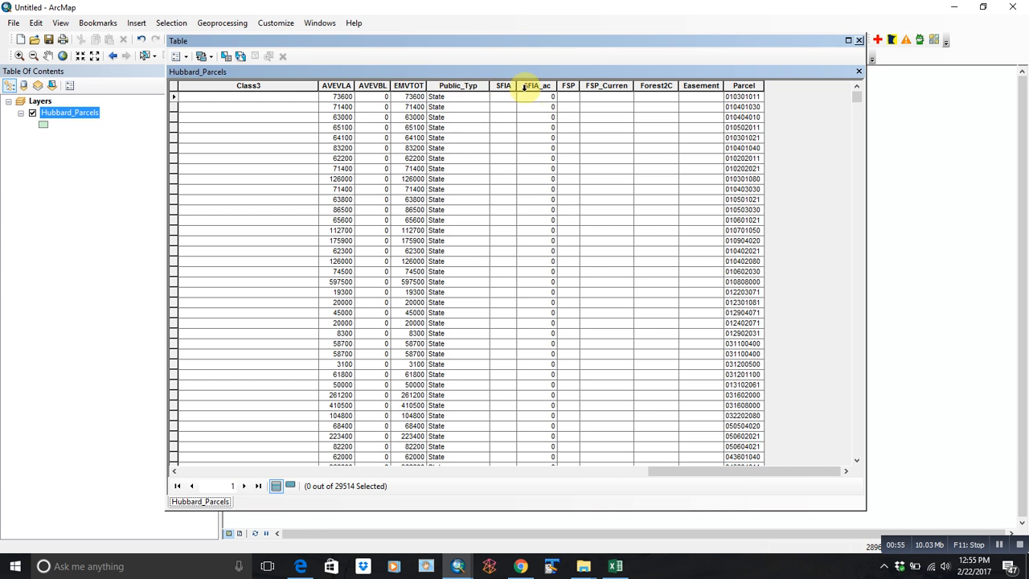
pyautogui.moveTo(626, 159)
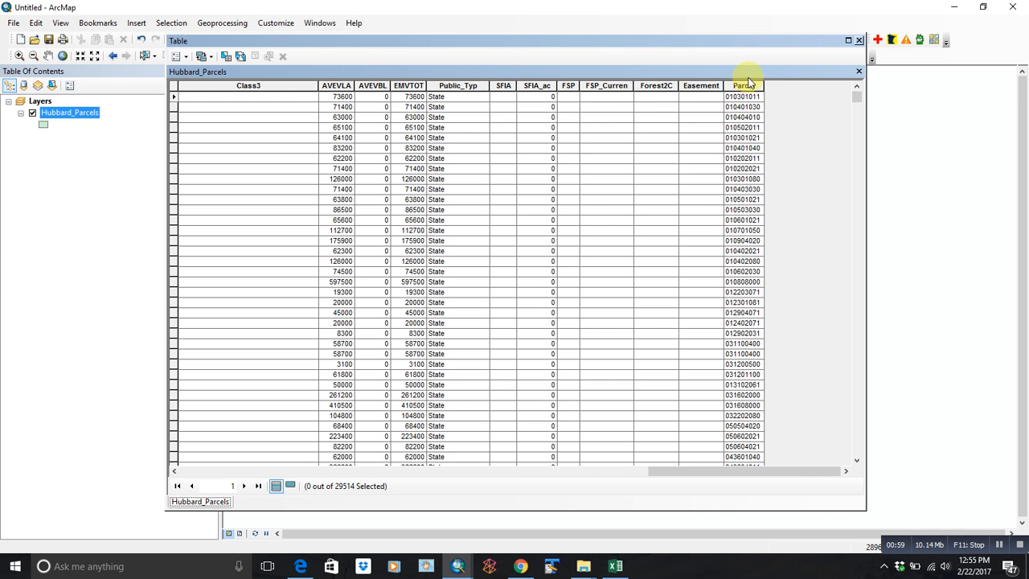
pyautogui.moveTo(679, 313)
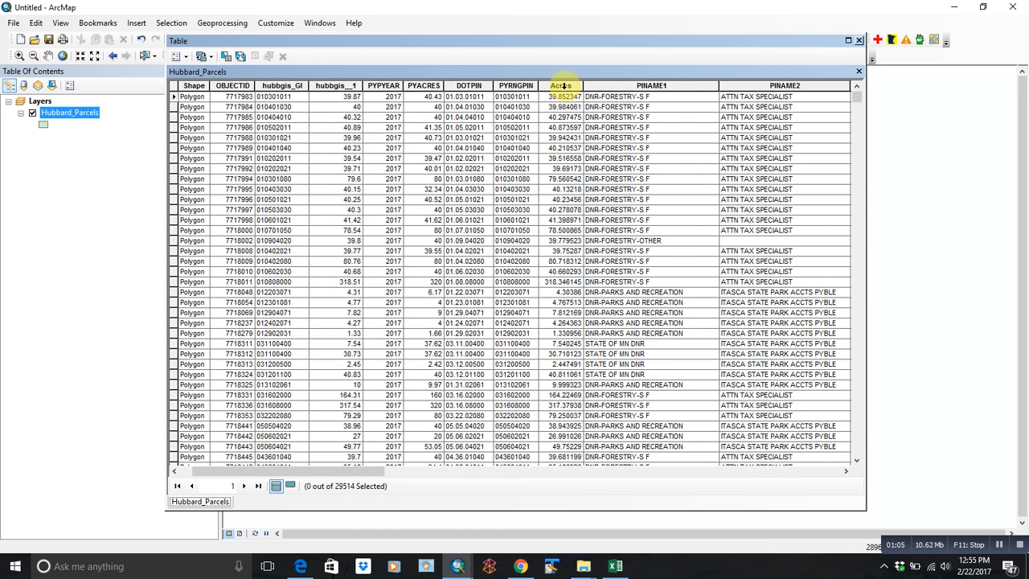
# Freeze the Acres and PNAME1 columns at the table's left while browsing the other fields.
pyautogui.rightClick(561, 85)
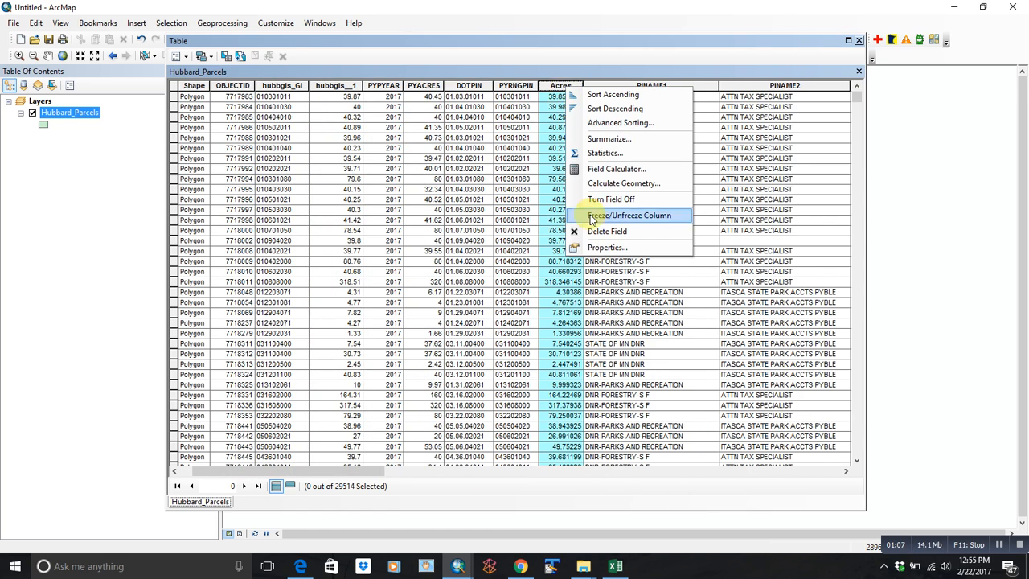
pyautogui.click(630, 215)
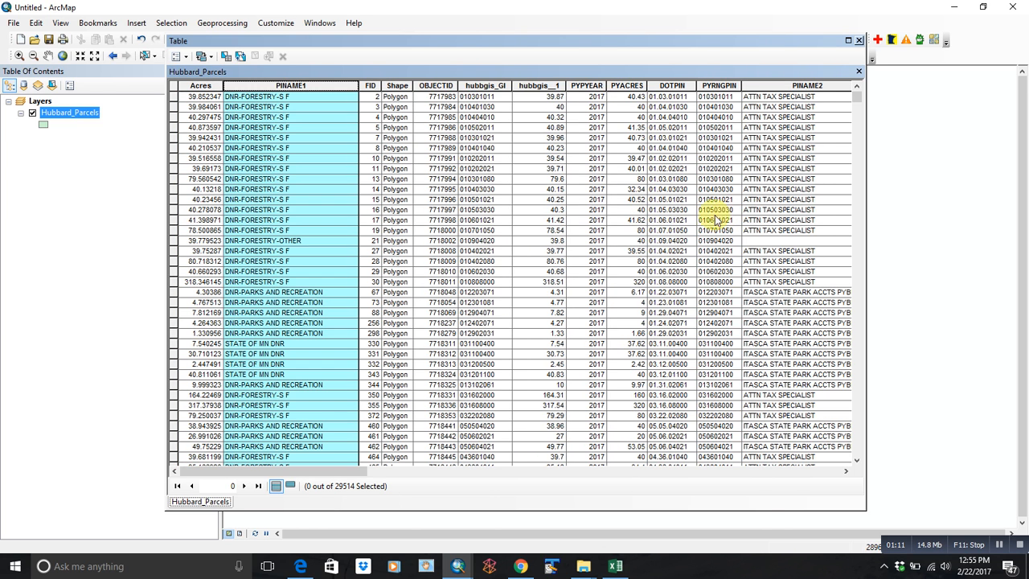
pyautogui.hscroll(3)
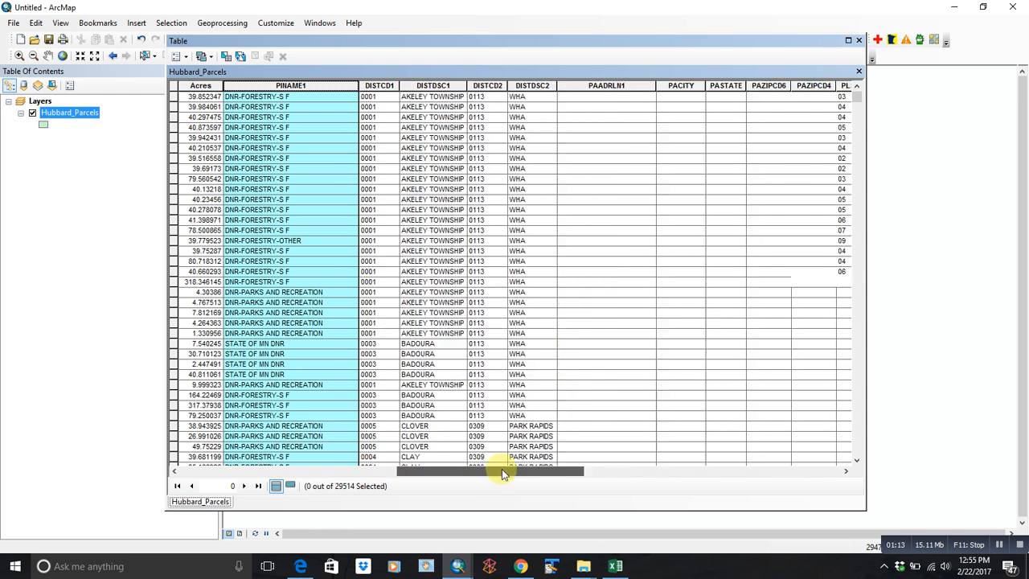
pyautogui.hscroll(3)
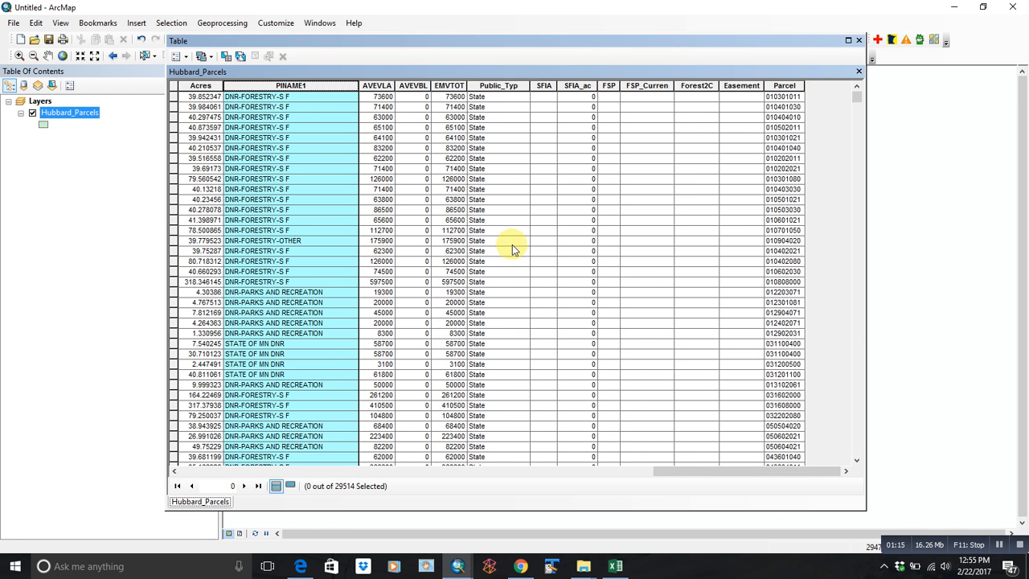
# Sort the parcel records by Acres in descending order, largest parcels first.
pyautogui.click(201, 85)
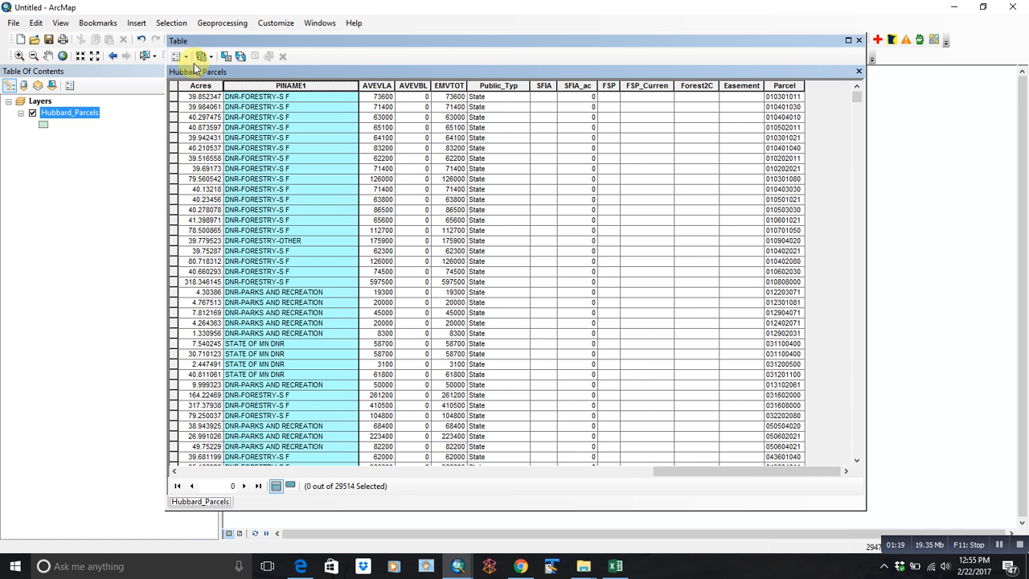
pyautogui.moveTo(179, 56)
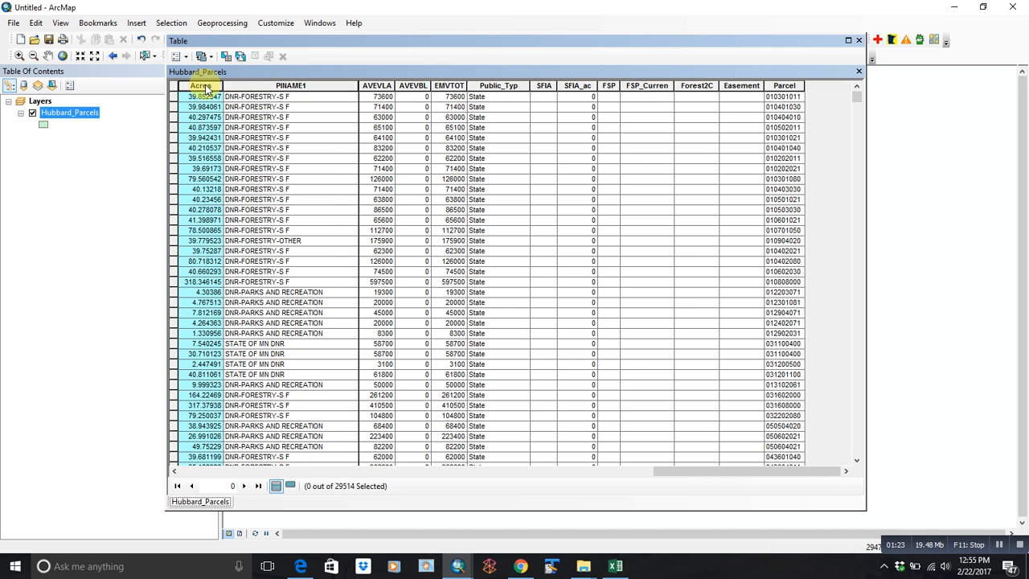
pyautogui.click(199, 85)
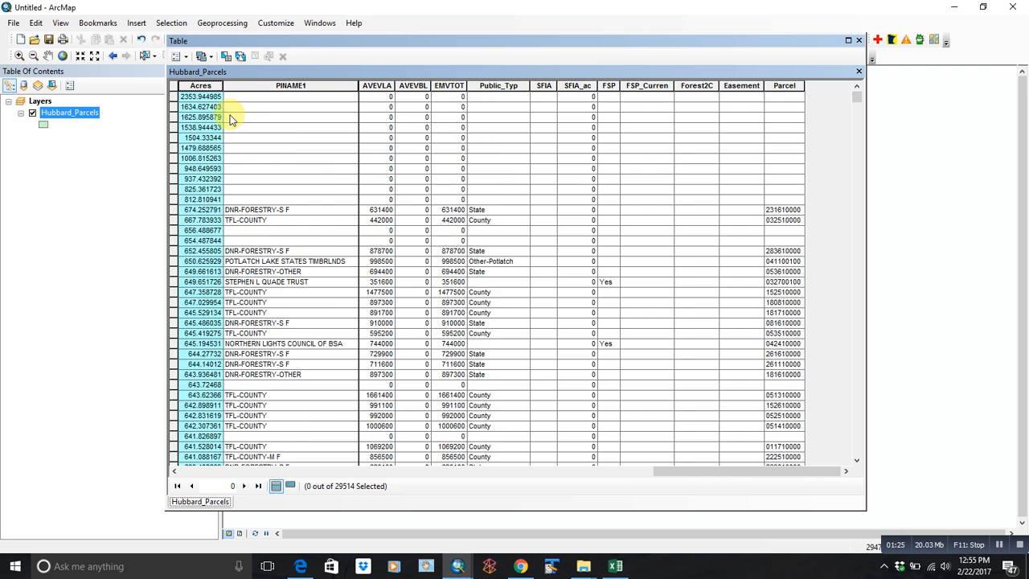
pyautogui.click(177, 55)
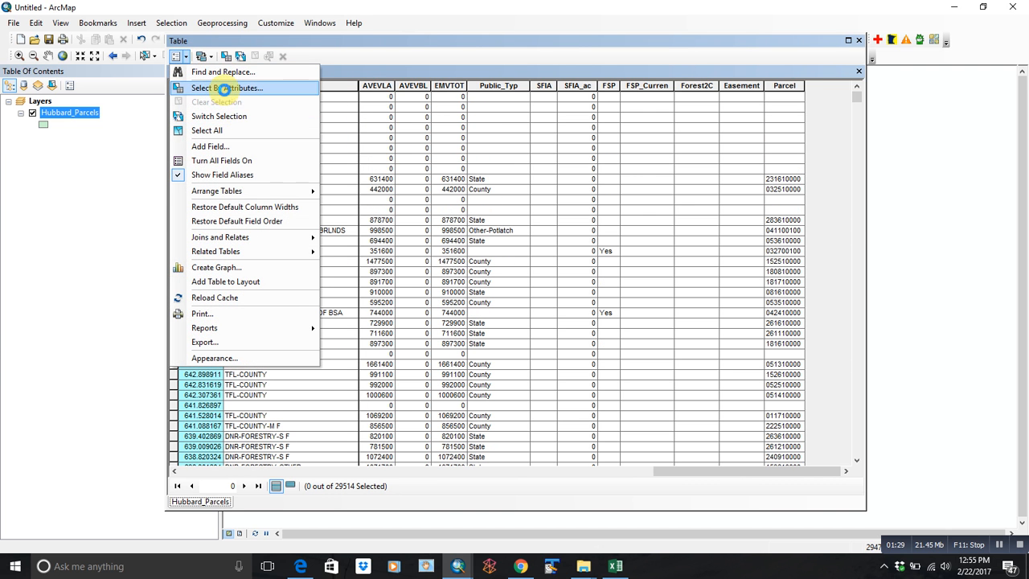
# Select parcels by attributes with an "Acres" >= acreage query, picking 8,463 of 29,514 records.
pyautogui.click(225, 87)
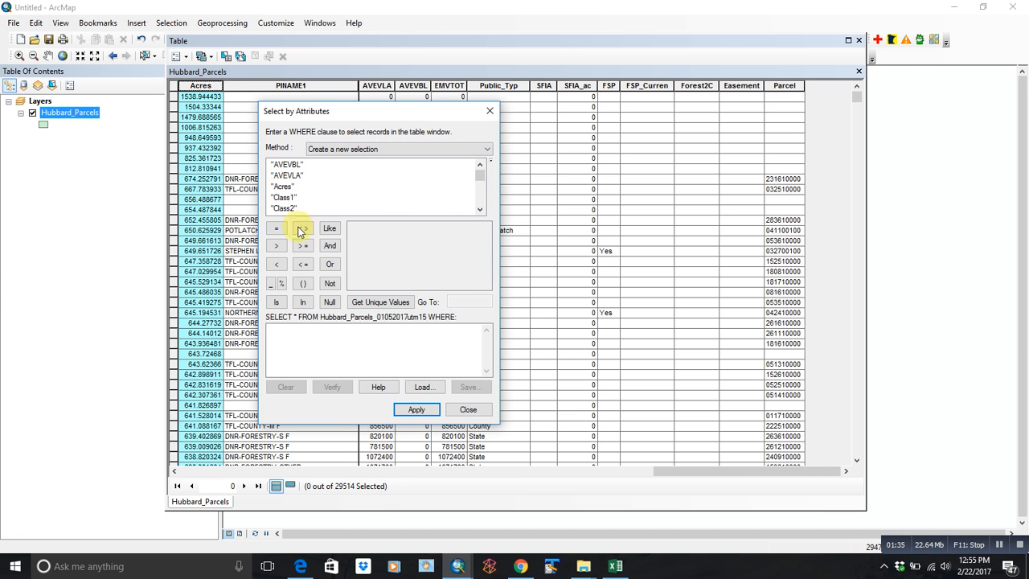
pyautogui.click(283, 186)
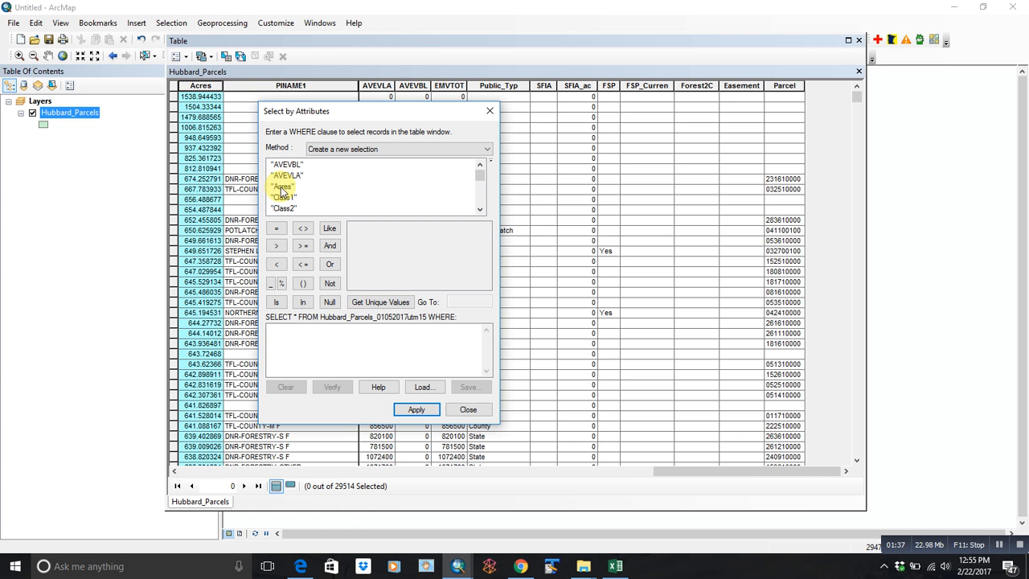
pyautogui.doubleClick(281, 186)
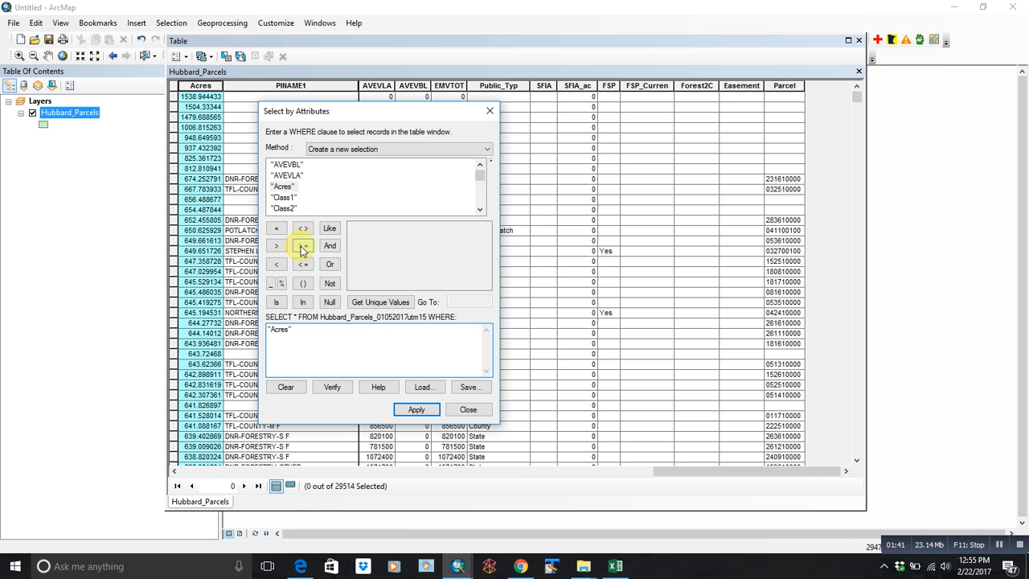
pyautogui.click(302, 244)
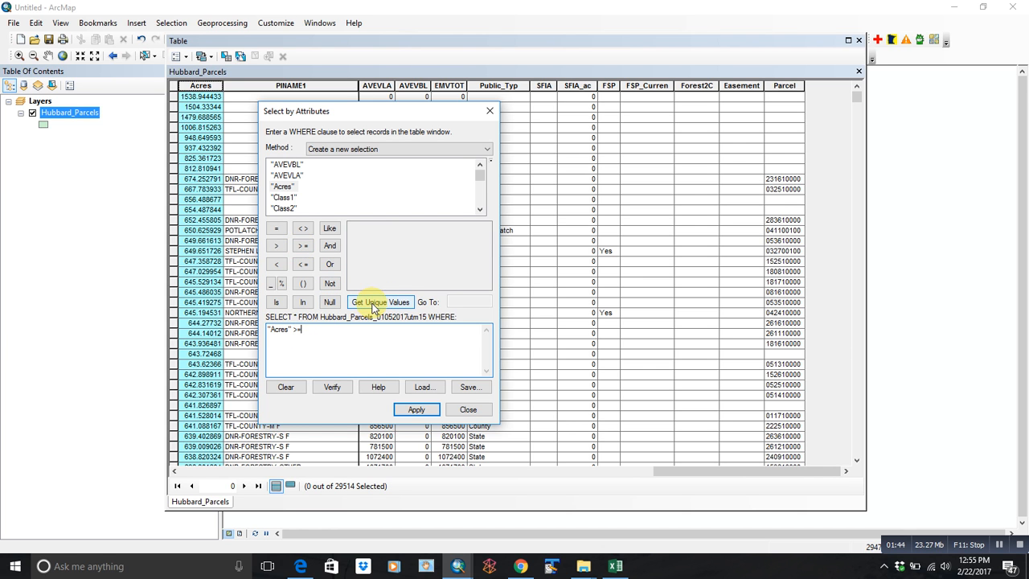
pyautogui.click(379, 302)
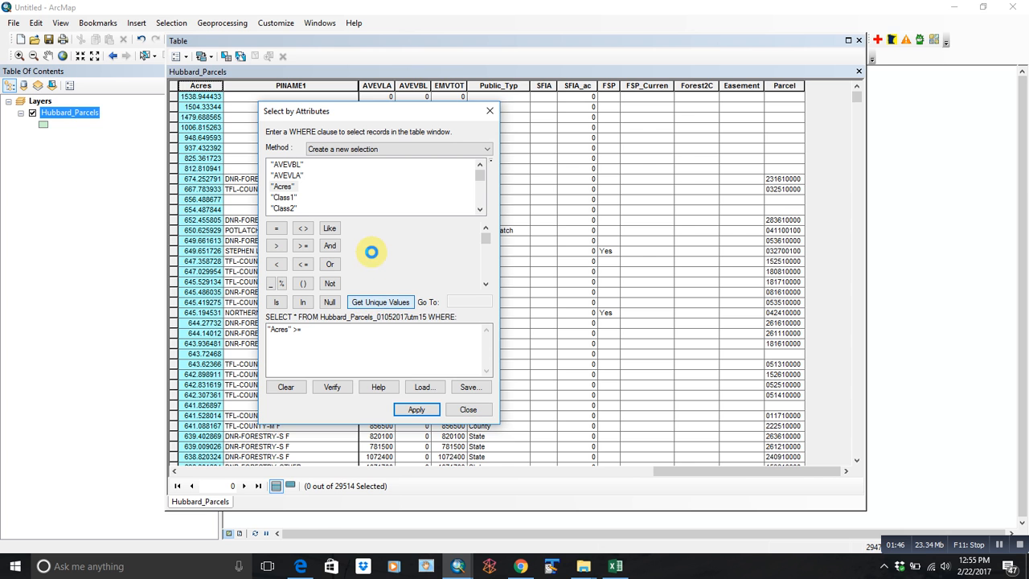
pyautogui.click(379, 303)
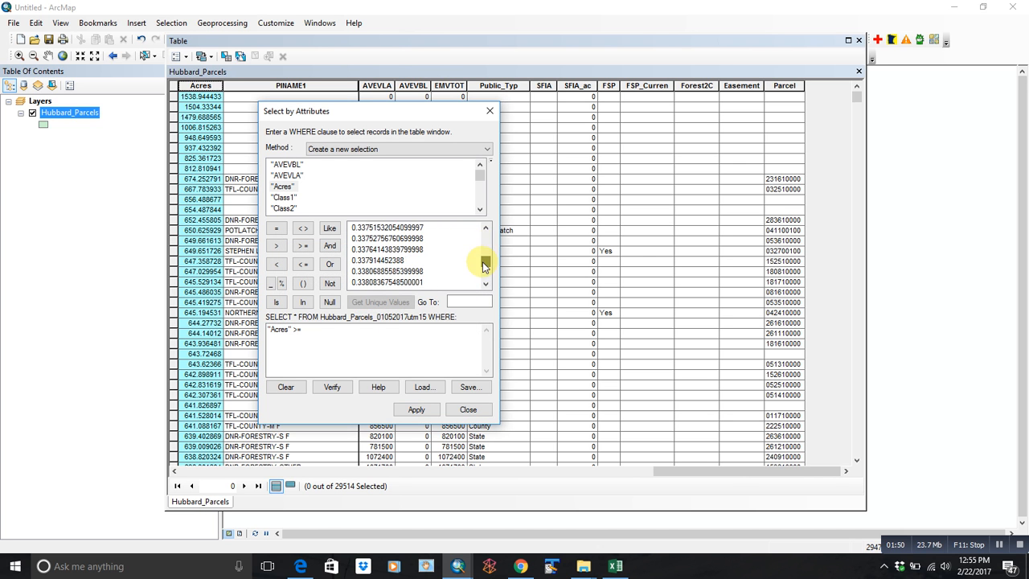
pyautogui.write('2')
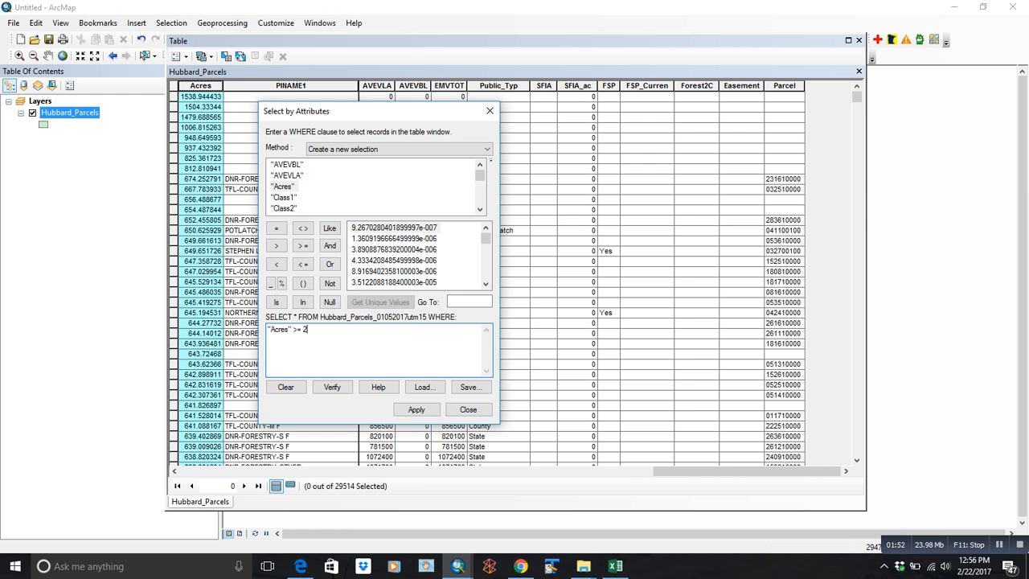
pyautogui.click(468, 410)
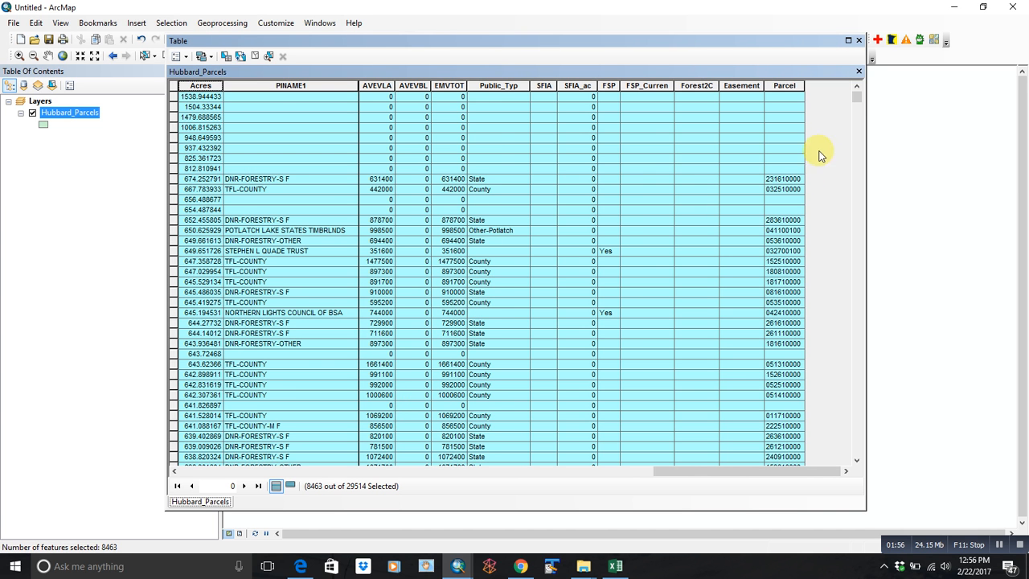
pyautogui.scroll(-3)
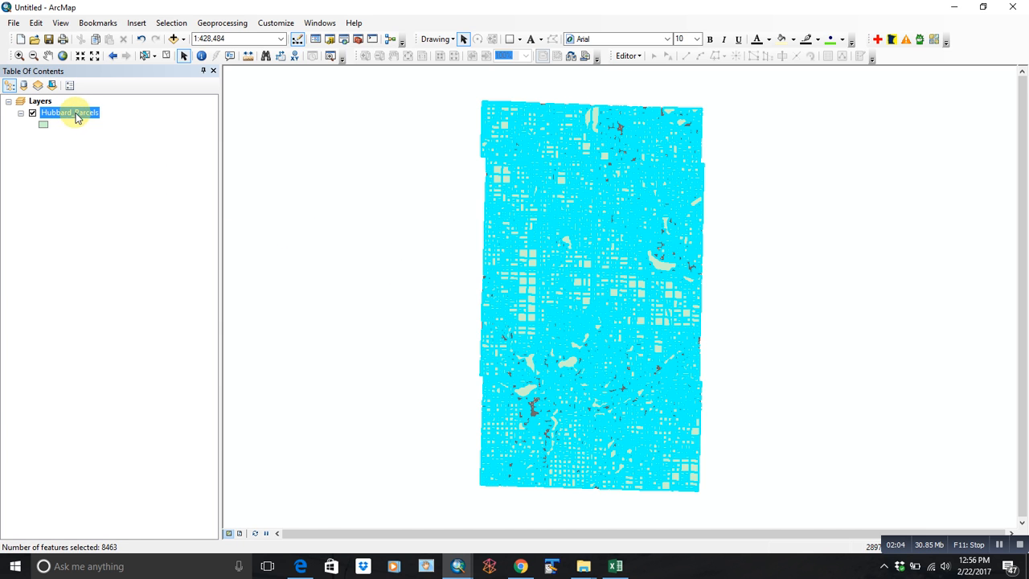
# Start a Data > Export Data of the selected parcels, then cancel out of the export dialog.
pyautogui.rightClick(67, 112)
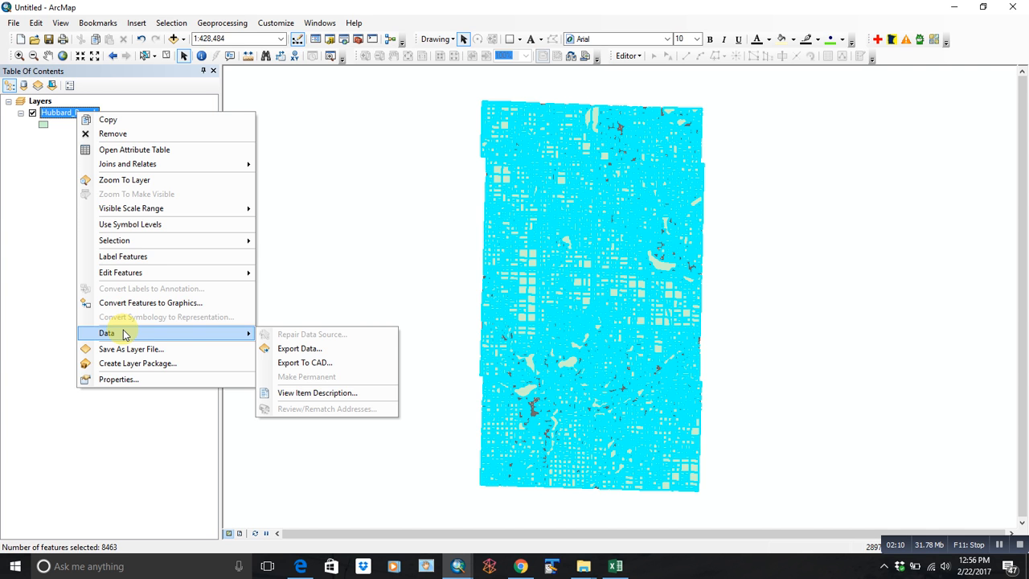
pyautogui.click(299, 348)
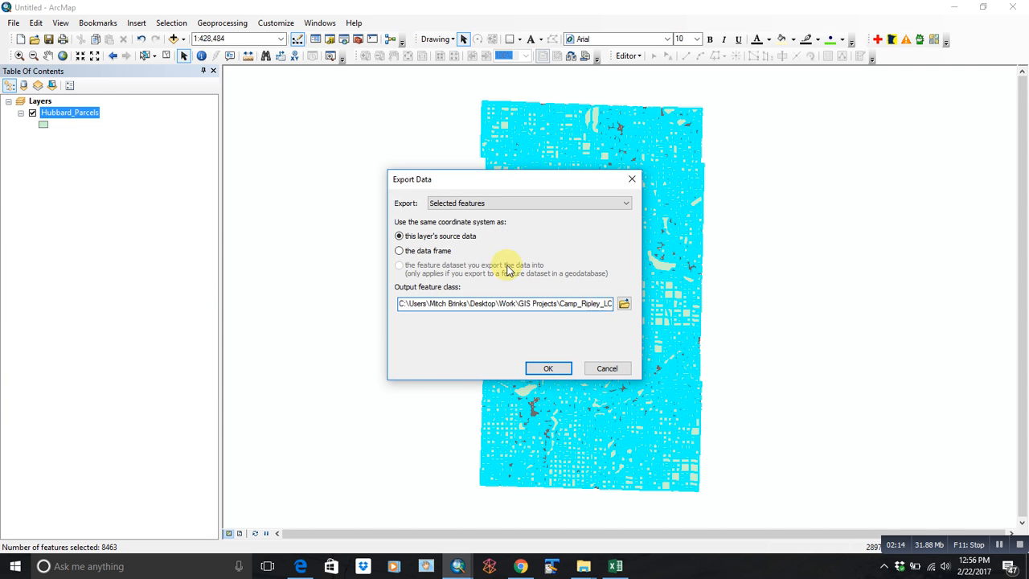
pyautogui.click(546, 368)
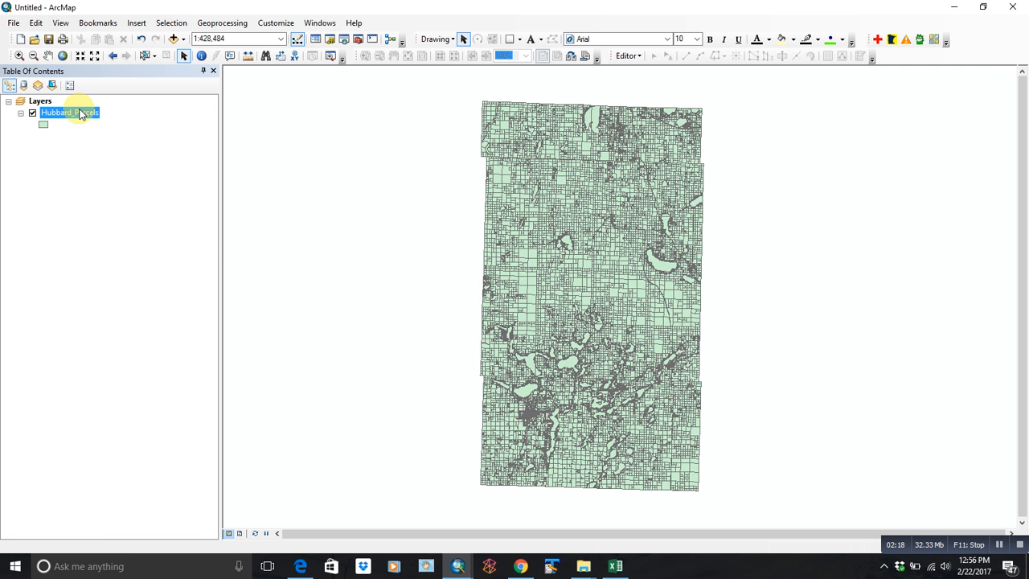
# Set a definition query "Acres" >= 20 on Hubbard_Parcels so only 20+ acre parcels draw.
pyautogui.doubleClick(67, 112)
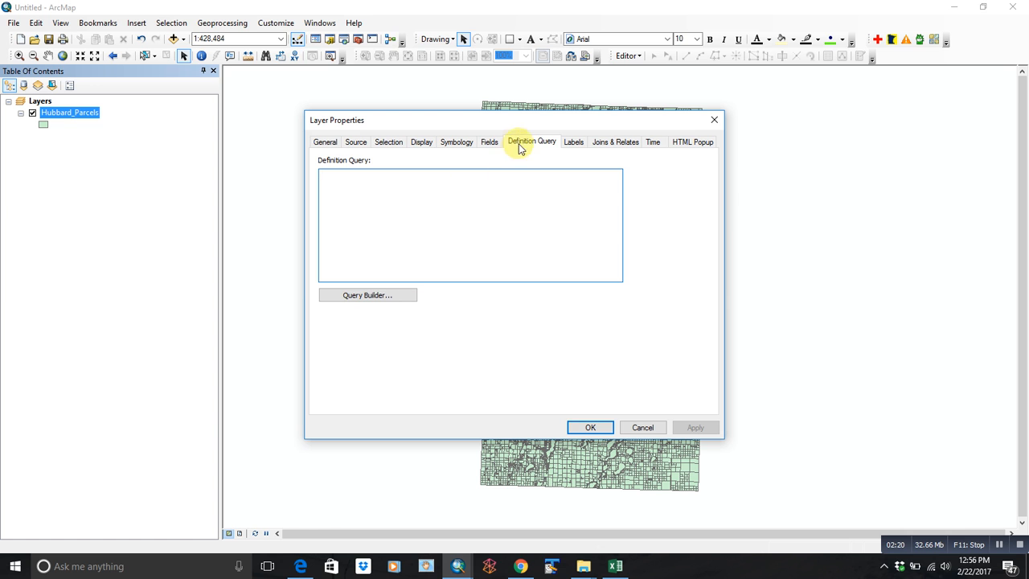
pyautogui.moveTo(366, 296)
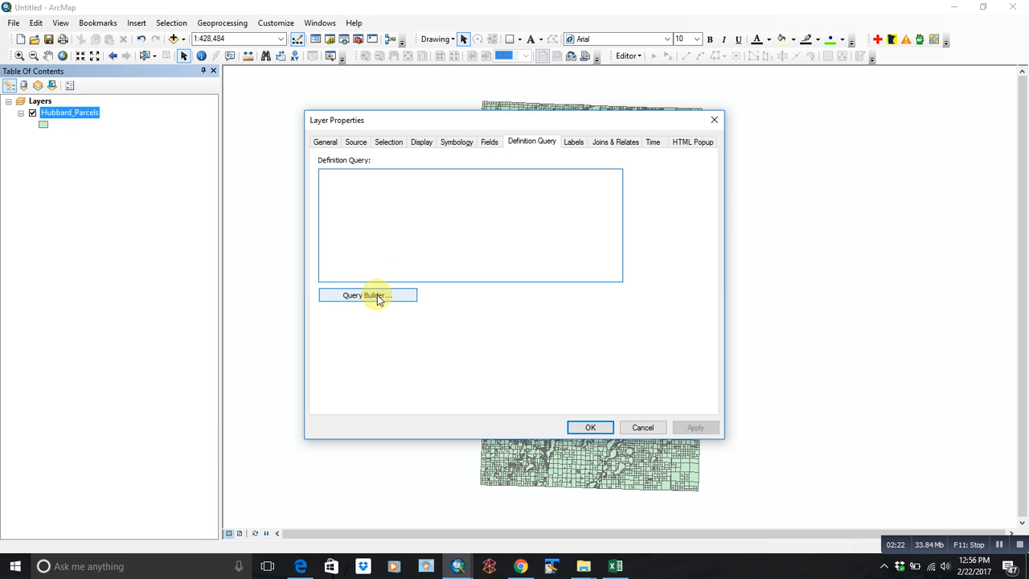
pyautogui.click(367, 296)
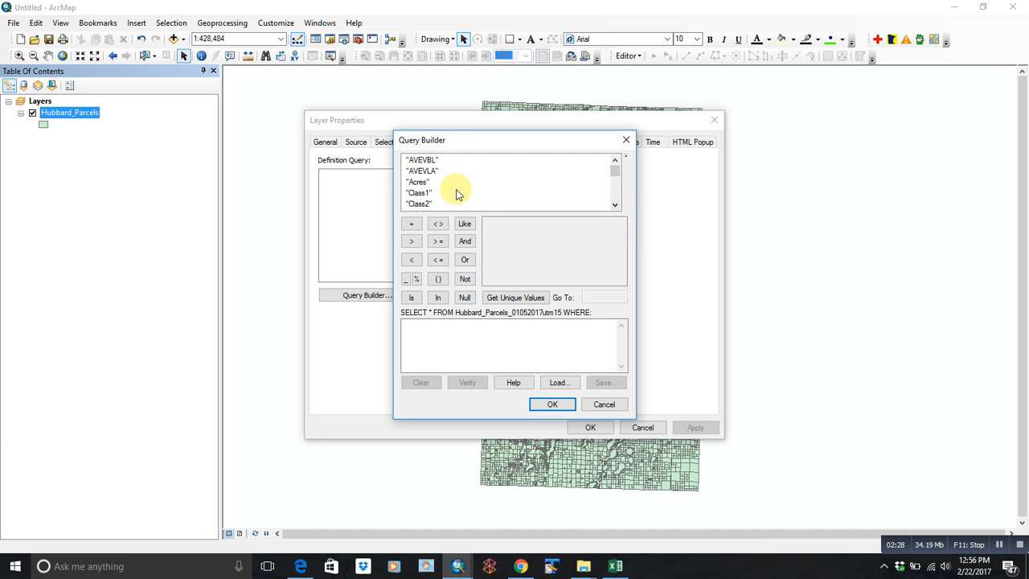
pyautogui.doubleClick(418, 181)
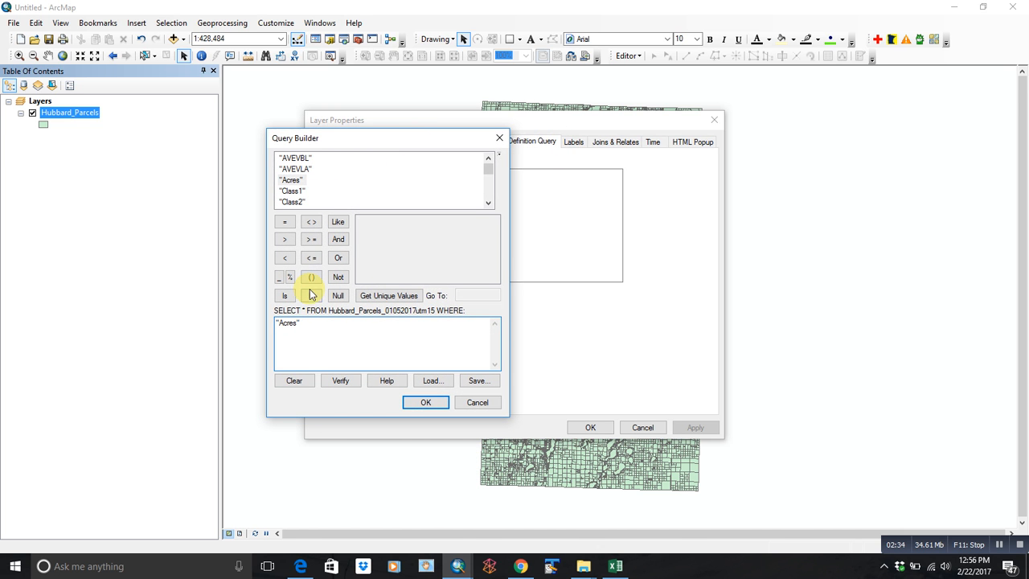
pyautogui.click(312, 238)
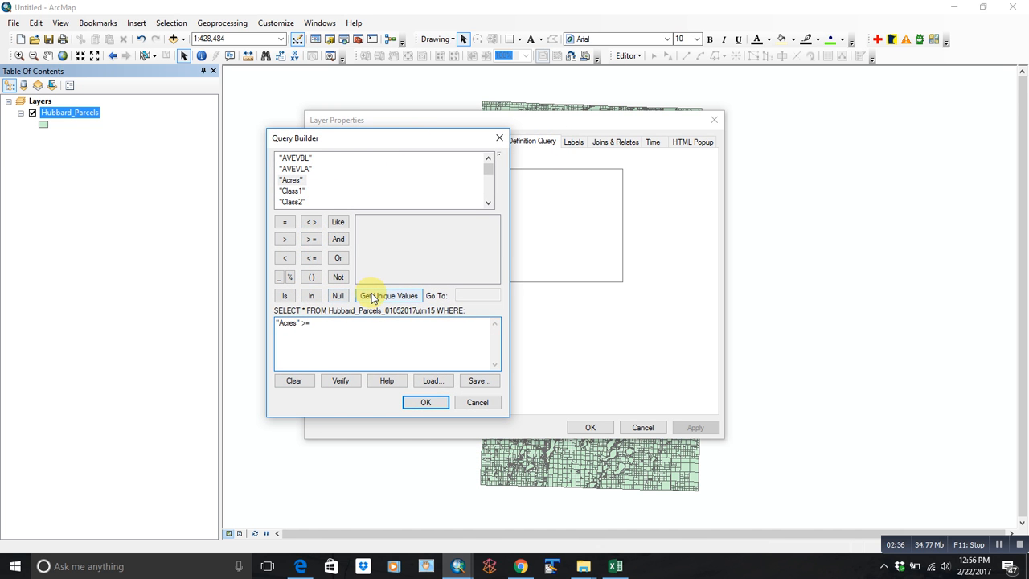
pyautogui.write('20')
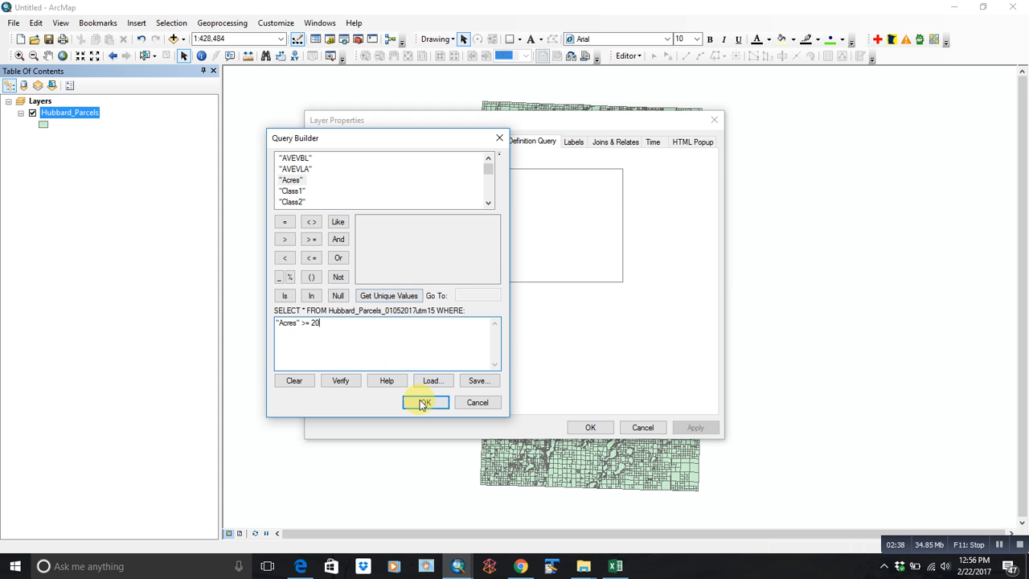
pyautogui.click(425, 402)
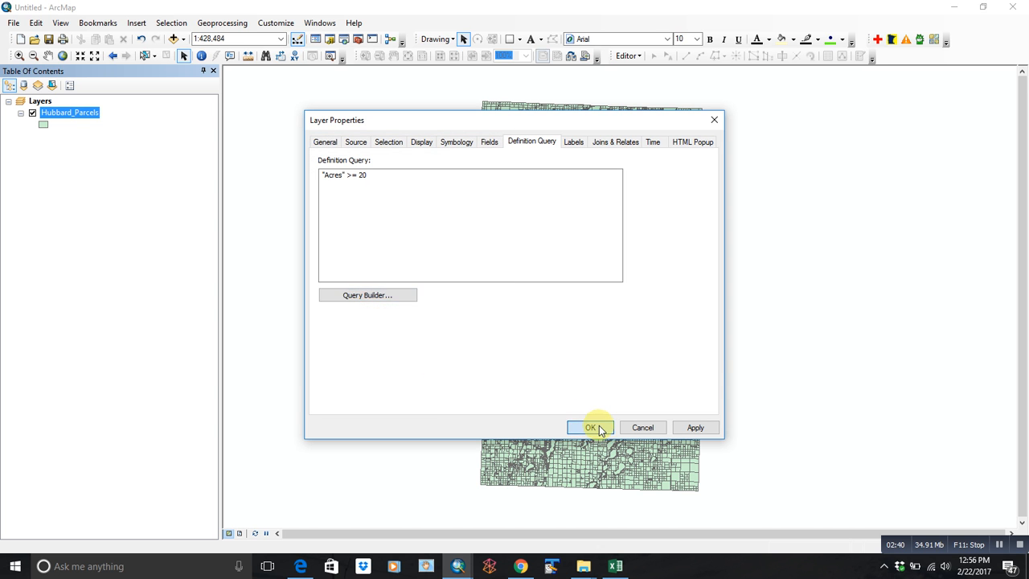
pyautogui.click(590, 428)
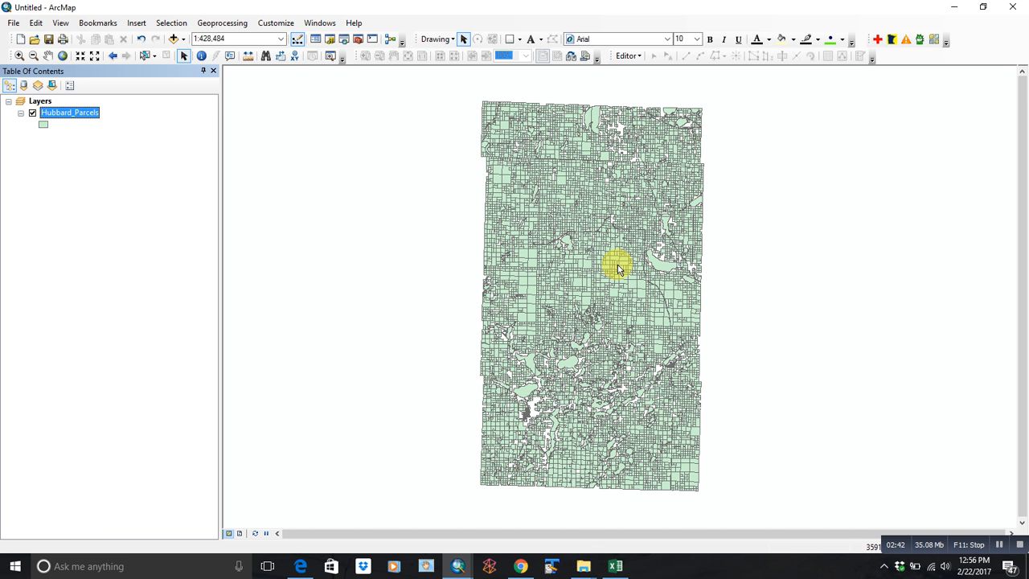
pyautogui.moveTo(137, 201)
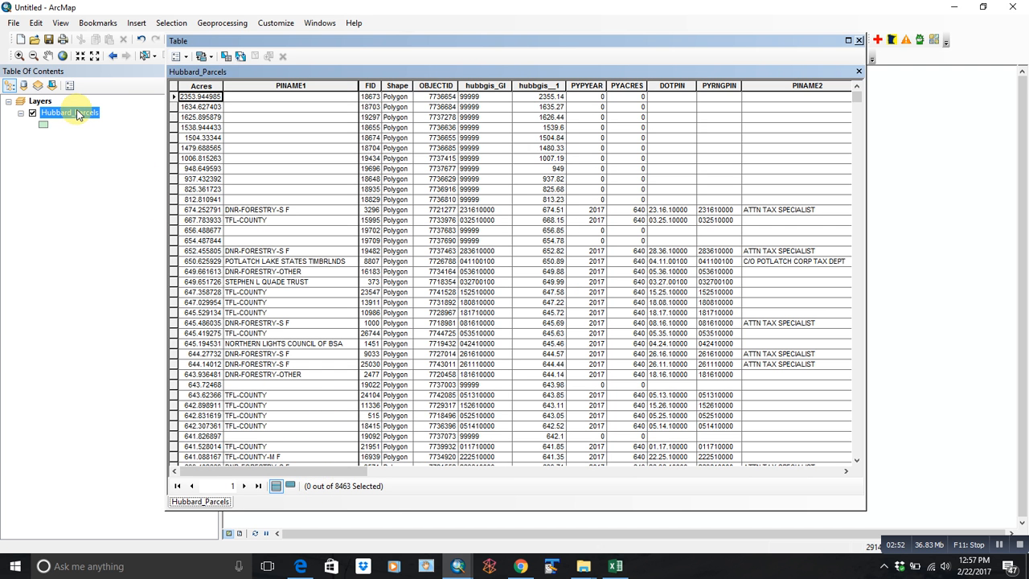
pyautogui.moveTo(90, 132)
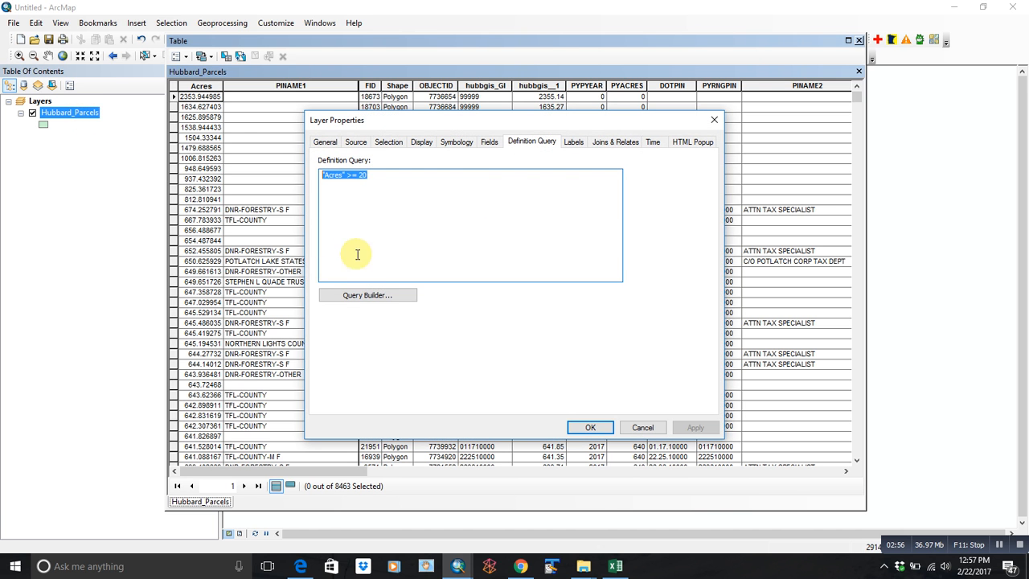
pyautogui.click(590, 427)
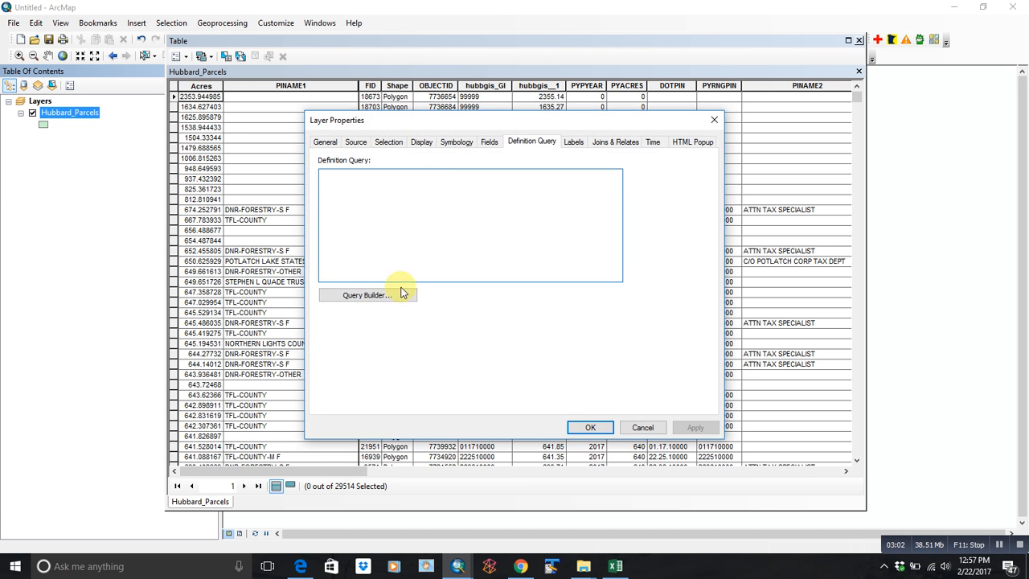
pyautogui.click(366, 294)
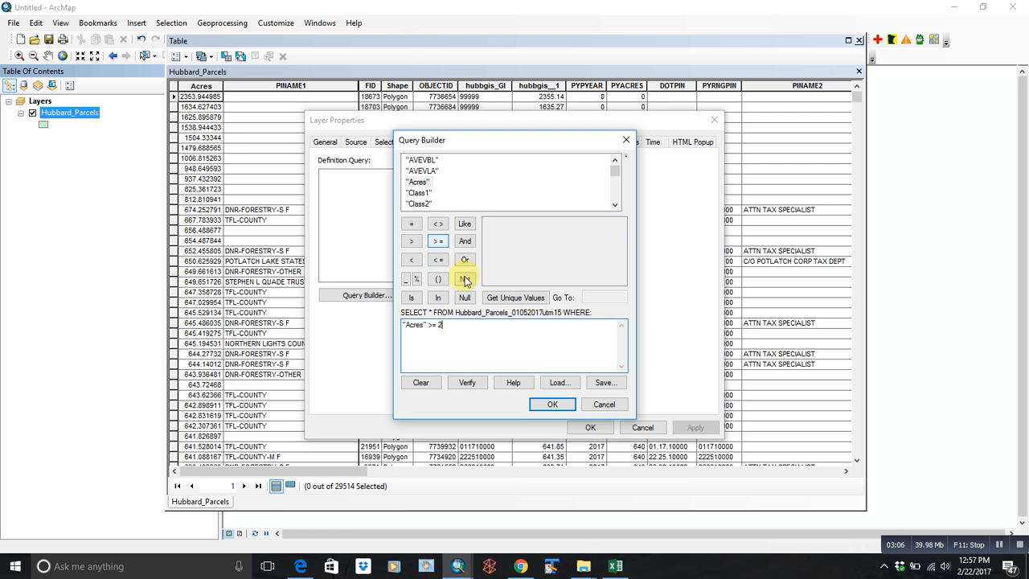
pyautogui.click(553, 404)
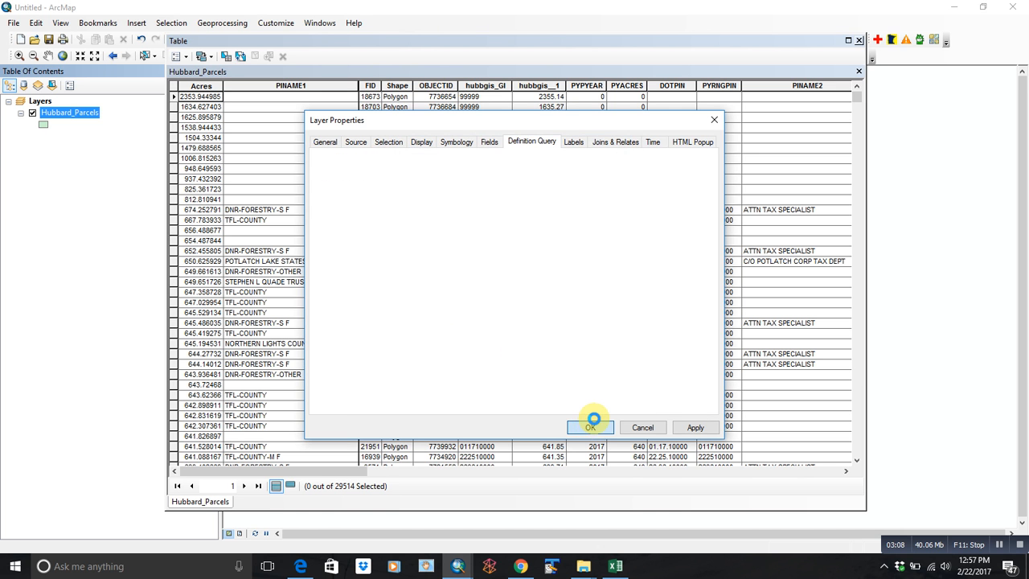
pyautogui.click(588, 427)
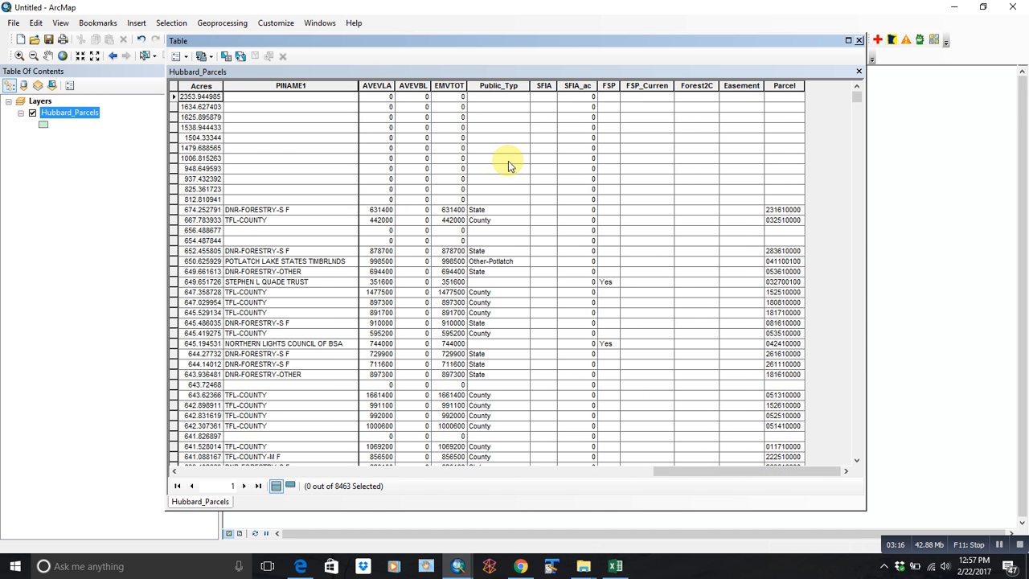
pyautogui.scroll(-3)
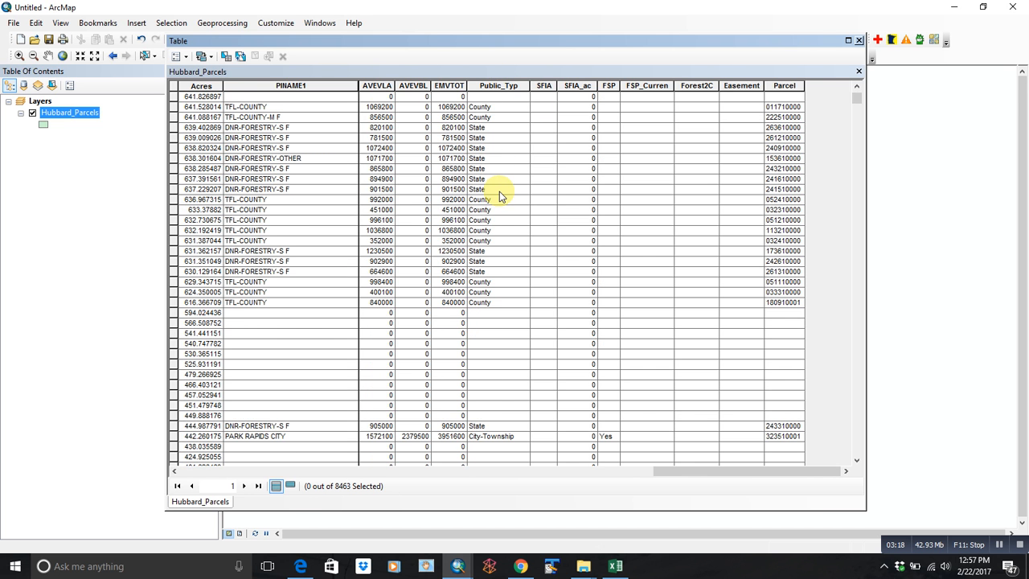
pyautogui.scroll(-3)
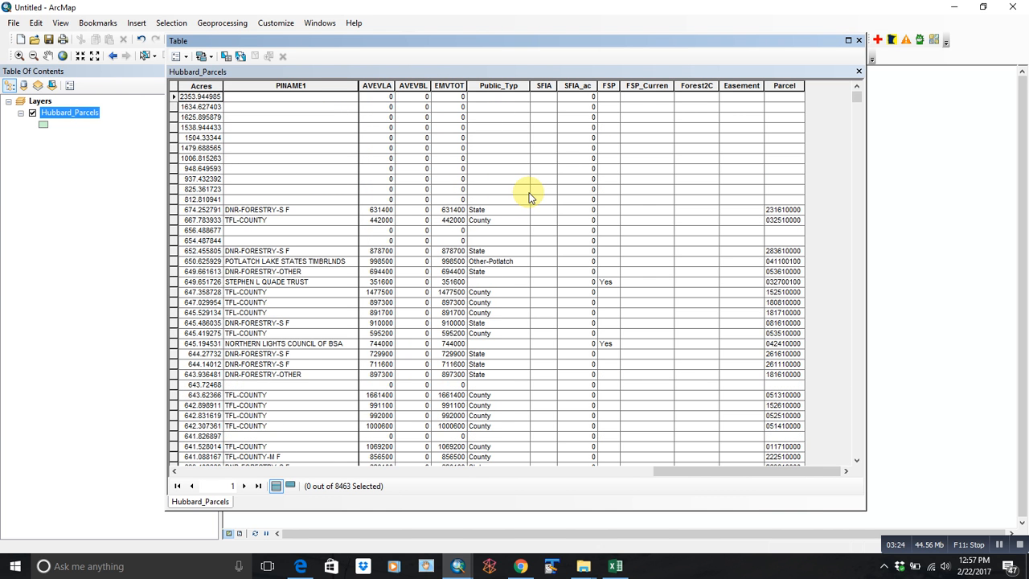
pyautogui.moveTo(531, 215)
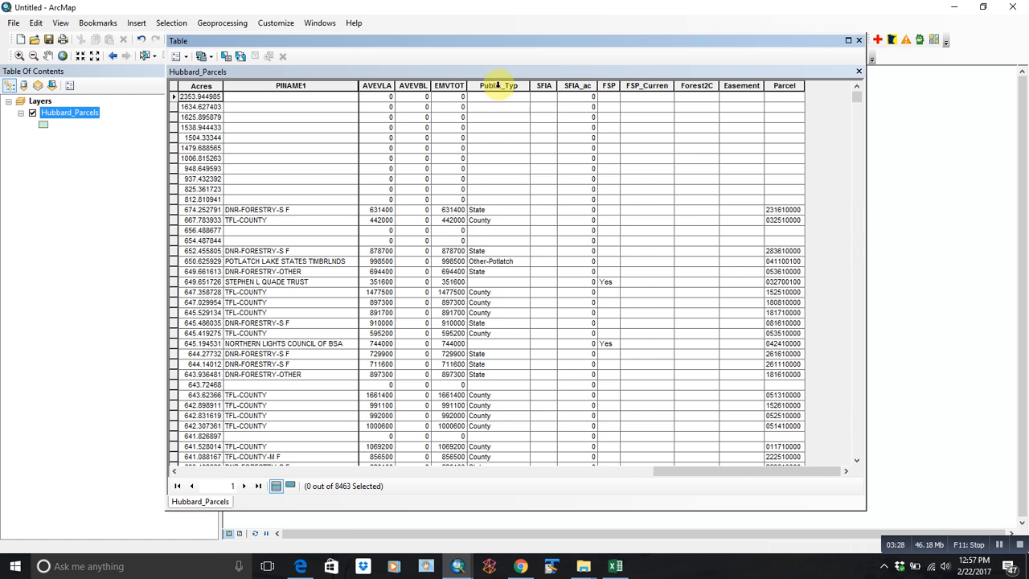
pyautogui.moveTo(499, 312)
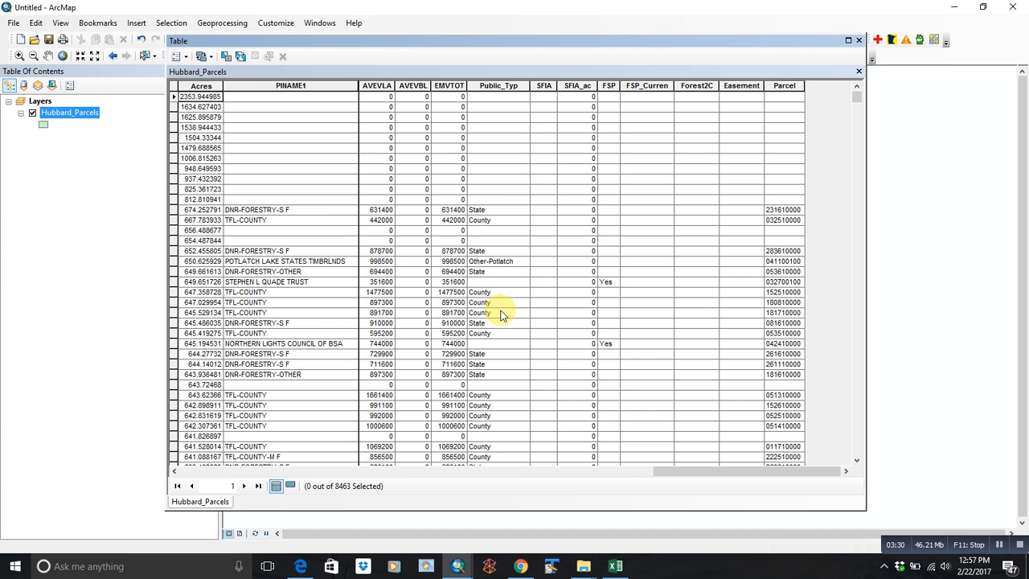
pyautogui.click(499, 85)
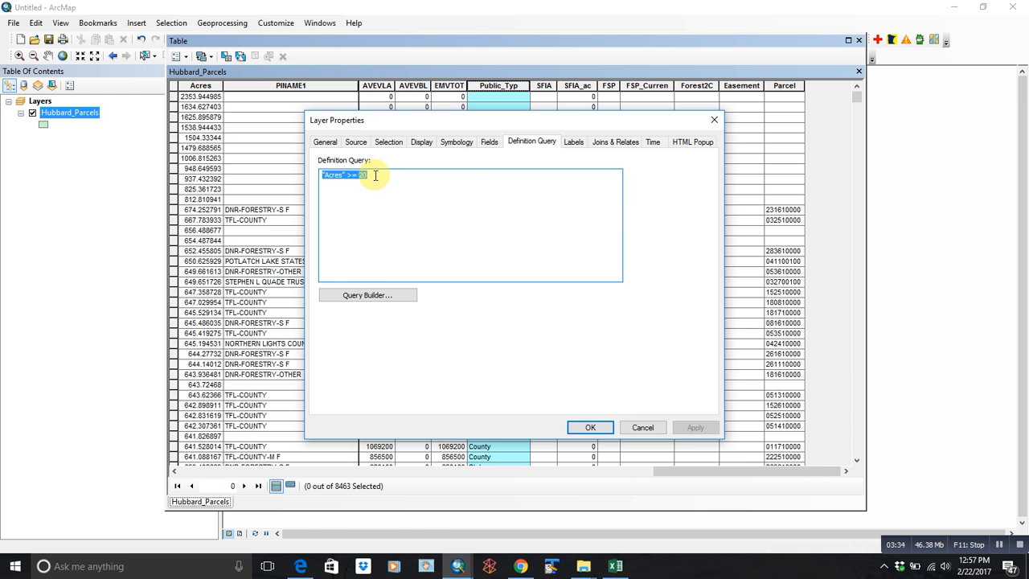
# Extend the acreage query with AND "Public_Typ" <> 'County' using the field's unique values.
pyautogui.click(367, 296)
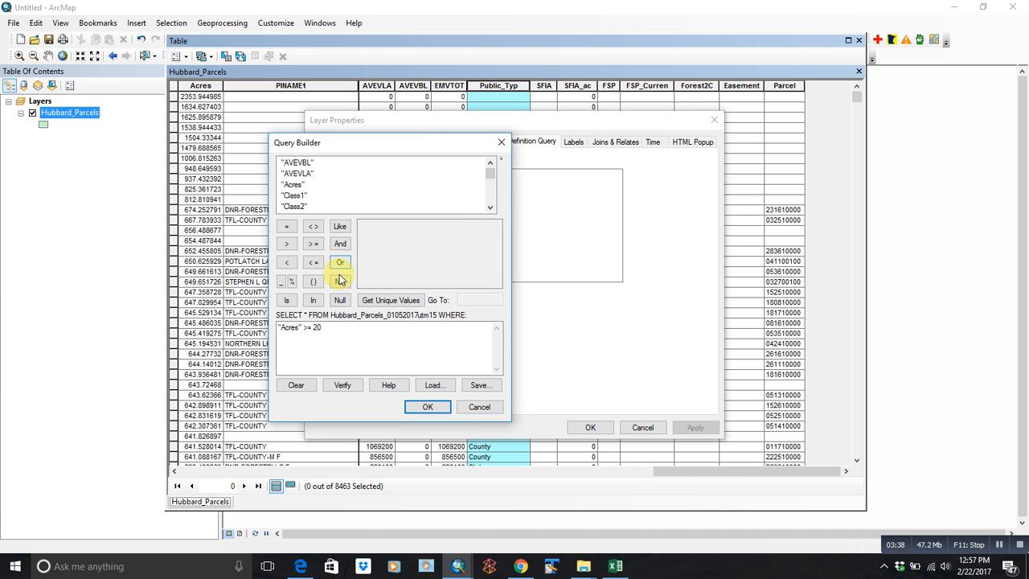
pyautogui.click(341, 242)
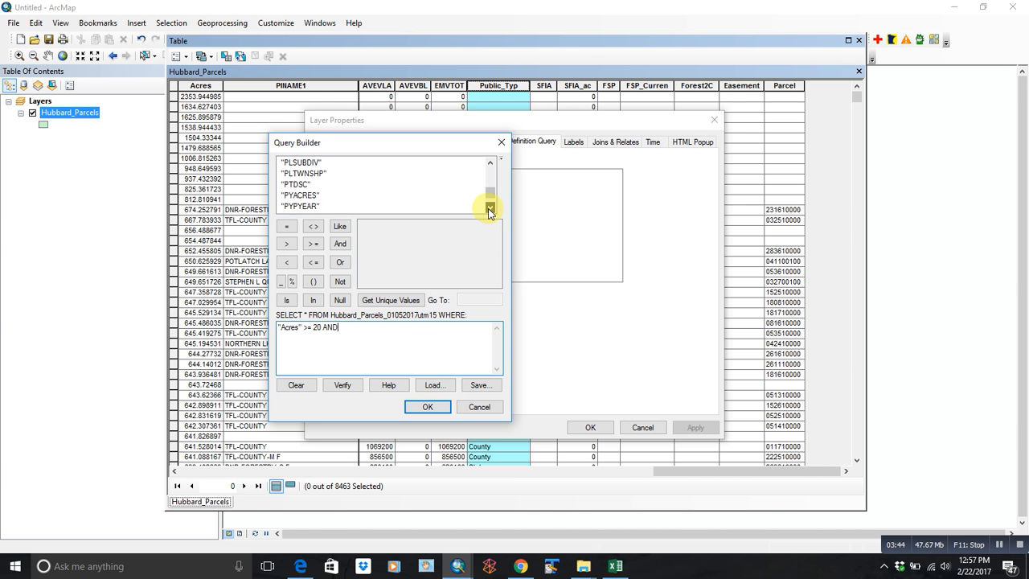
pyautogui.doubleClick(301, 197)
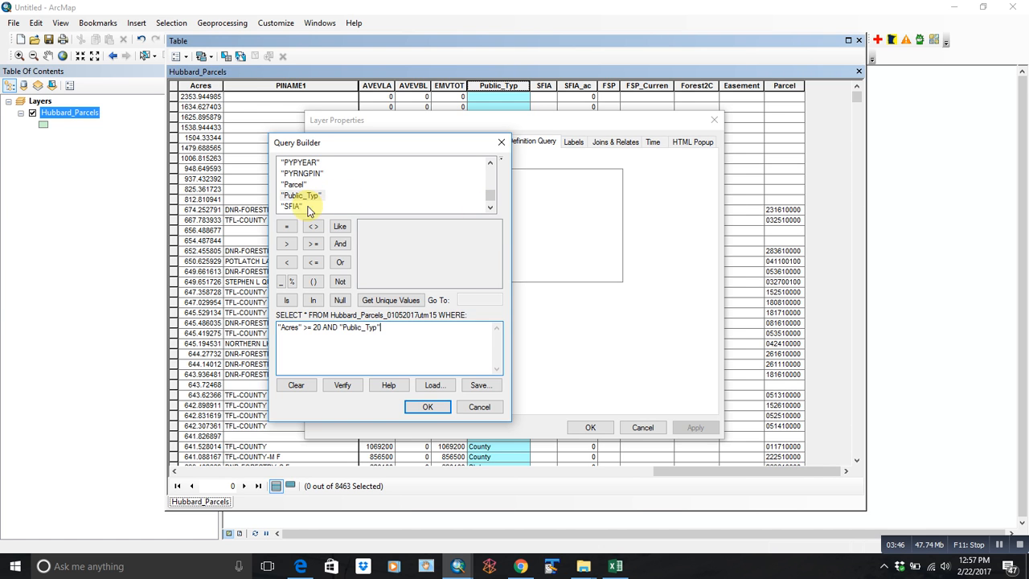
pyautogui.click(313, 225)
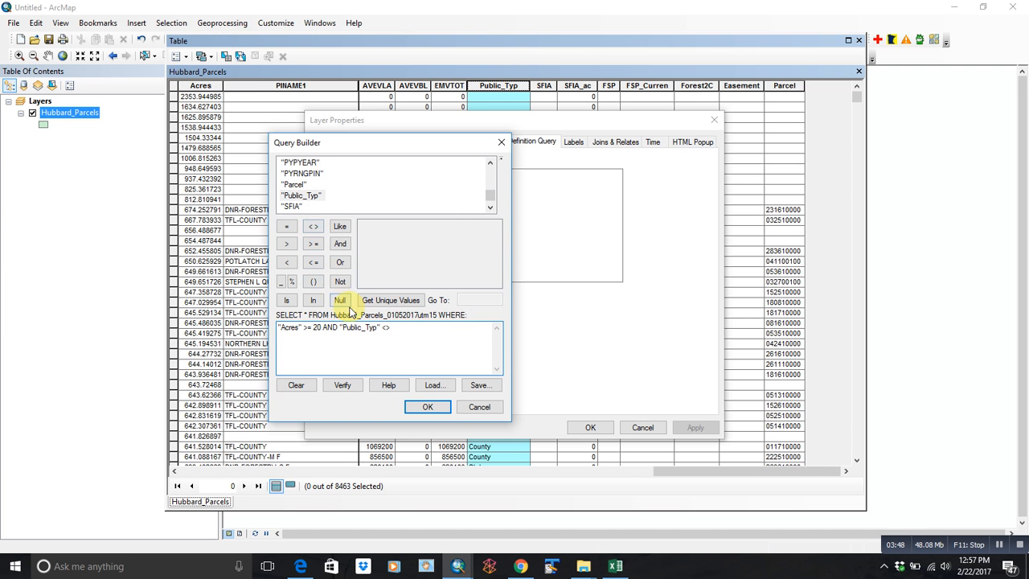
pyautogui.moveTo(391, 300)
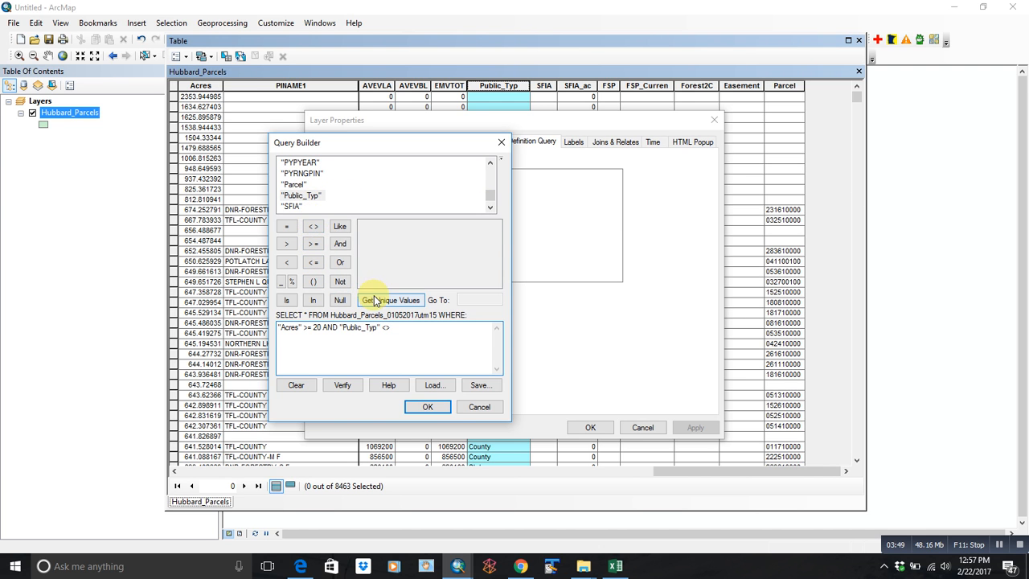
pyautogui.click(391, 301)
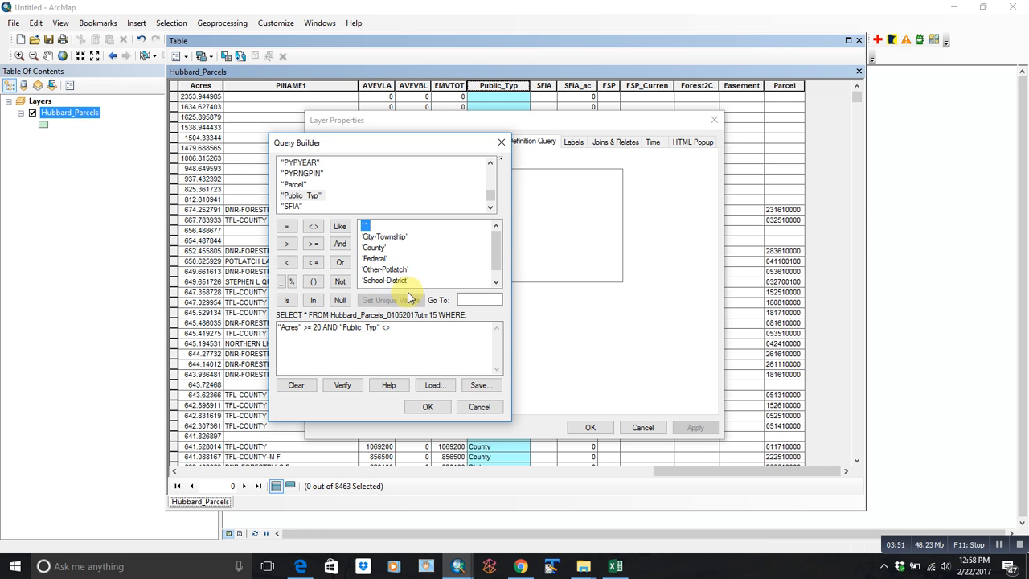
pyautogui.click(373, 248)
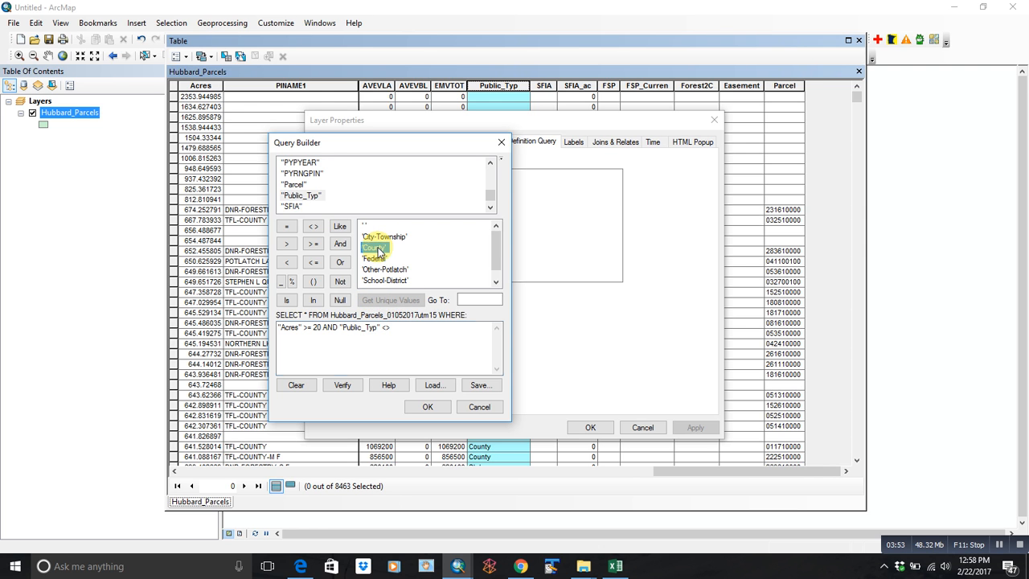
pyautogui.doubleClick(373, 247)
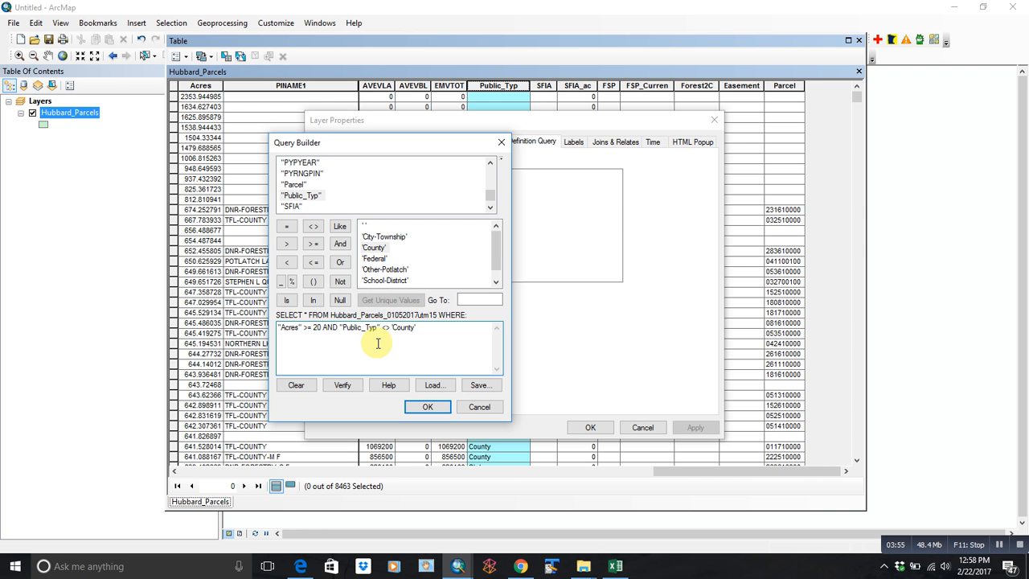
# Add further exclusions for City-Township, Federal, School-District and State public types and confirm the expression.
pyautogui.click(341, 243)
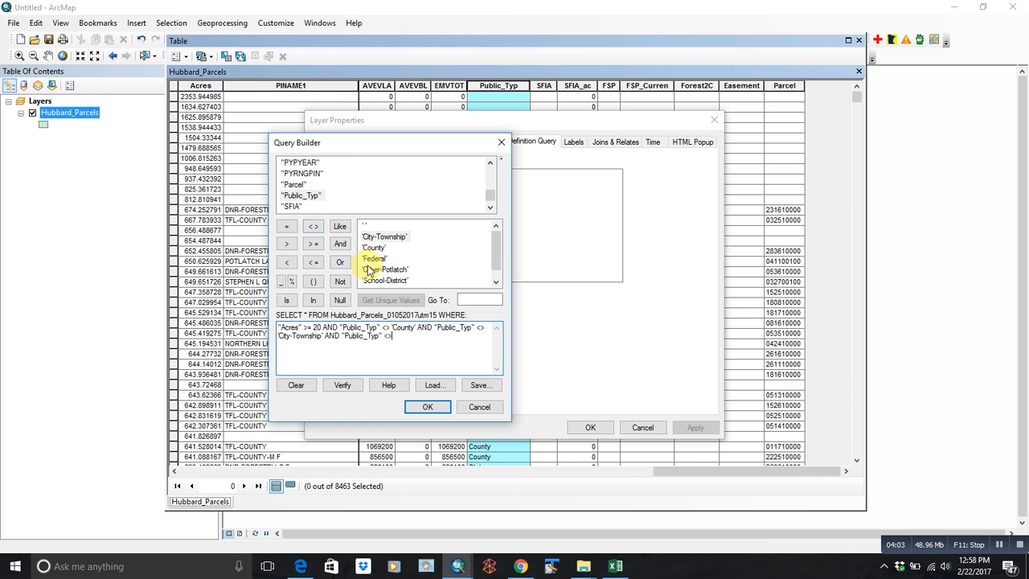
pyautogui.doubleClick(373, 258)
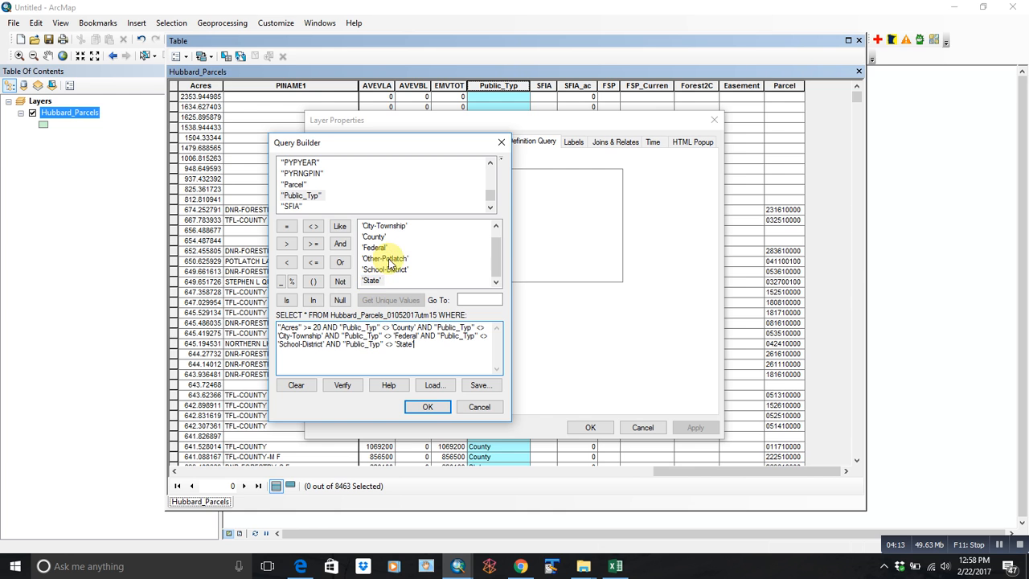
pyautogui.scroll(3)
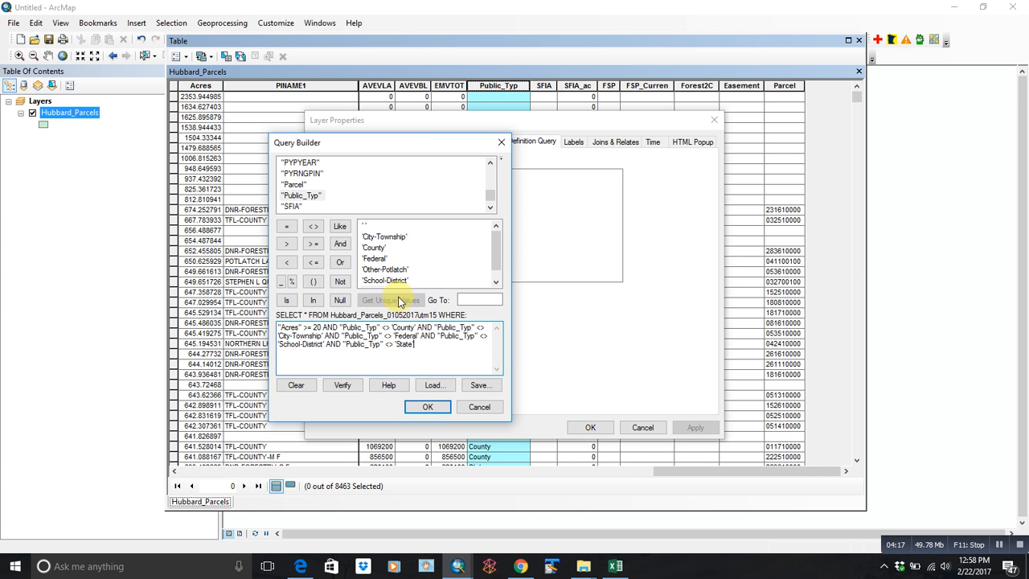
pyautogui.moveTo(428, 407)
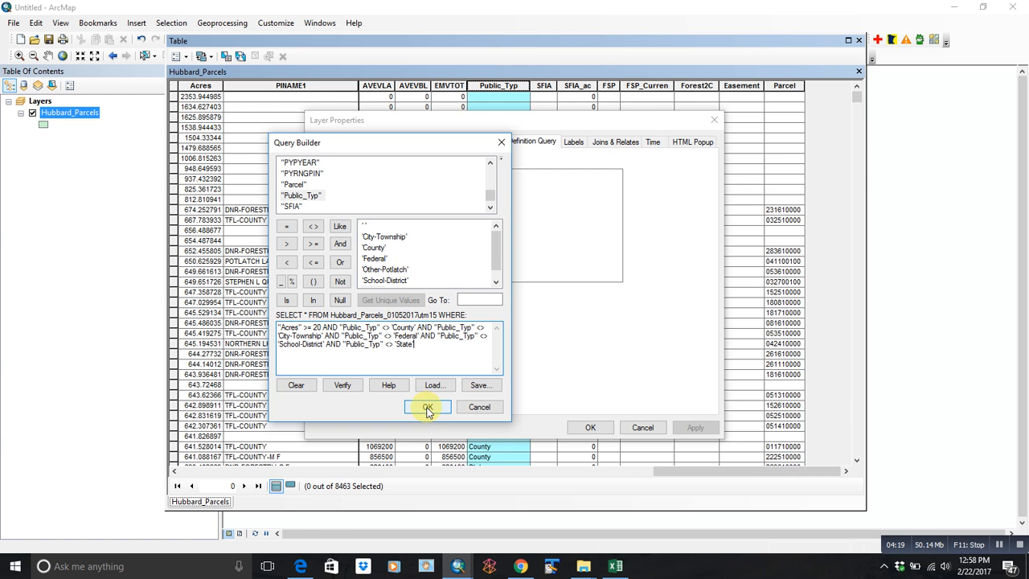
pyautogui.click(428, 406)
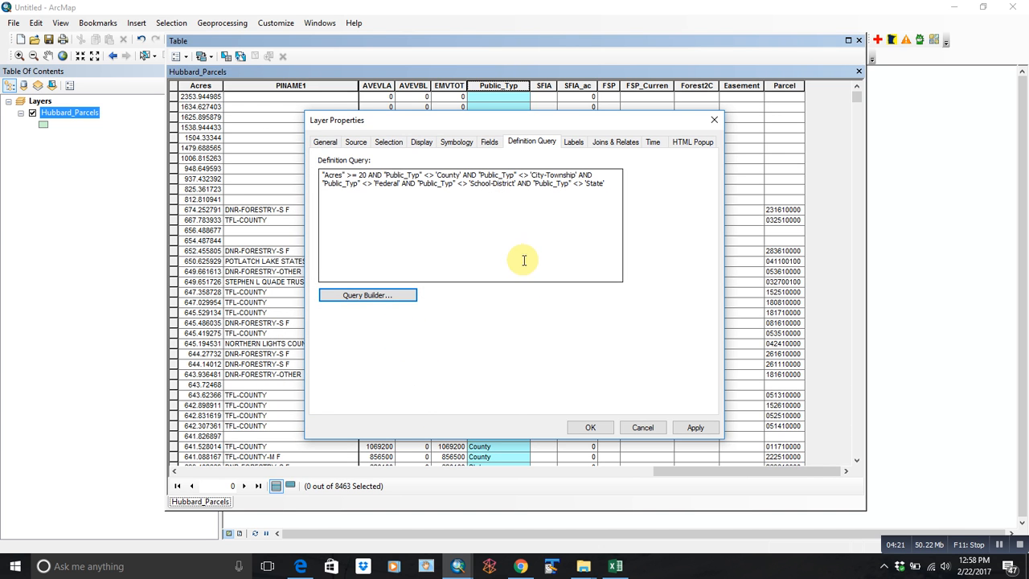
pyautogui.moveTo(428, 214)
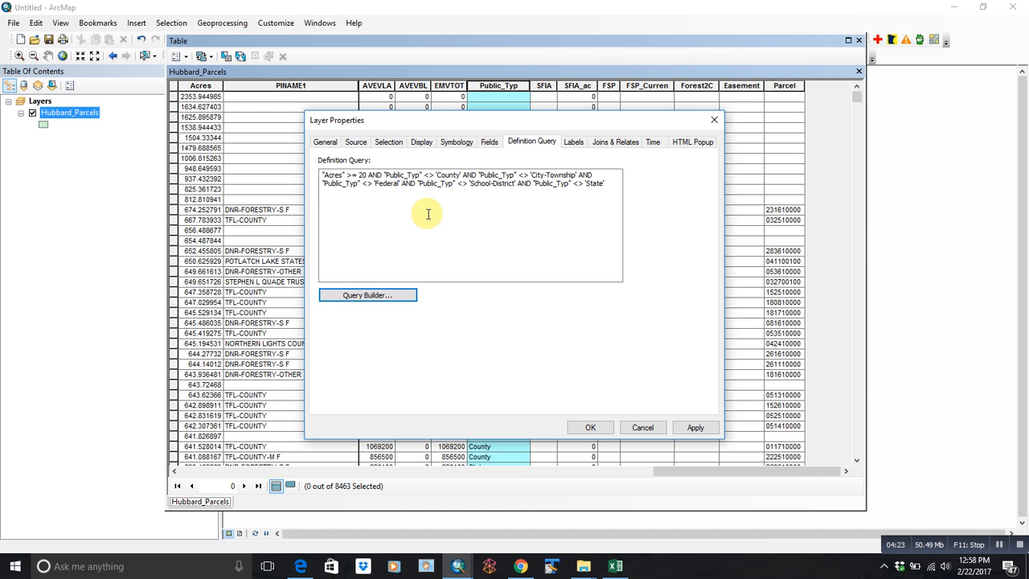
pyautogui.moveTo(439, 219)
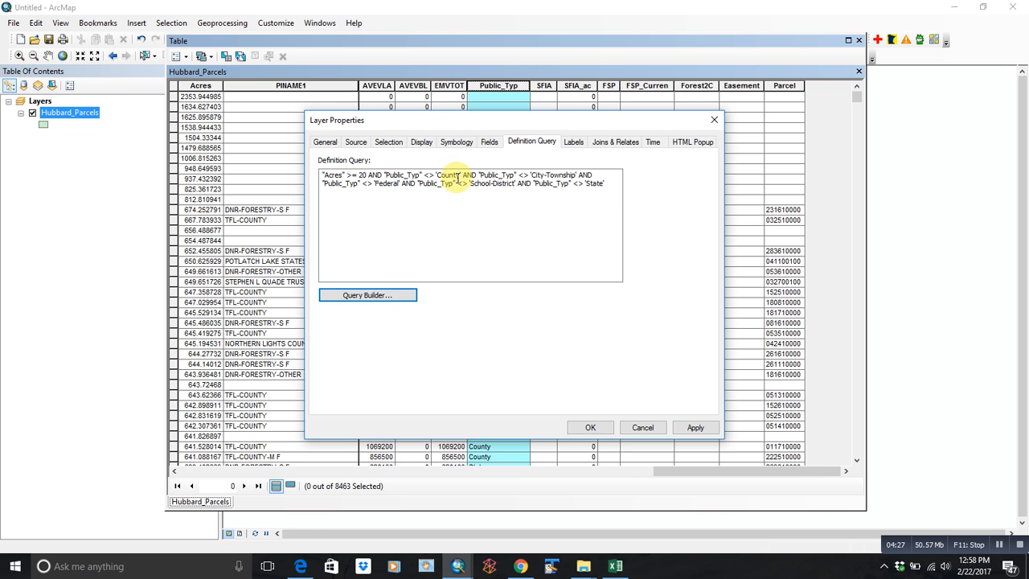
# Apply the expanded definition query so the parcel table drops from 8,463 to 5,617 records.
pyautogui.click(590, 427)
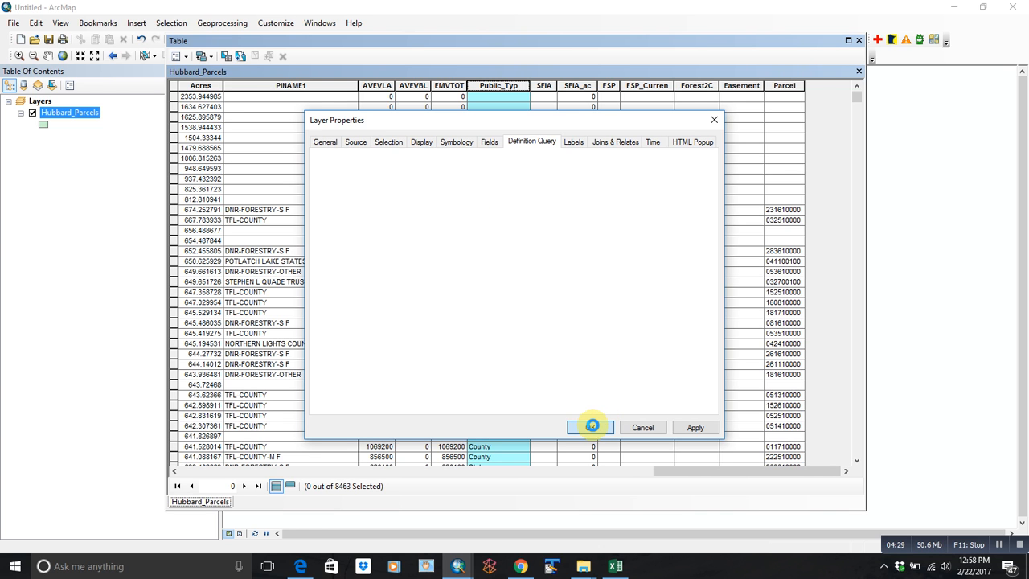
pyautogui.click(592, 428)
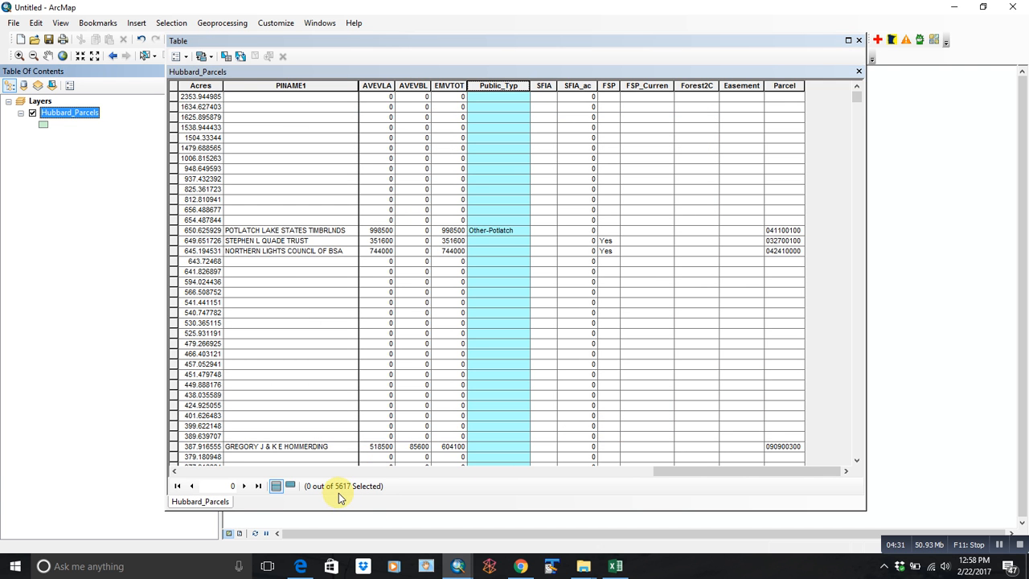
# Sort the filtered parcels by Public_Typ and browse to the run of Other-Potlatch timberland parcels.
pyautogui.scroll(-3)
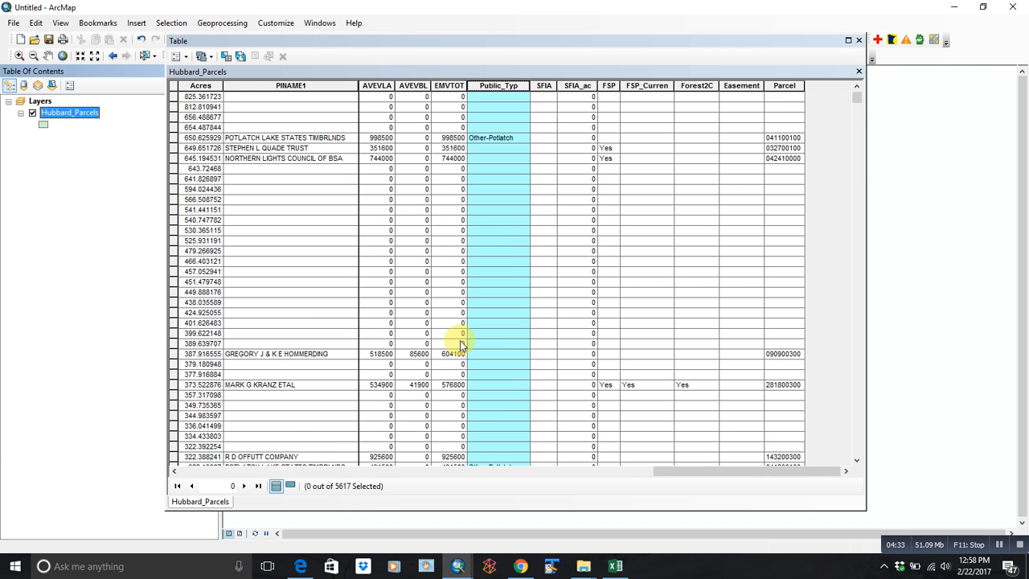
pyautogui.scroll(-3)
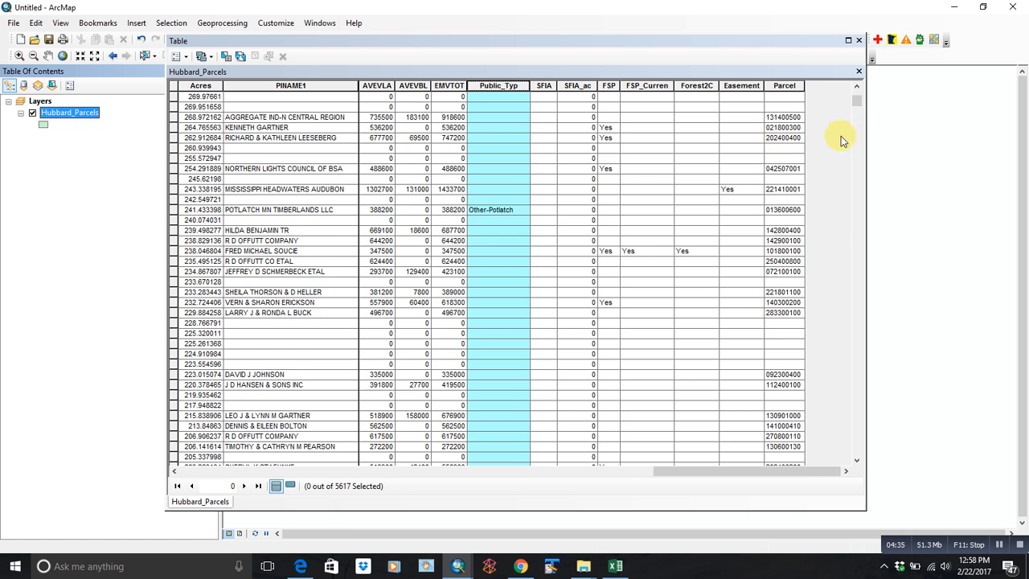
pyautogui.scroll(-3)
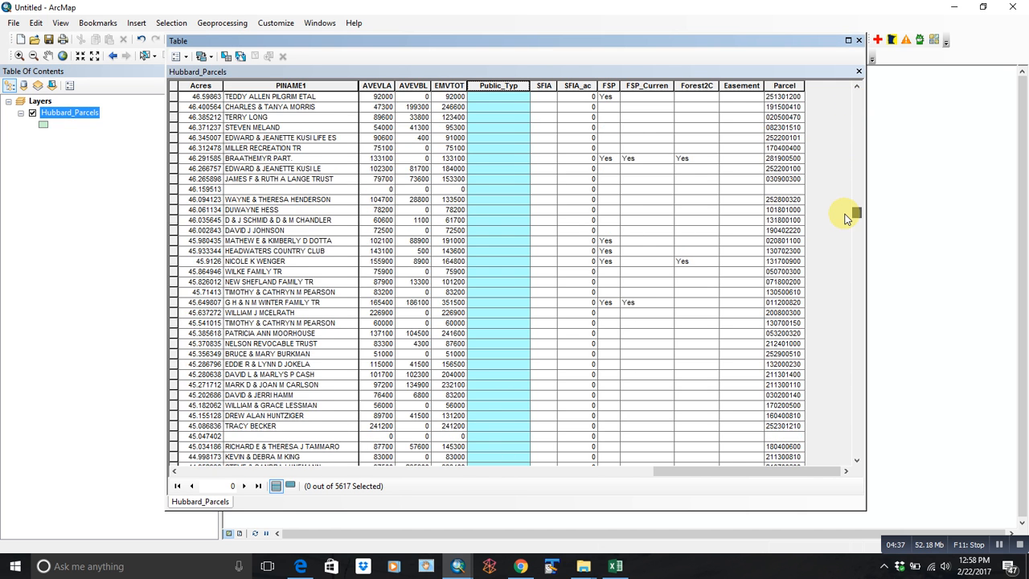
pyautogui.click(200, 86)
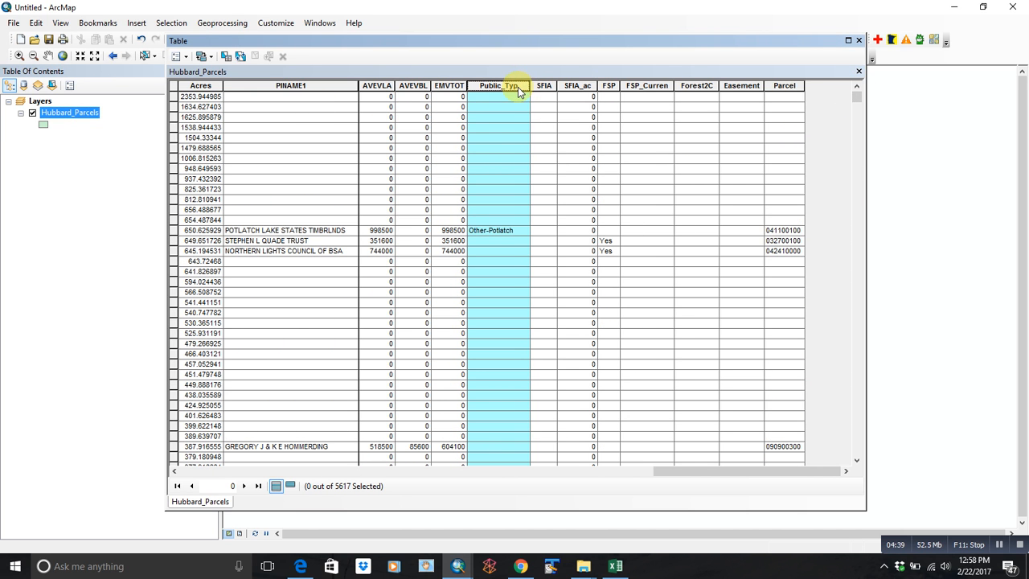
pyautogui.moveTo(498, 122)
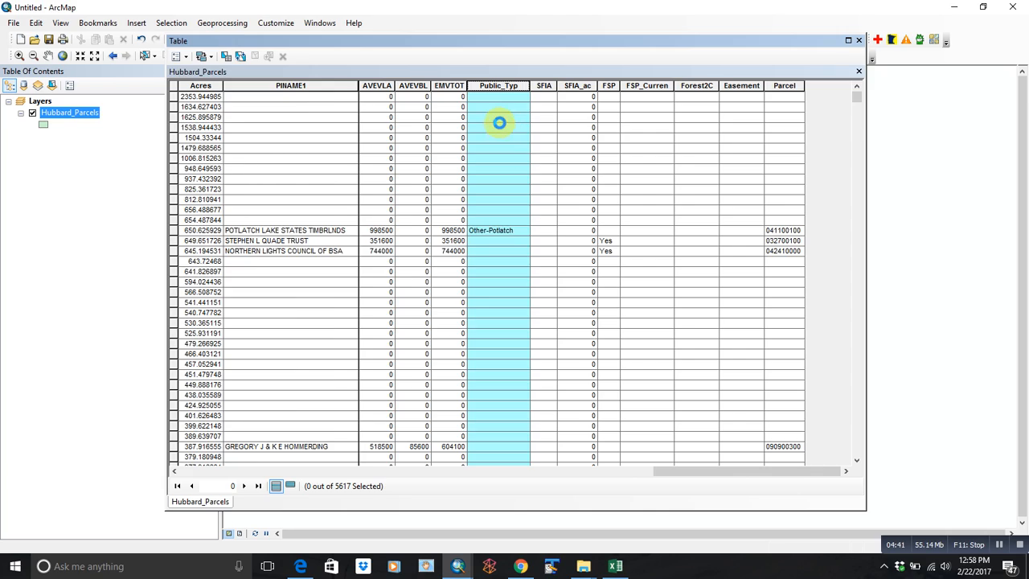
pyautogui.scroll(-3)
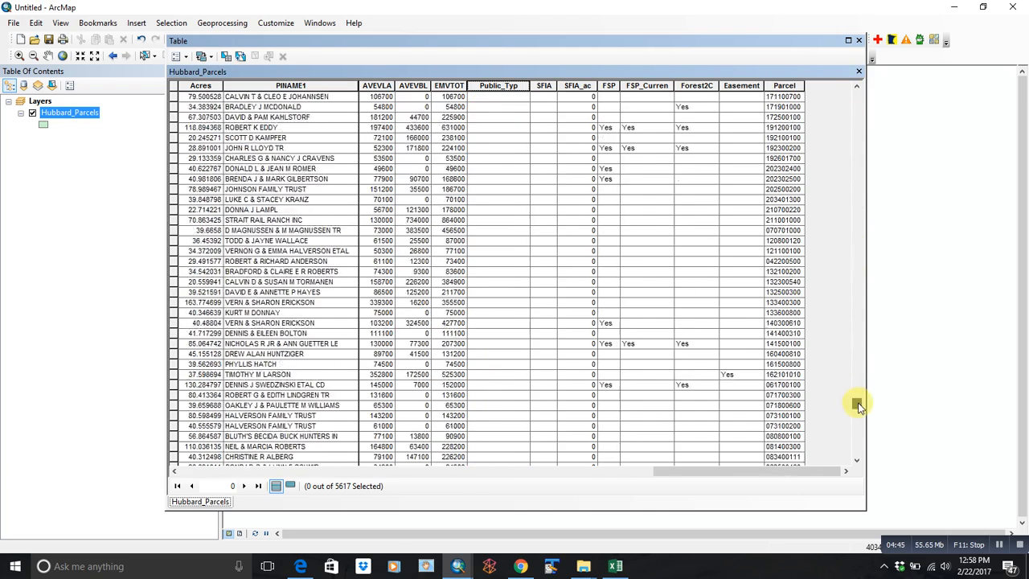
pyautogui.scroll(-3)
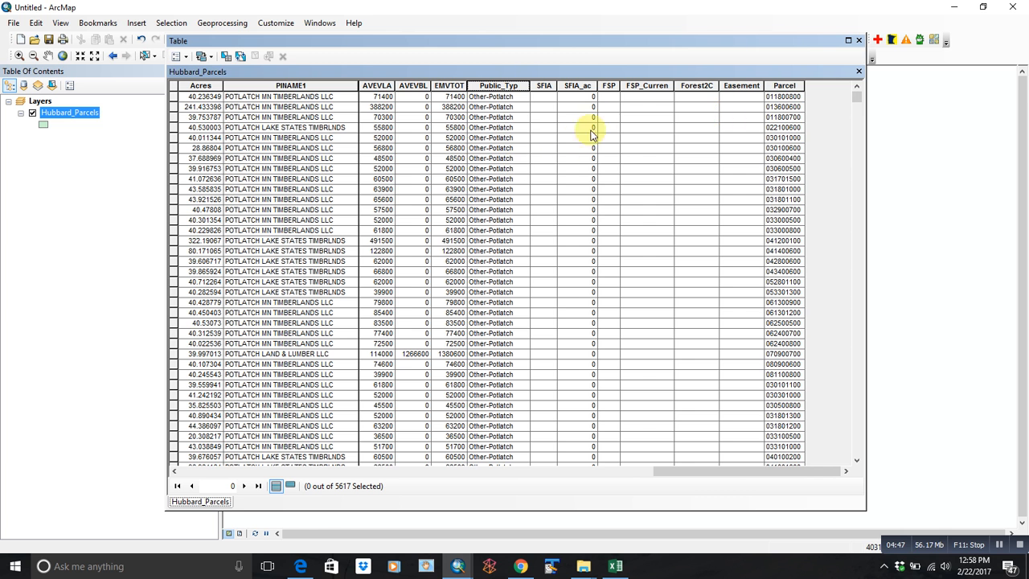
pyautogui.scroll(-3)
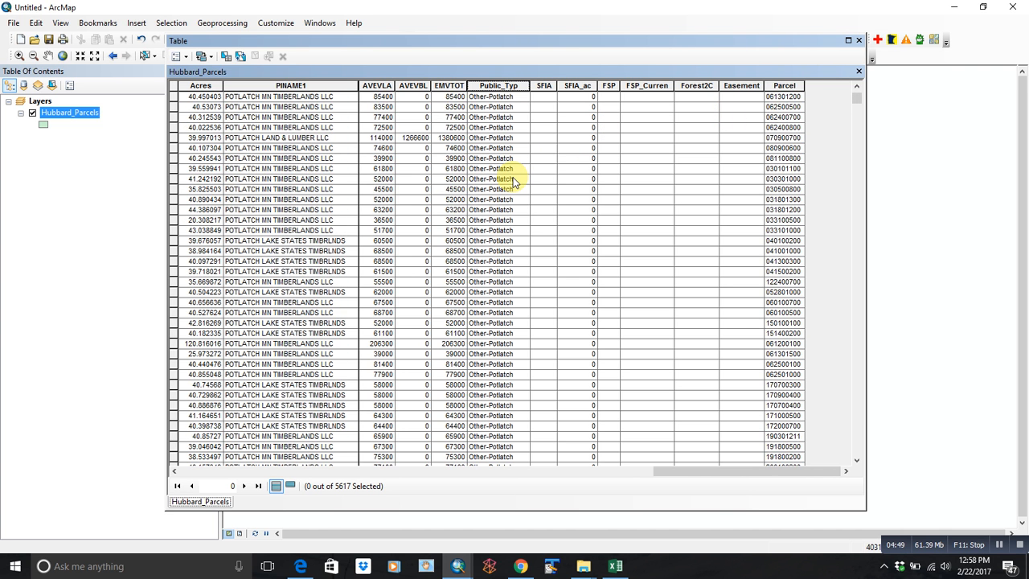
pyautogui.scroll(3)
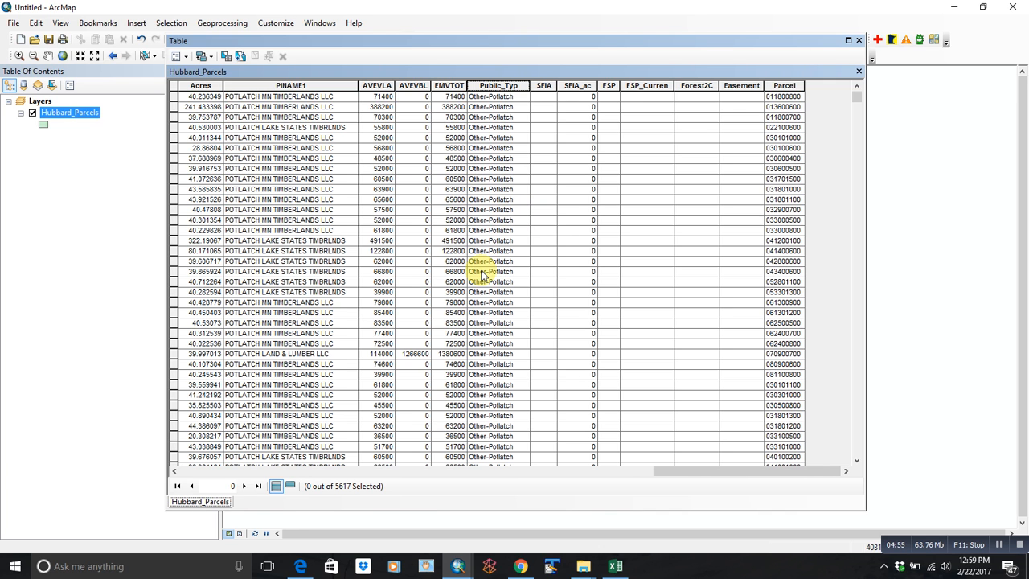
pyautogui.moveTo(550, 177)
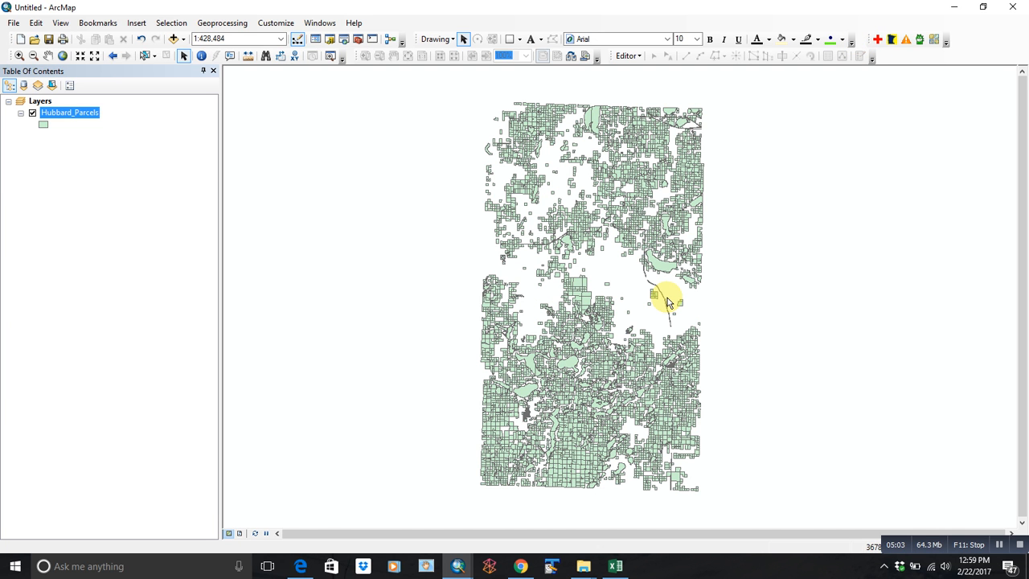
pyautogui.moveTo(631, 270)
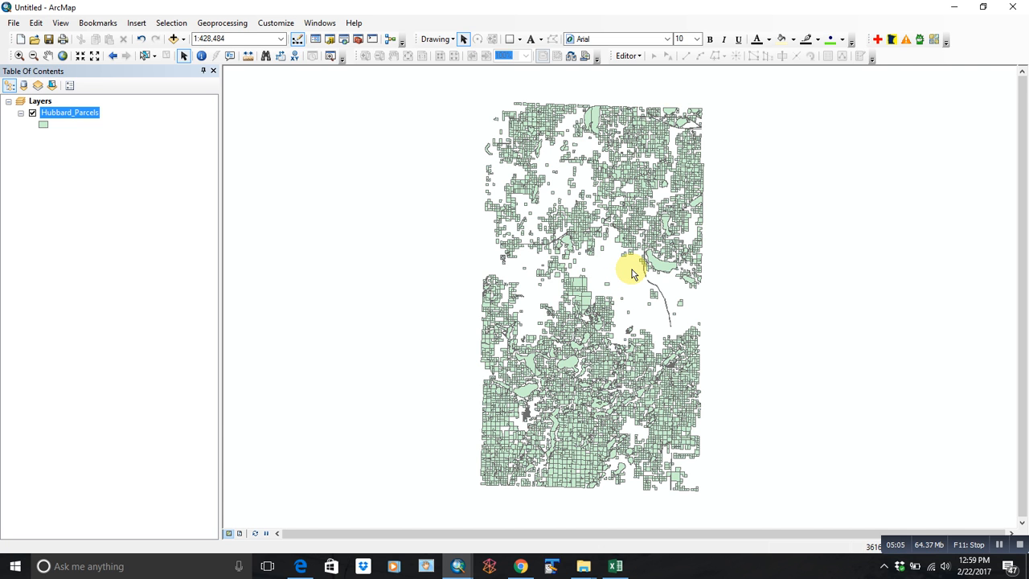
pyautogui.moveTo(119, 131)
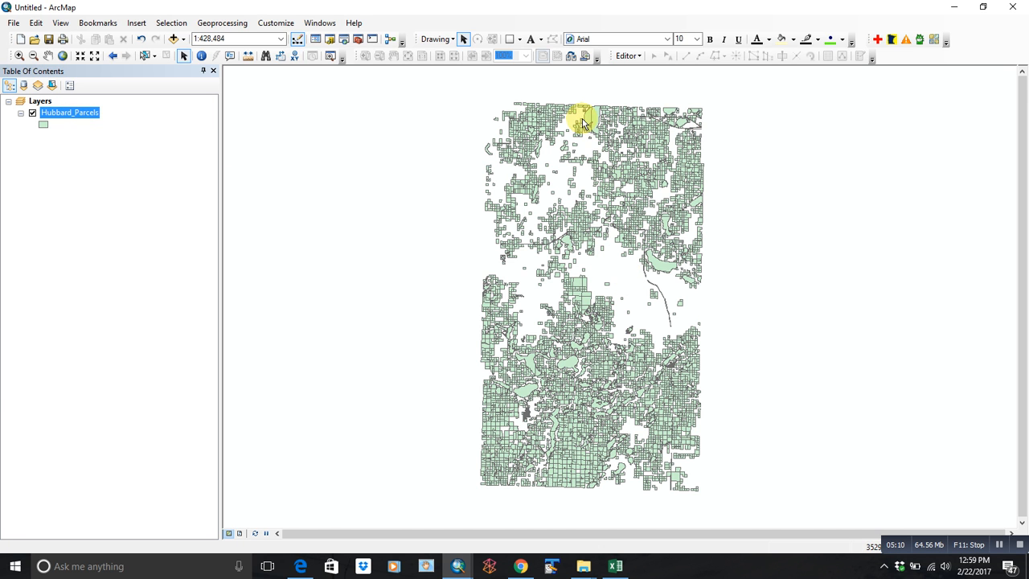
# Reopen the Hubbard_Parcels layer properties with its definition query expression shown.
pyautogui.doubleClick(70, 112)
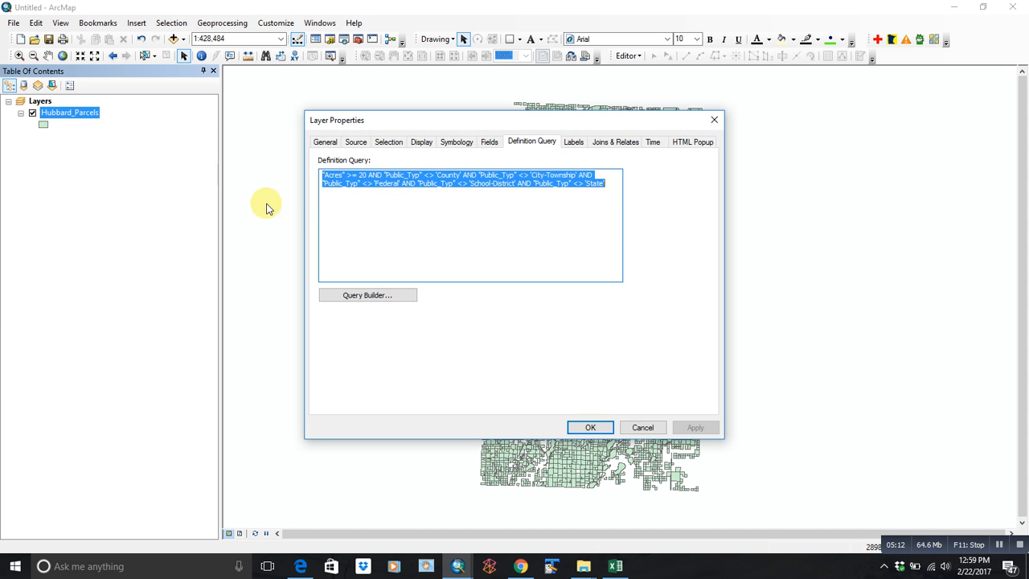
# Close the layer properties and bring back the filtered 5,617-record parcel attribute table, sorted by column.
pyautogui.click(590, 427)
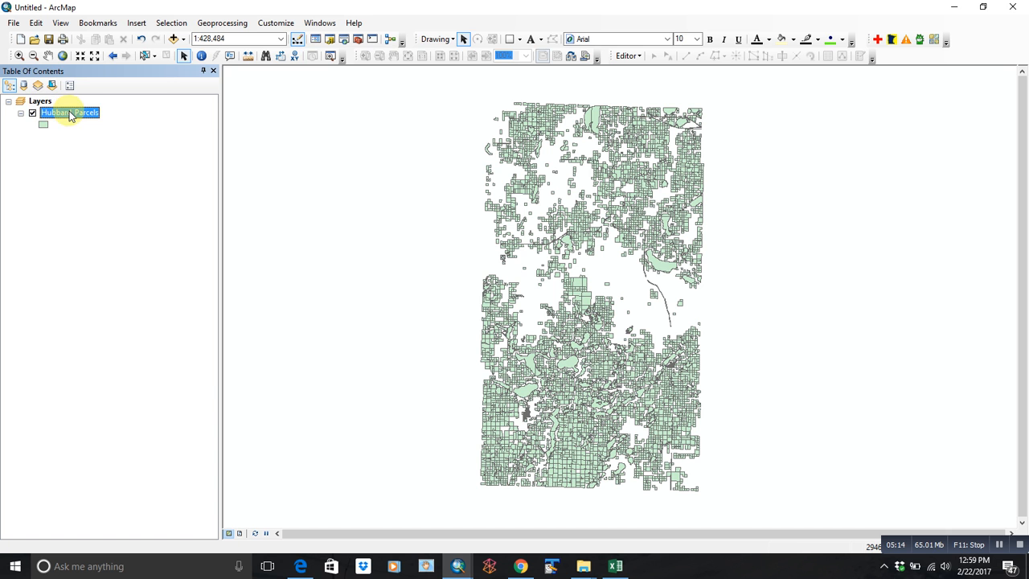
pyautogui.click(585, 377)
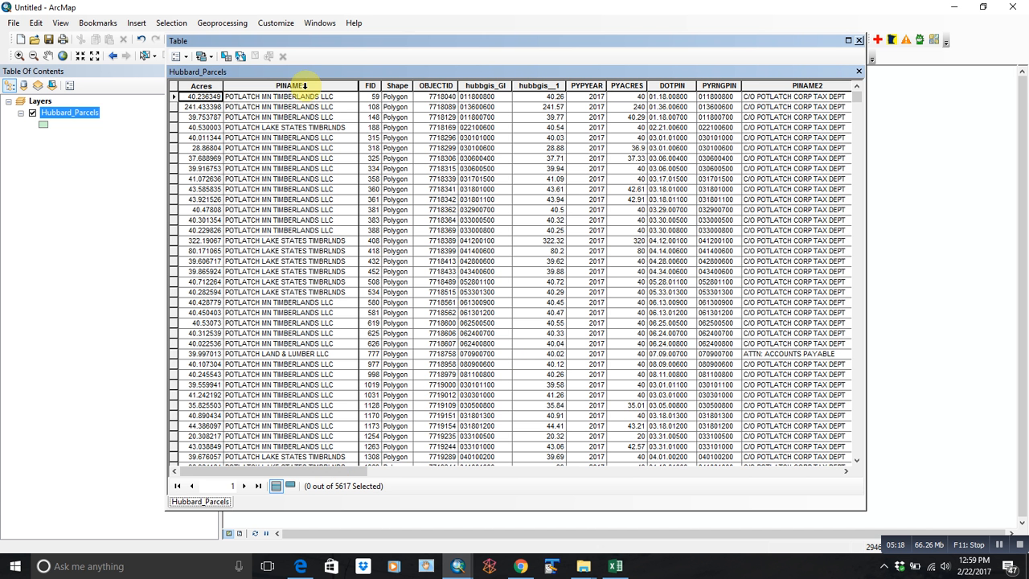
pyautogui.click(290, 85)
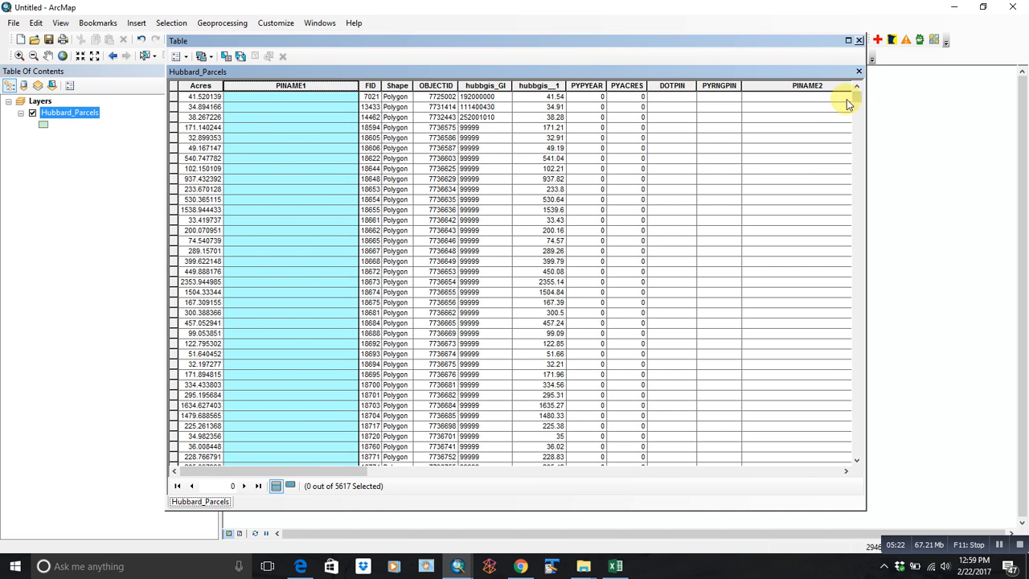
pyautogui.scroll(-3)
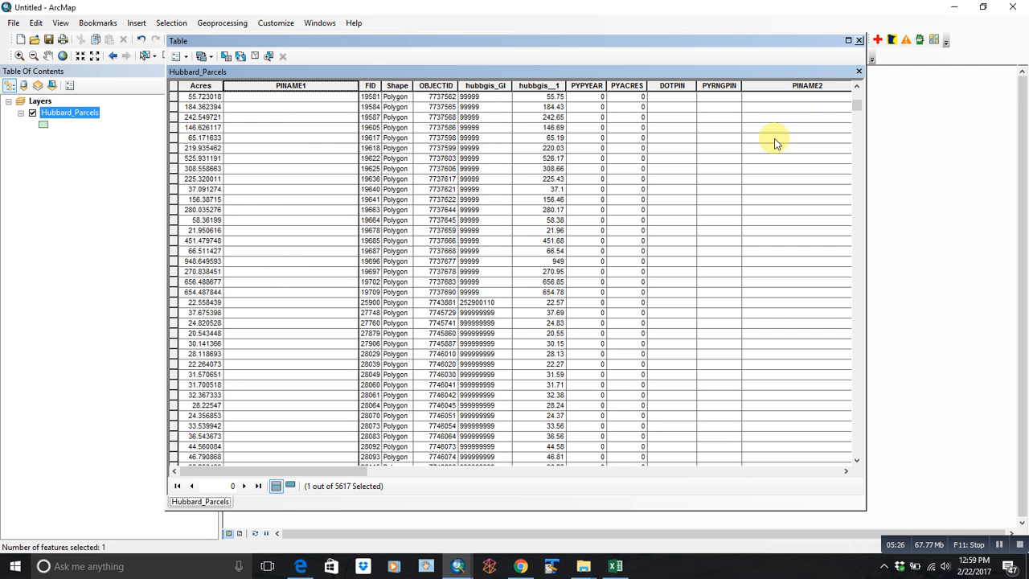
pyautogui.click(199, 85)
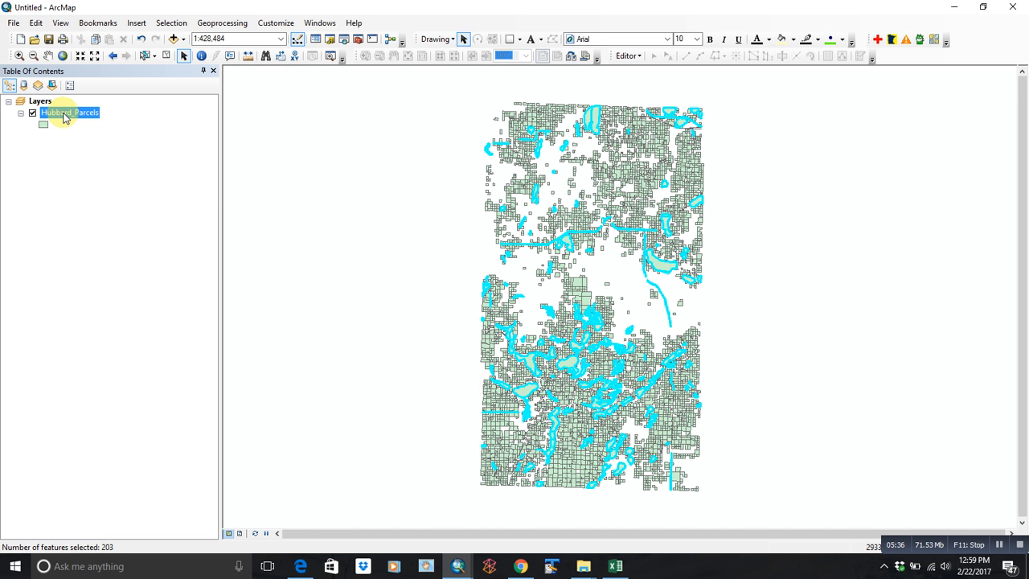
# Start editing Hubbard_Parcels and delete the 203 selected records in its attribute table, leaving 5414 parcels.
pyautogui.rightClick(69, 112)
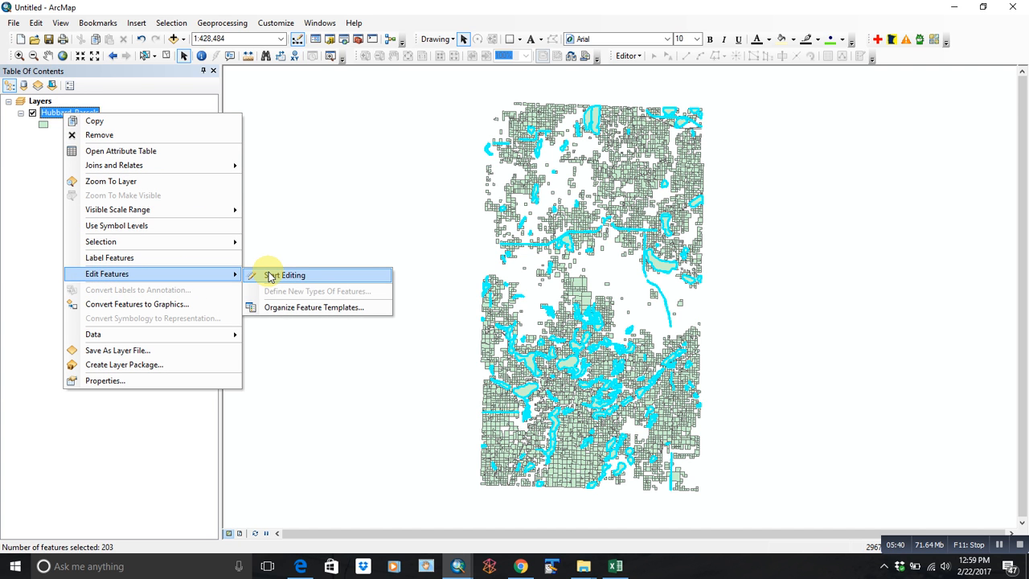
pyautogui.click(286, 275)
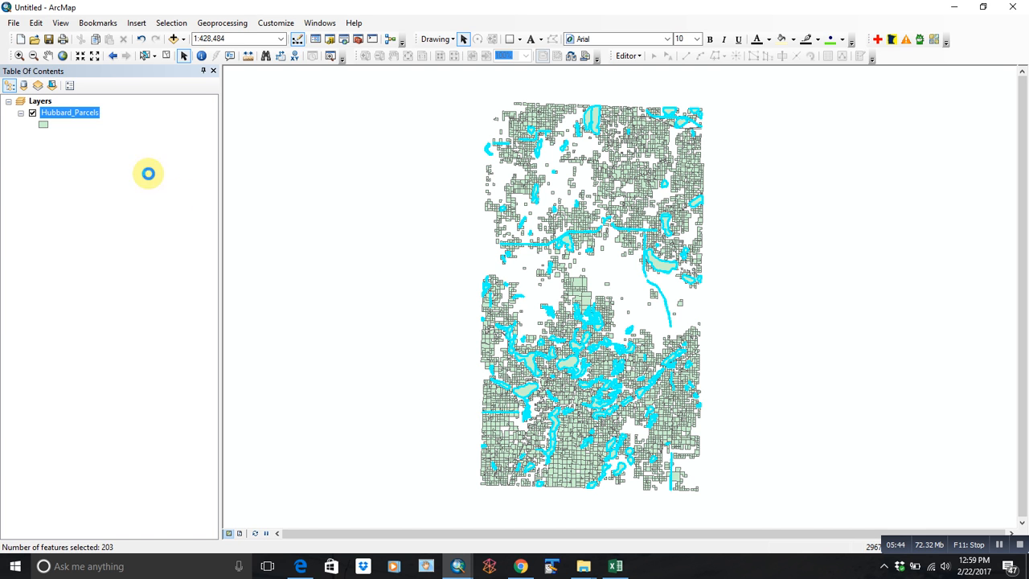
pyautogui.rightClick(67, 112)
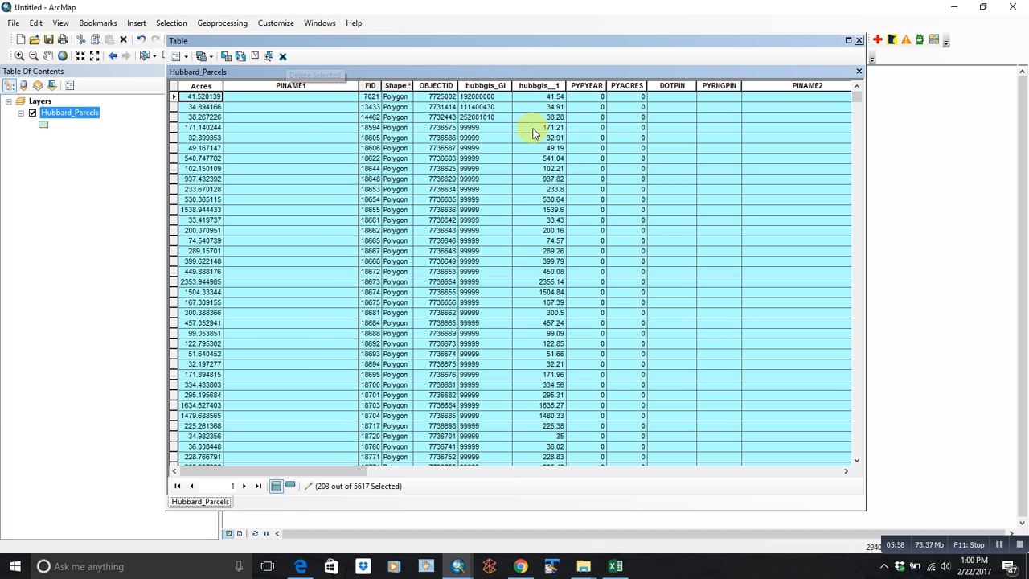
pyautogui.moveTo(347, 178)
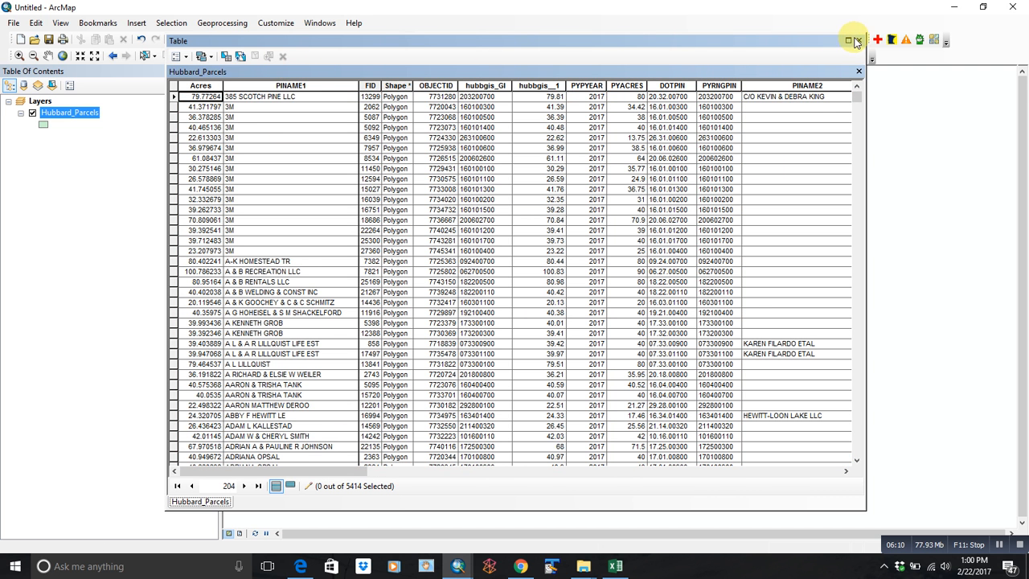
pyautogui.click(858, 70)
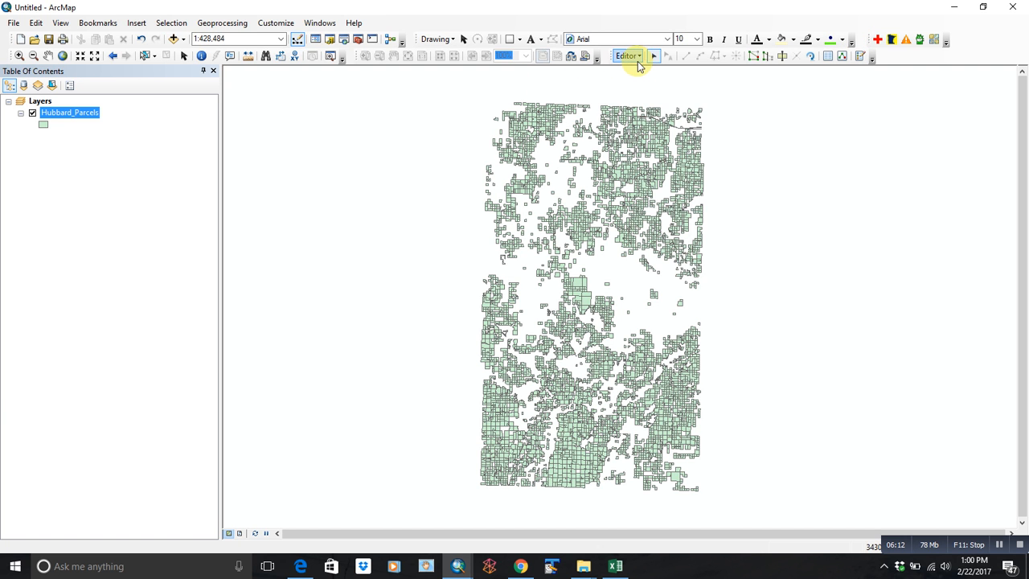
pyautogui.click(627, 55)
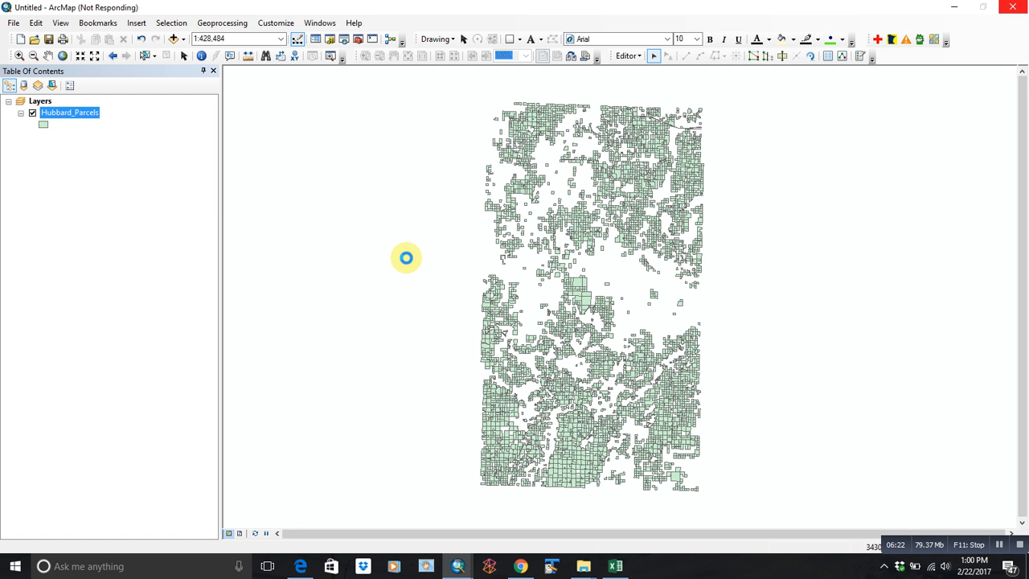
# Save edits, stop editing, and reopen the Hubbard_Parcels table now listing 5414 parcels.
pyautogui.rightClick(68, 113)
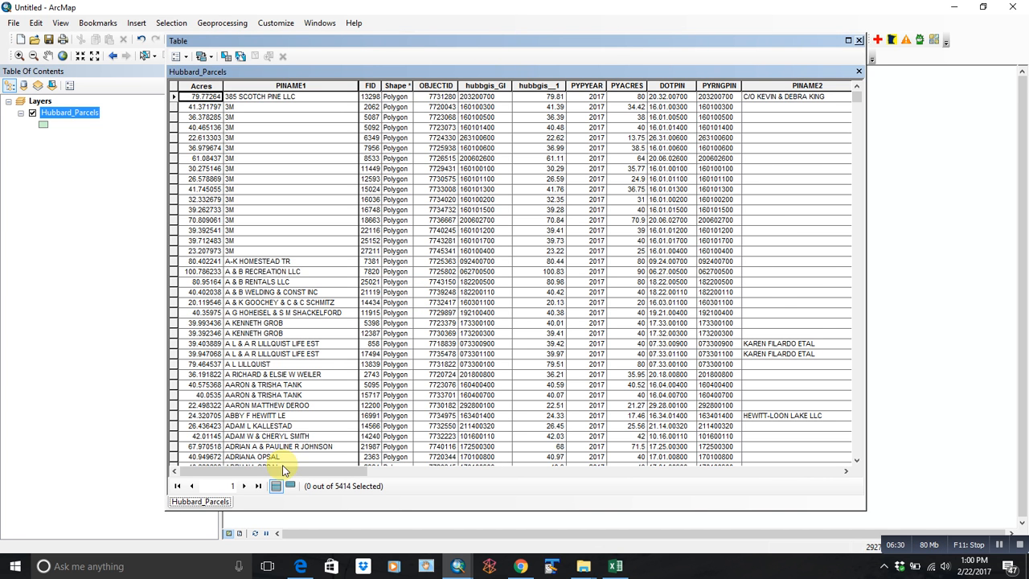
# Sort the SFIA, Forest2C and Easement columns descending so the Yes rows come to the top.
pyautogui.hscroll(3)
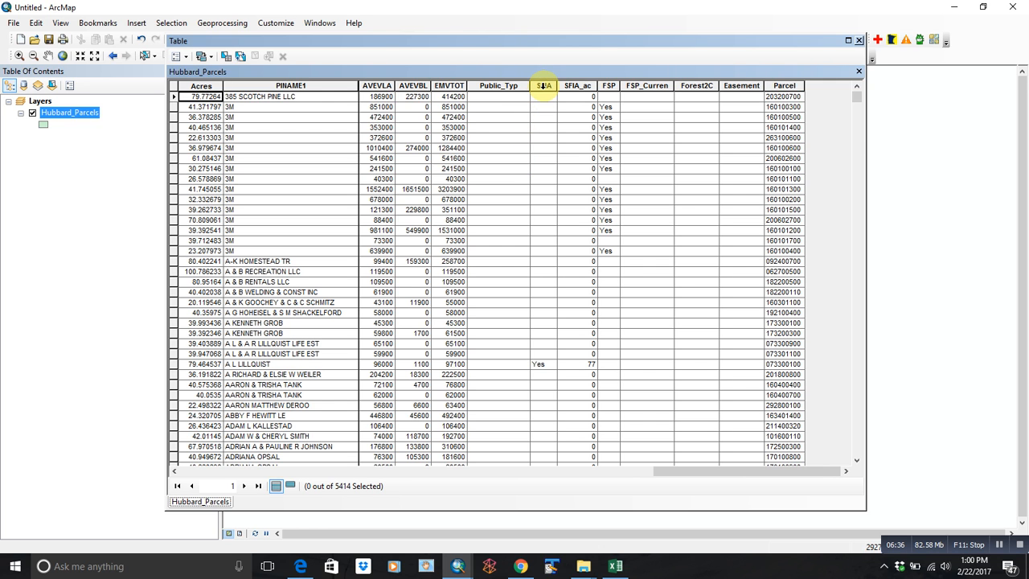
pyautogui.moveTo(539, 129)
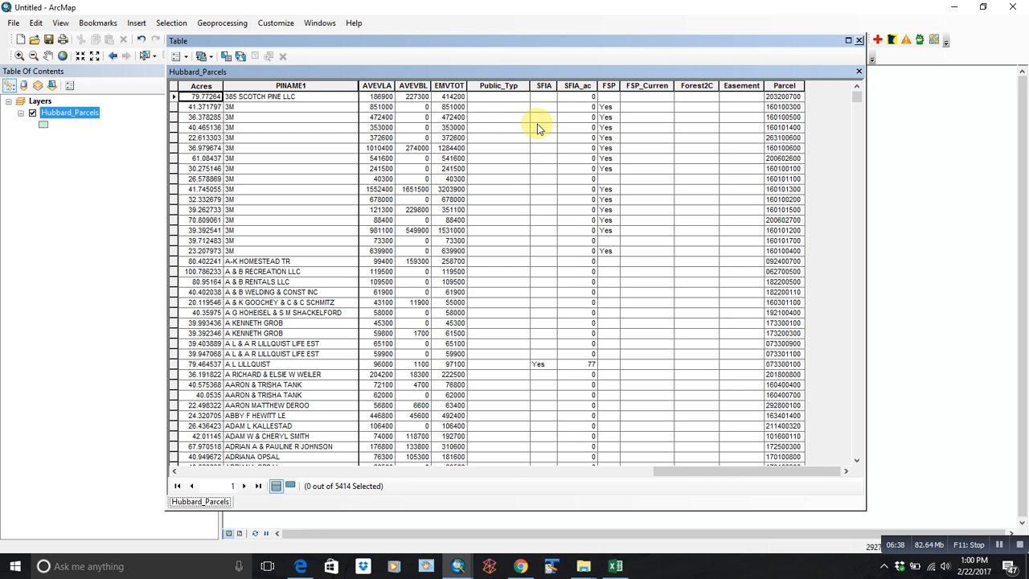
pyautogui.moveTo(577, 85)
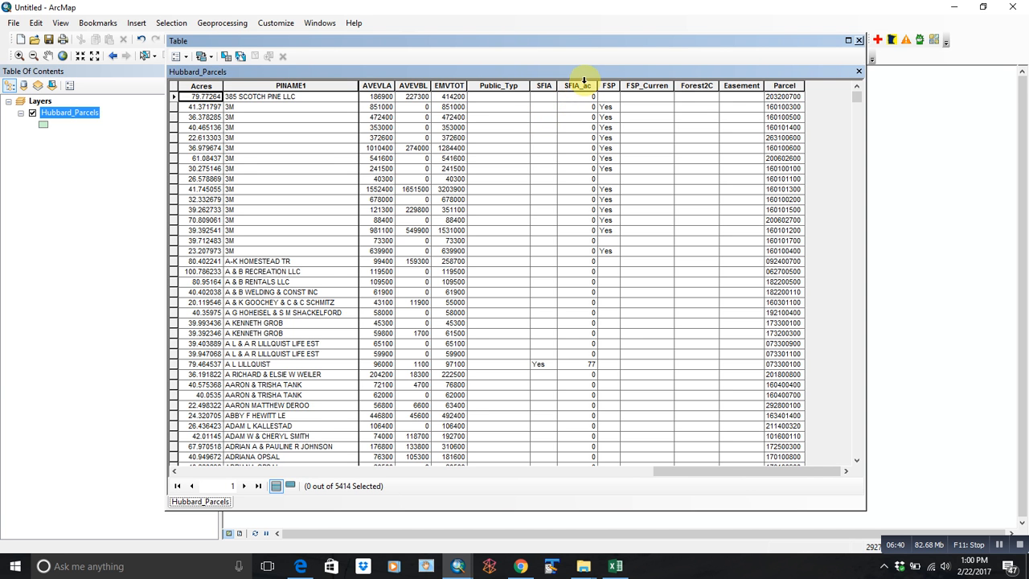
pyautogui.click(544, 85)
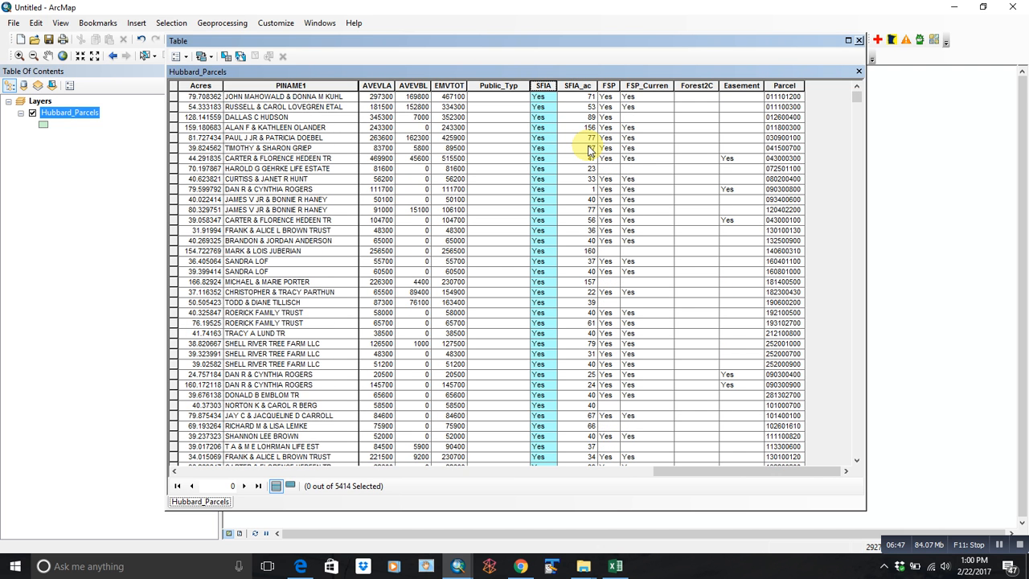
pyautogui.moveTo(608, 85)
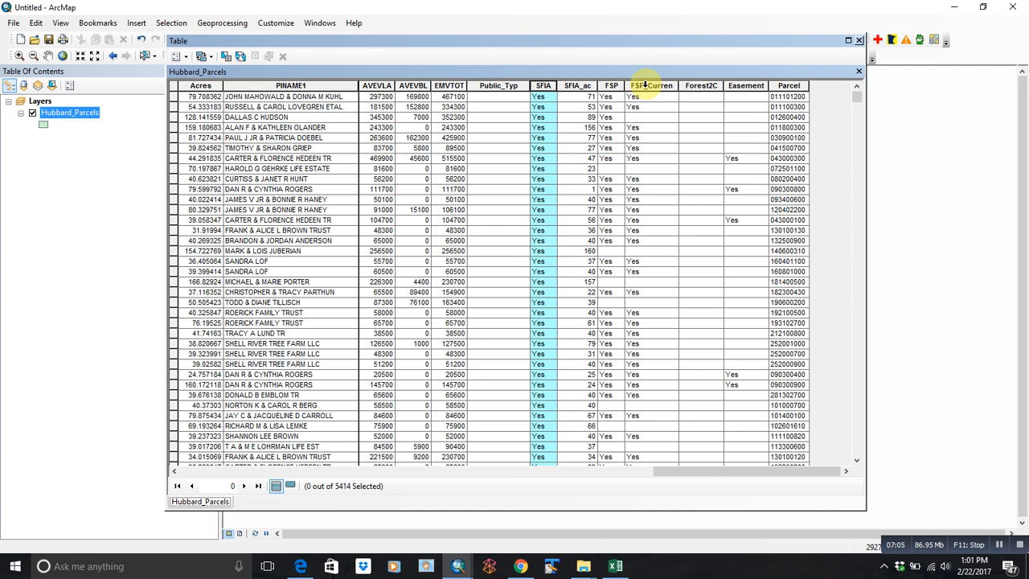
pyautogui.click(651, 85)
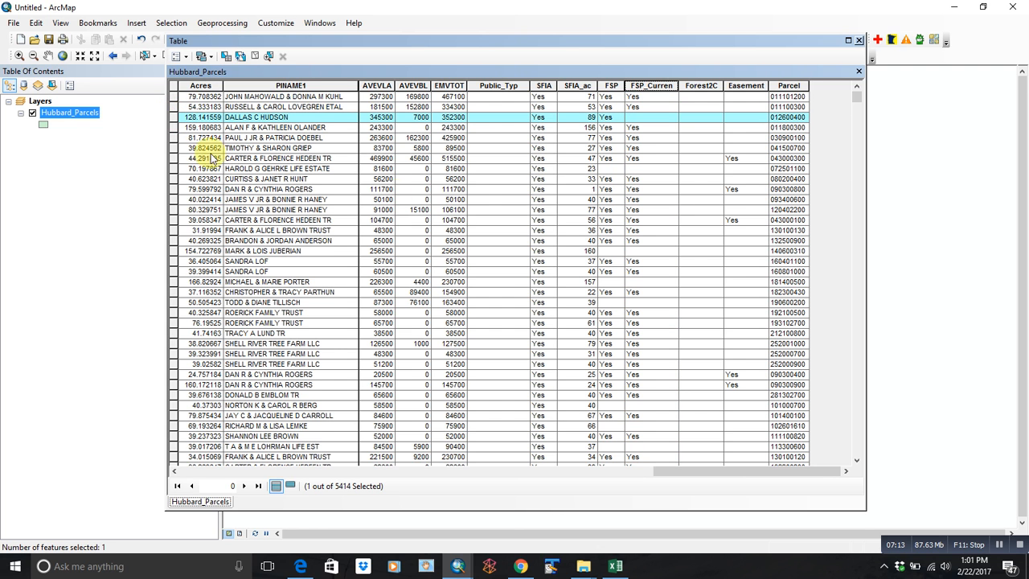
pyautogui.moveTo(615, 120)
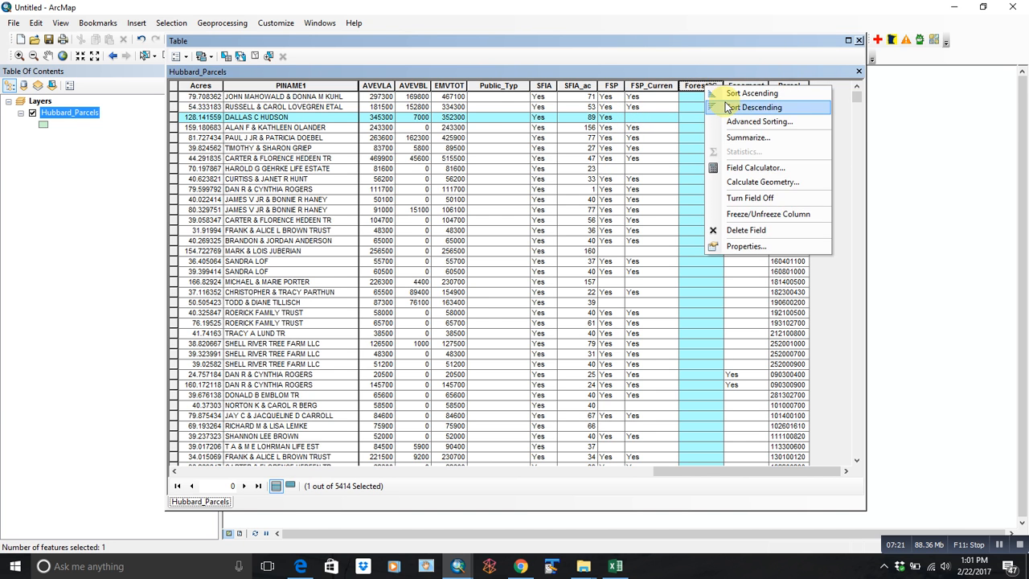
pyautogui.click(753, 106)
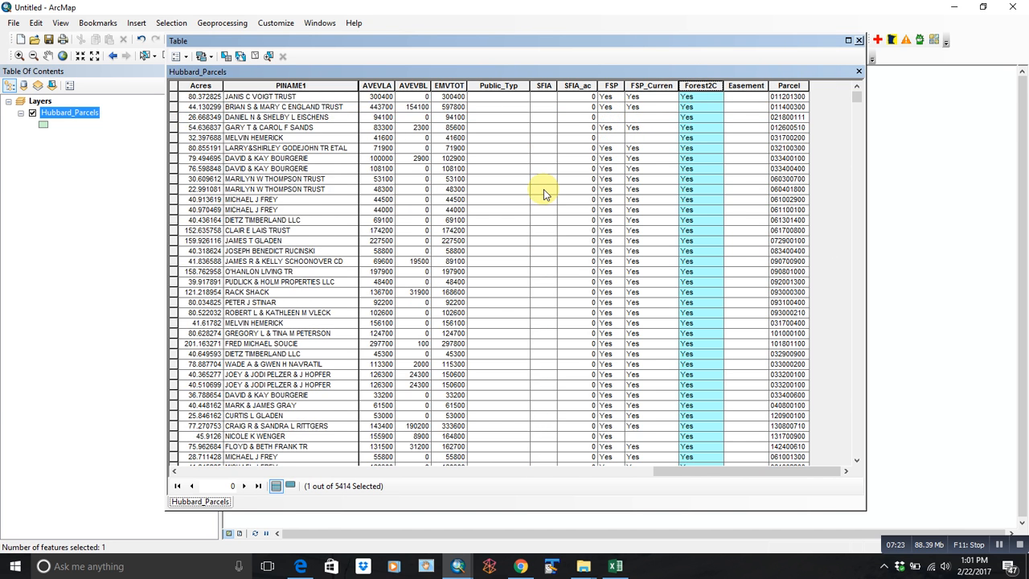
pyautogui.moveTo(688, 176)
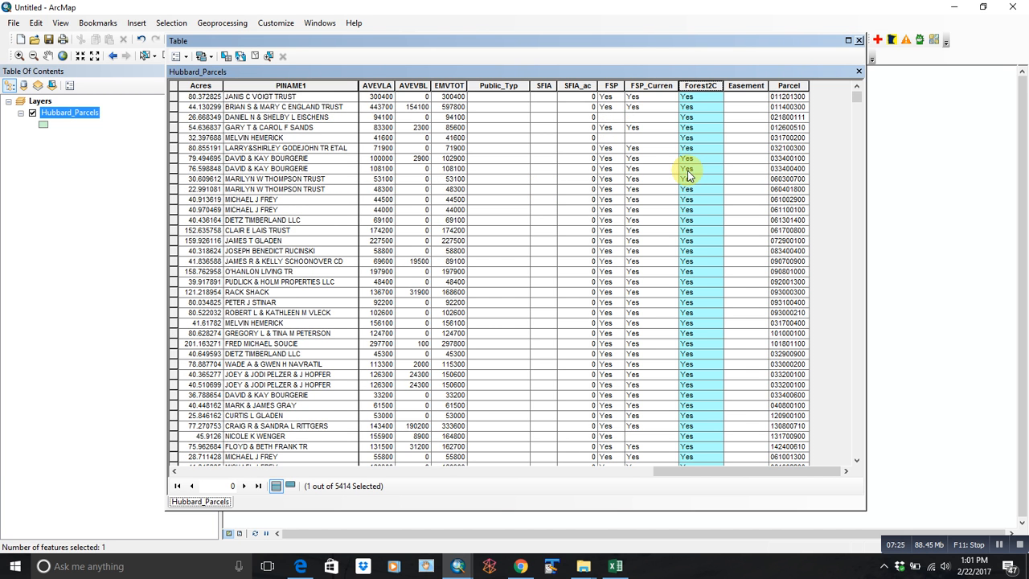
pyautogui.moveTo(662, 212)
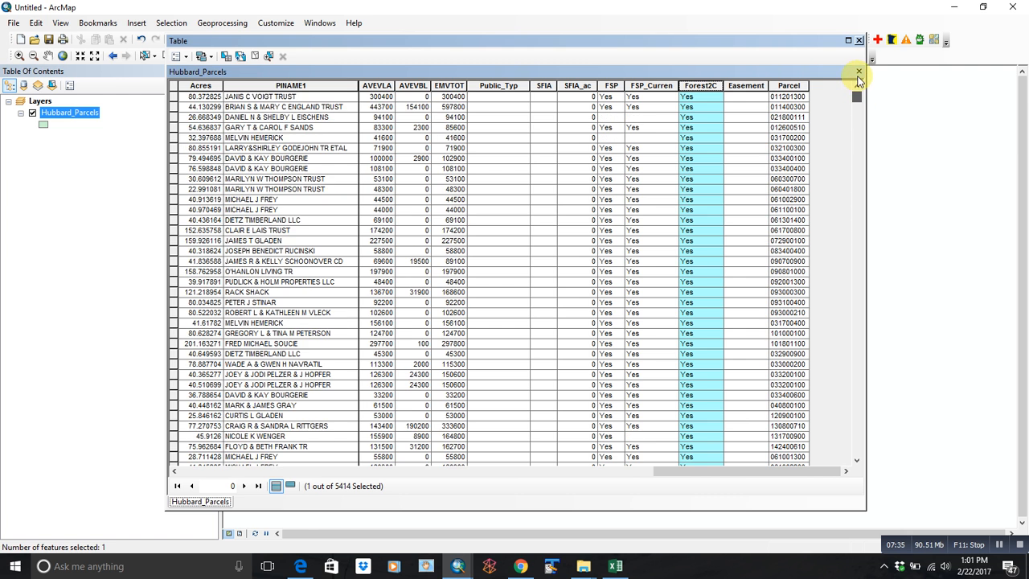
pyautogui.rightClick(746, 85)
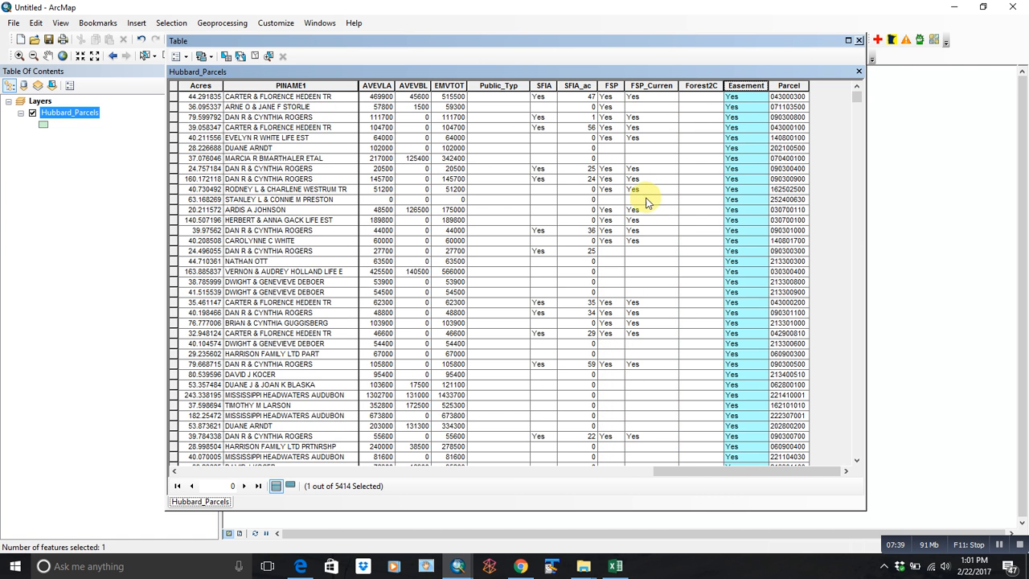
pyautogui.moveTo(820, 179)
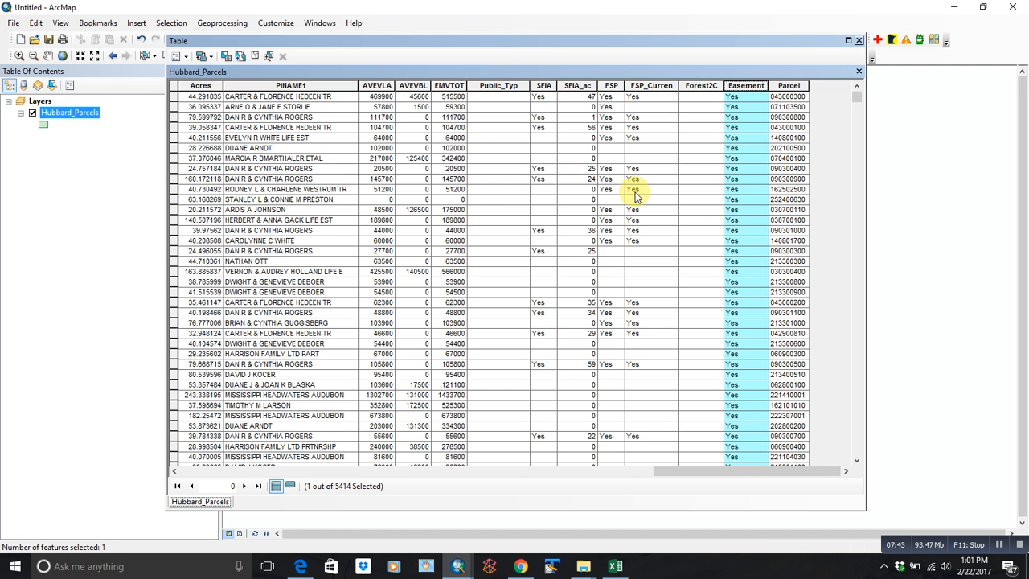
pyautogui.moveTo(570, 209)
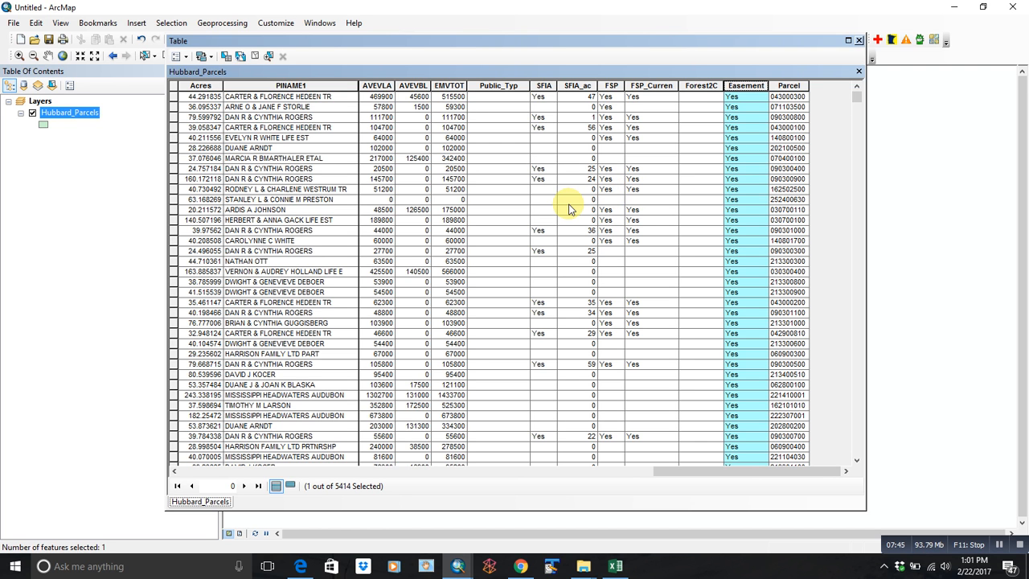
pyautogui.moveTo(572, 203)
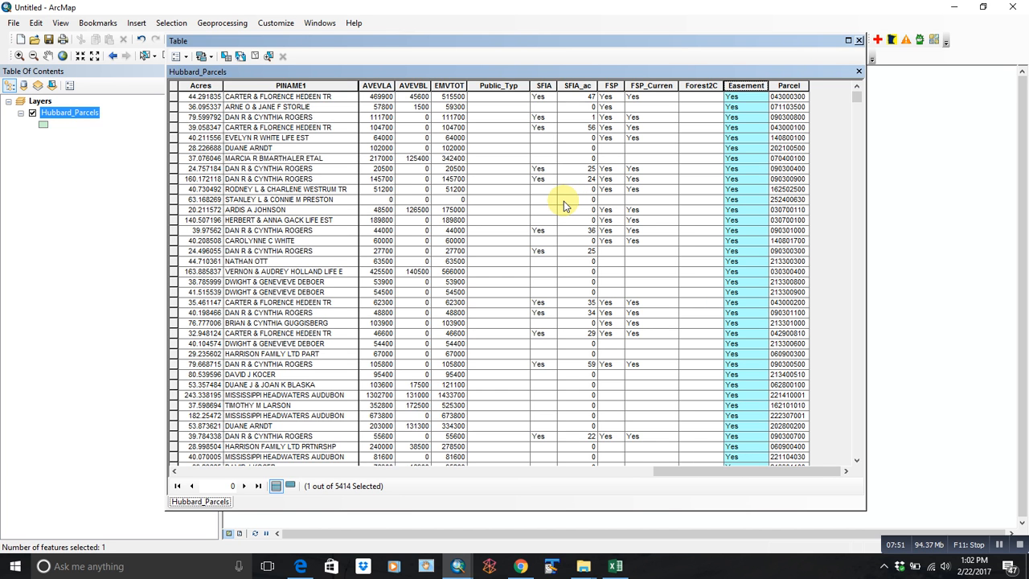
pyautogui.moveTo(705, 271)
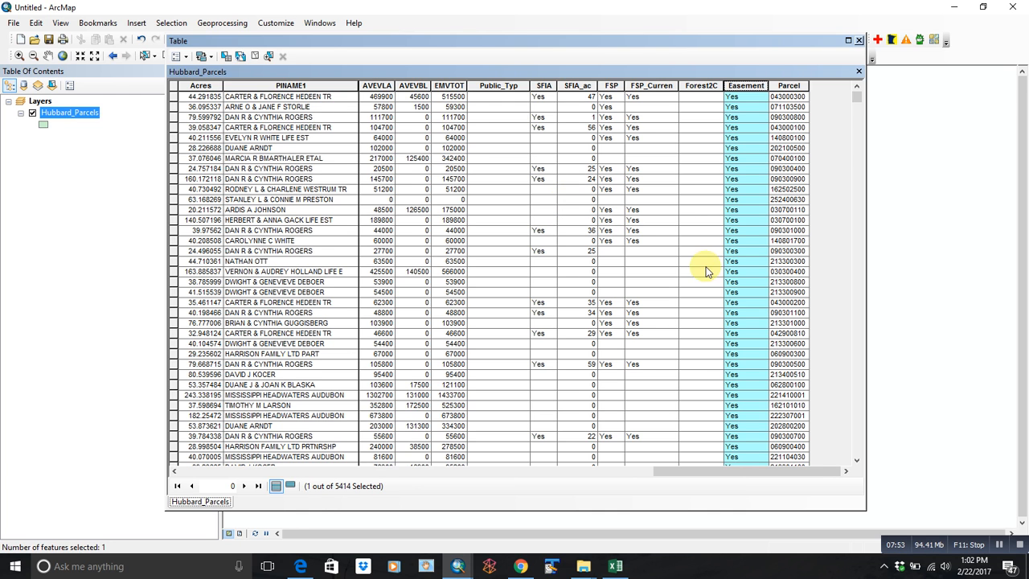
pyautogui.moveTo(839, 158)
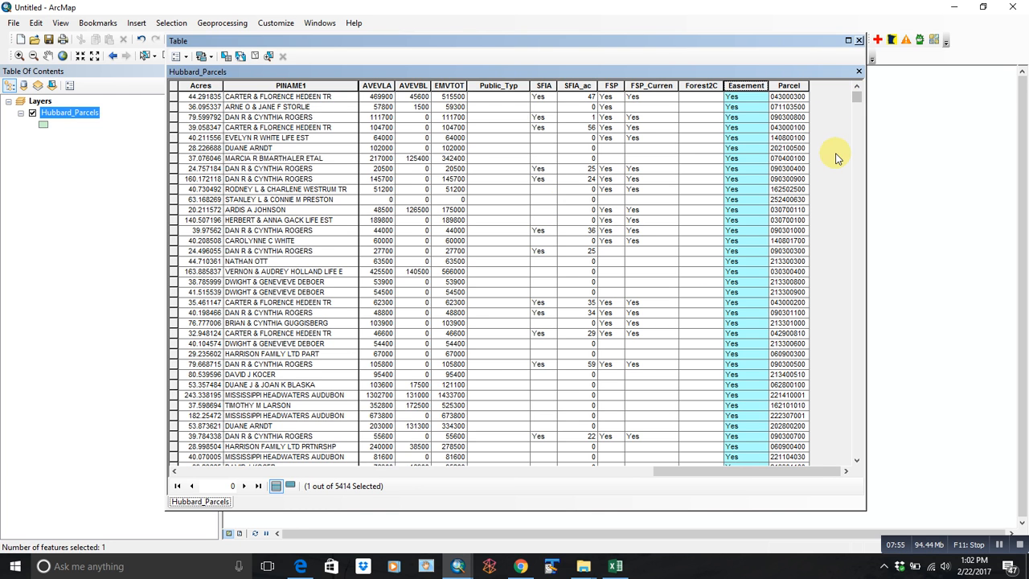
pyautogui.moveTo(821, 211)
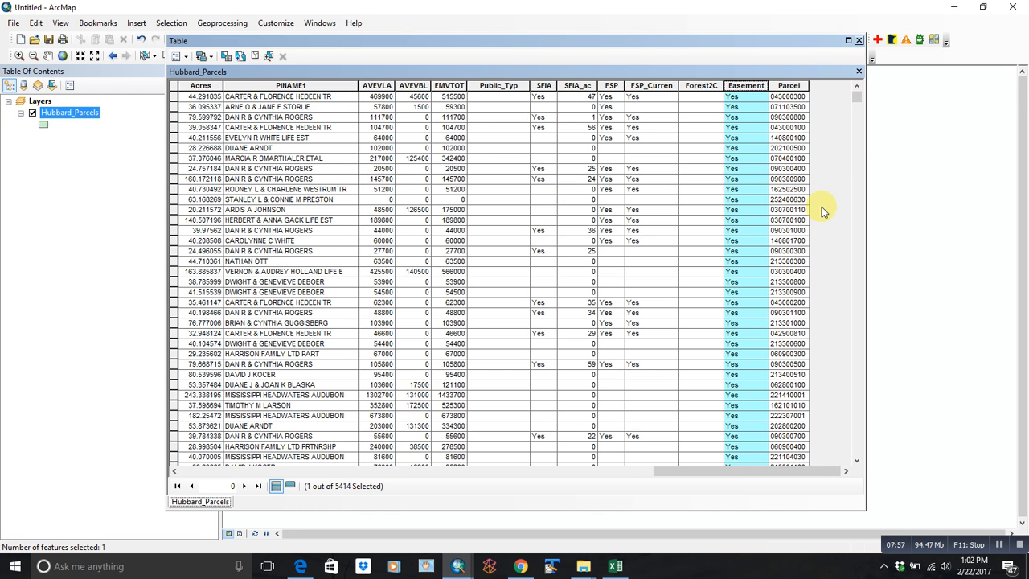
pyautogui.moveTo(769, 228)
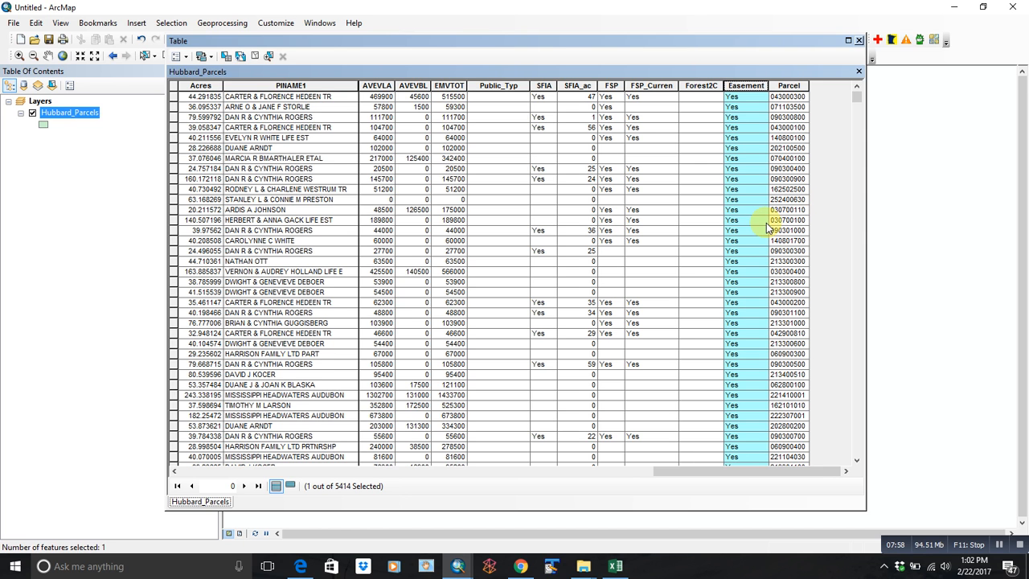
pyautogui.moveTo(643, 280)
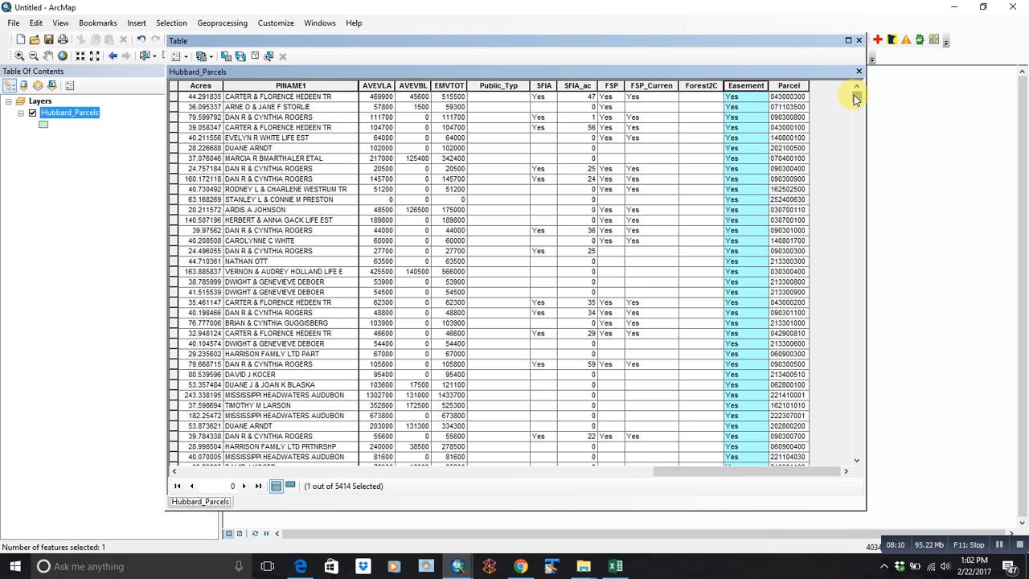
pyautogui.scroll(-3)
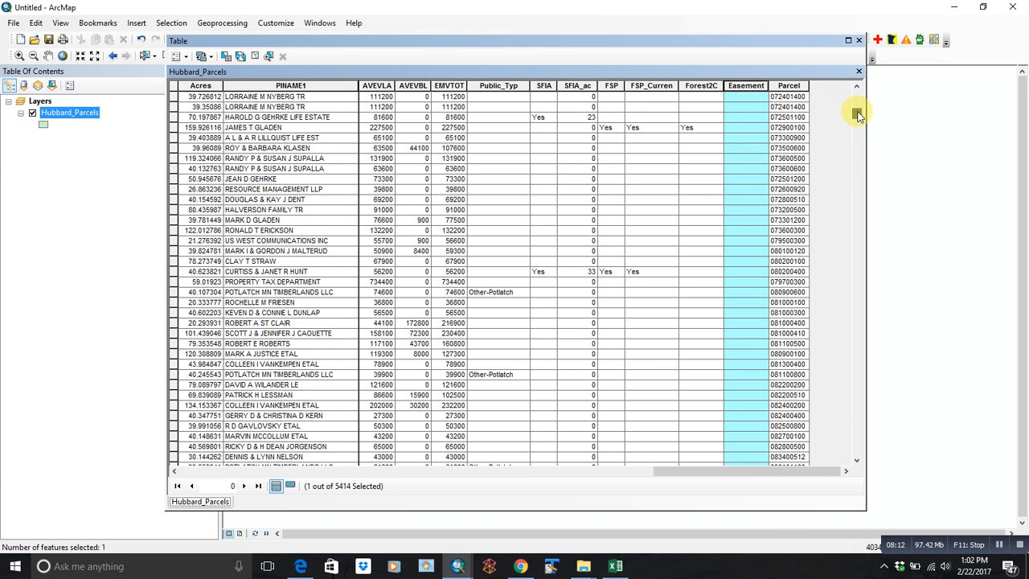
pyautogui.scroll(-3)
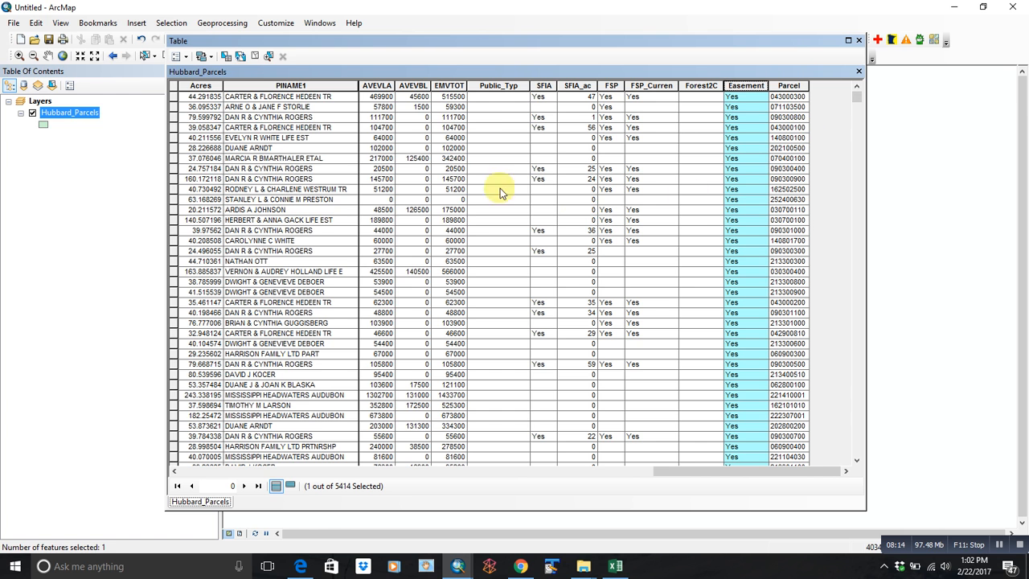
pyautogui.moveTo(859, 40)
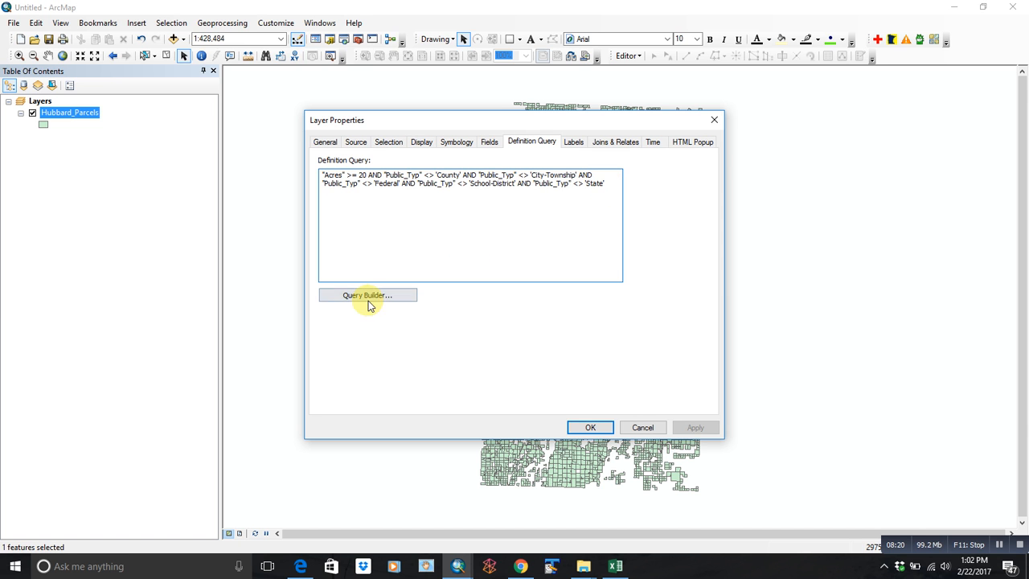
# Extend the definition query with AND "SFIA" = 'Yes' and apply it to the parcels layer.
pyautogui.click(367, 296)
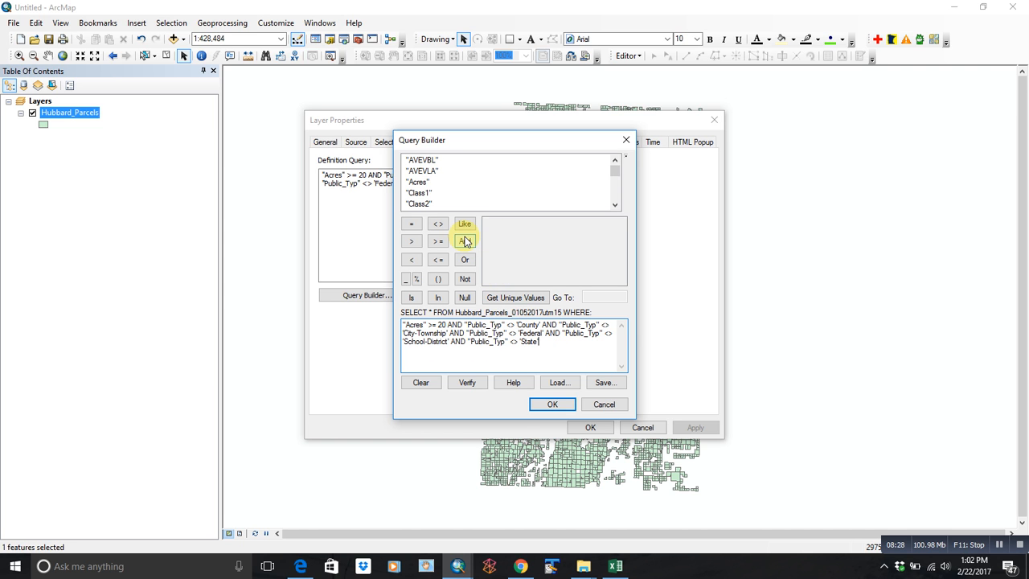
pyautogui.click(465, 241)
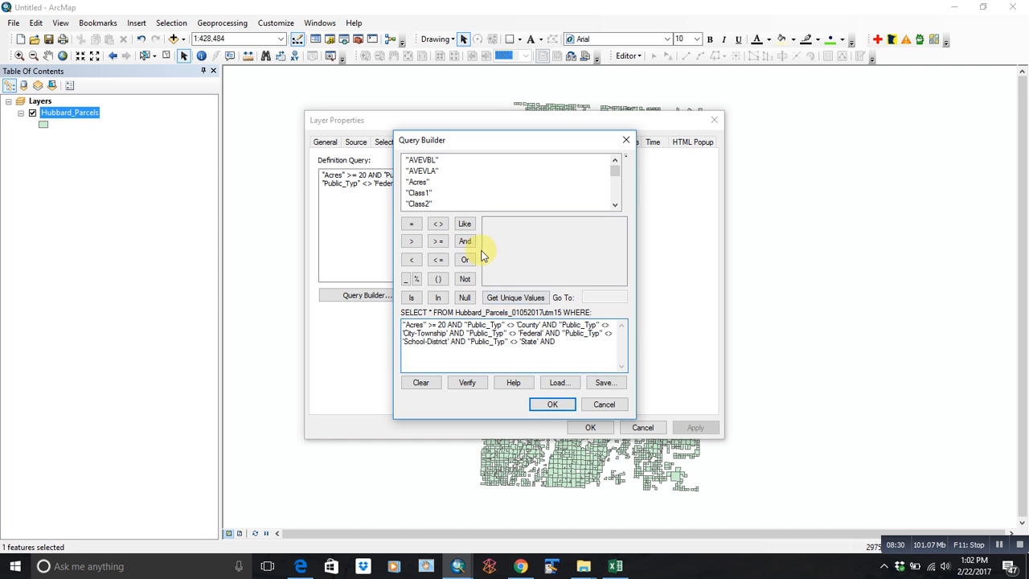
pyautogui.scroll(-3)
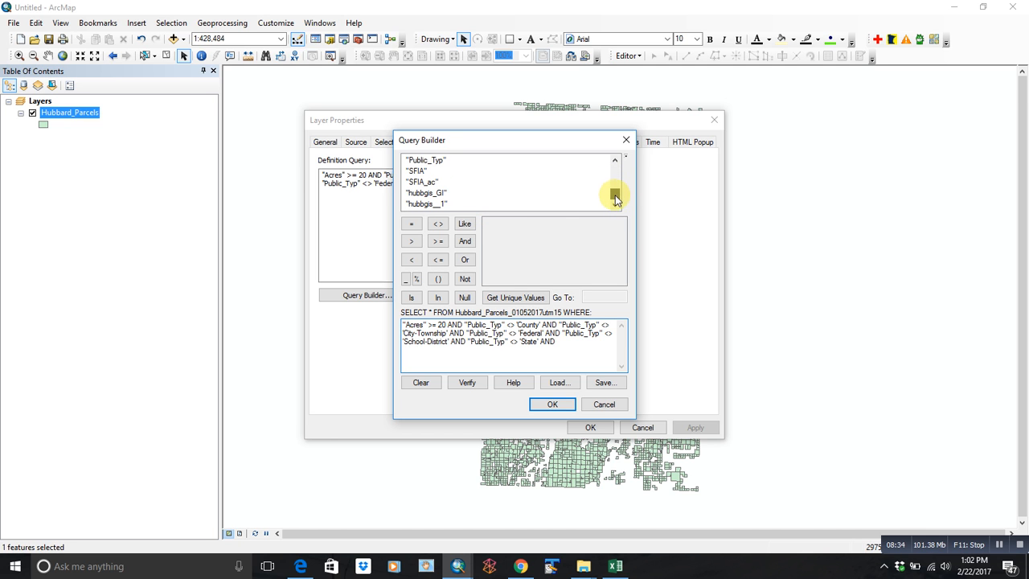
pyautogui.click(417, 170)
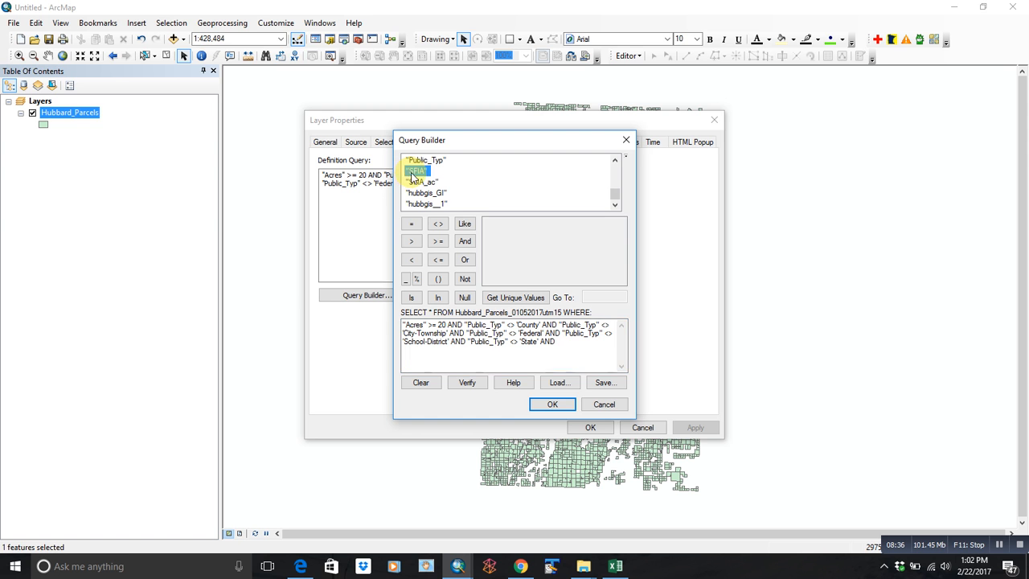
pyautogui.doubleClick(416, 171)
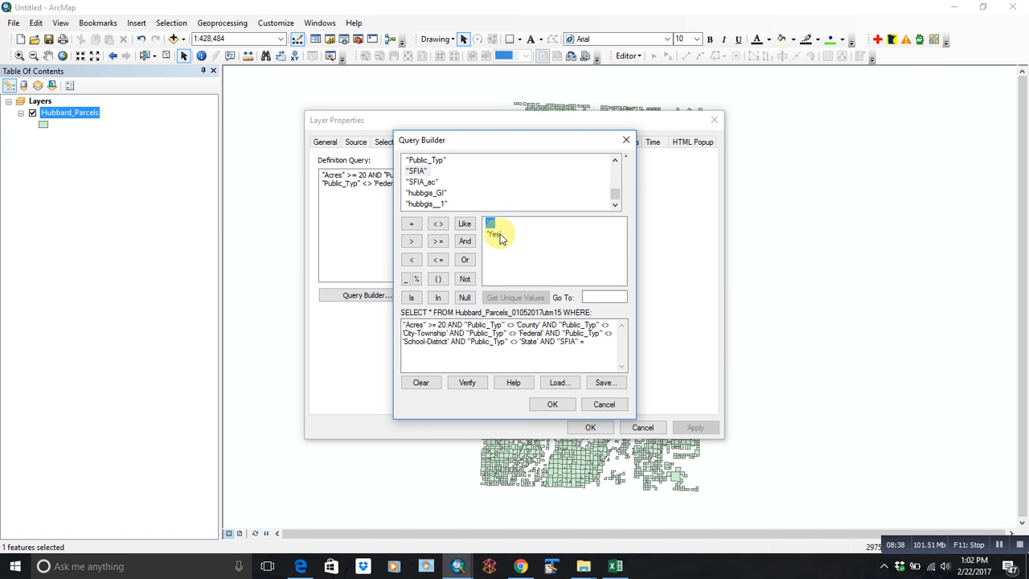
pyautogui.click(553, 404)
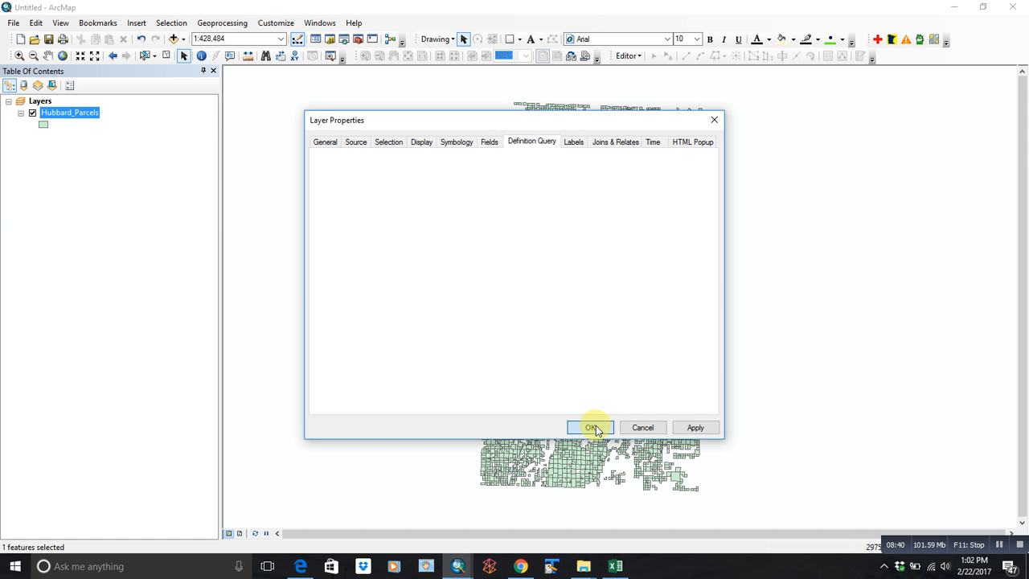
pyautogui.click(592, 428)
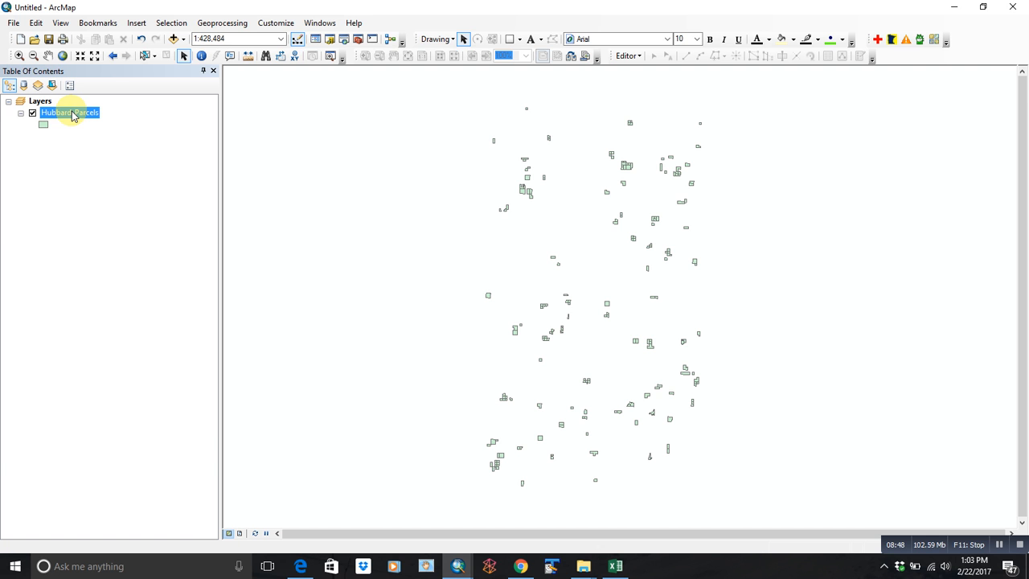
# Give the filtered layer an orange fill and rename it SFIA.
pyautogui.doubleClick(70, 112)
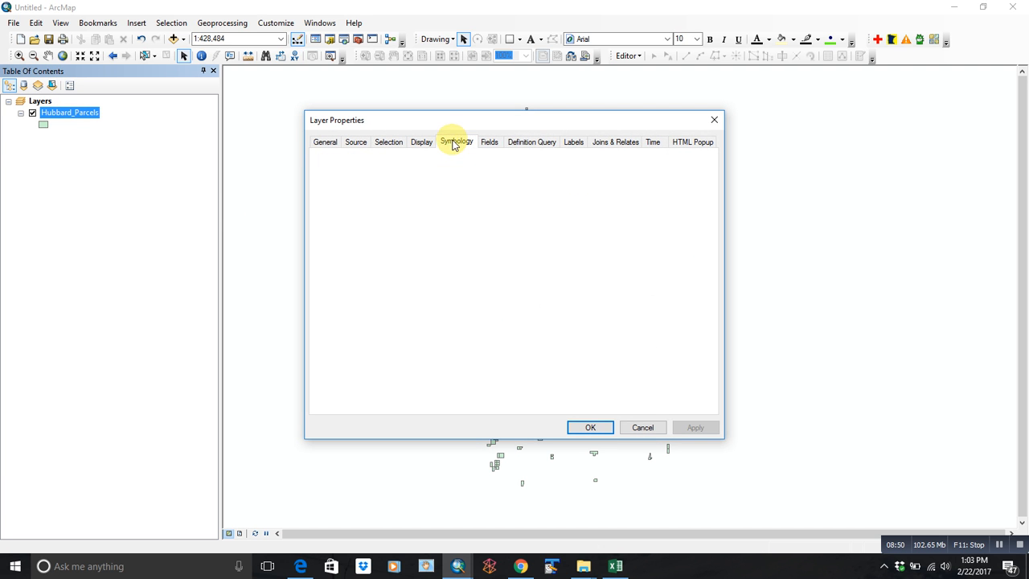
pyautogui.click(457, 141)
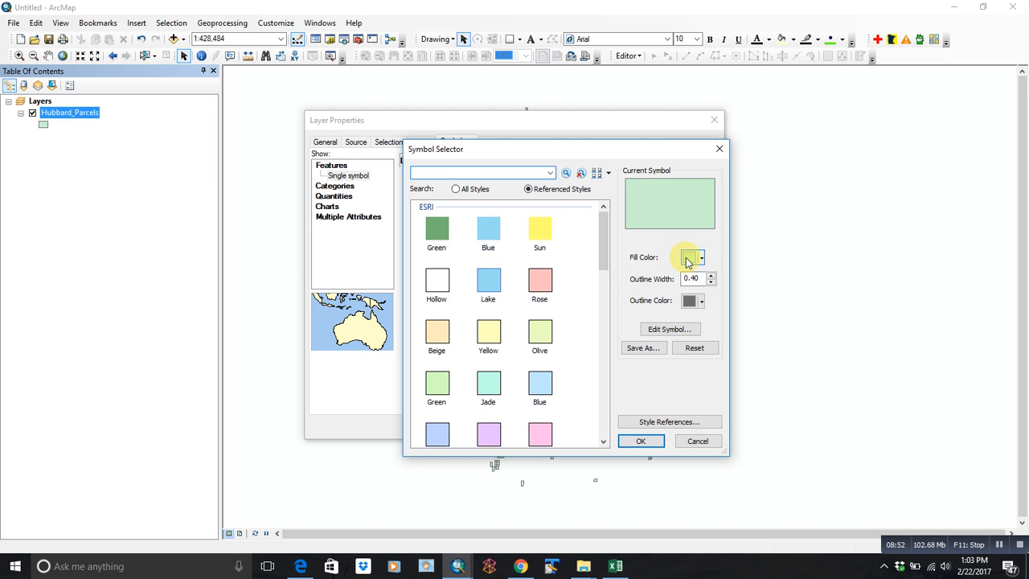
pyautogui.click(640, 440)
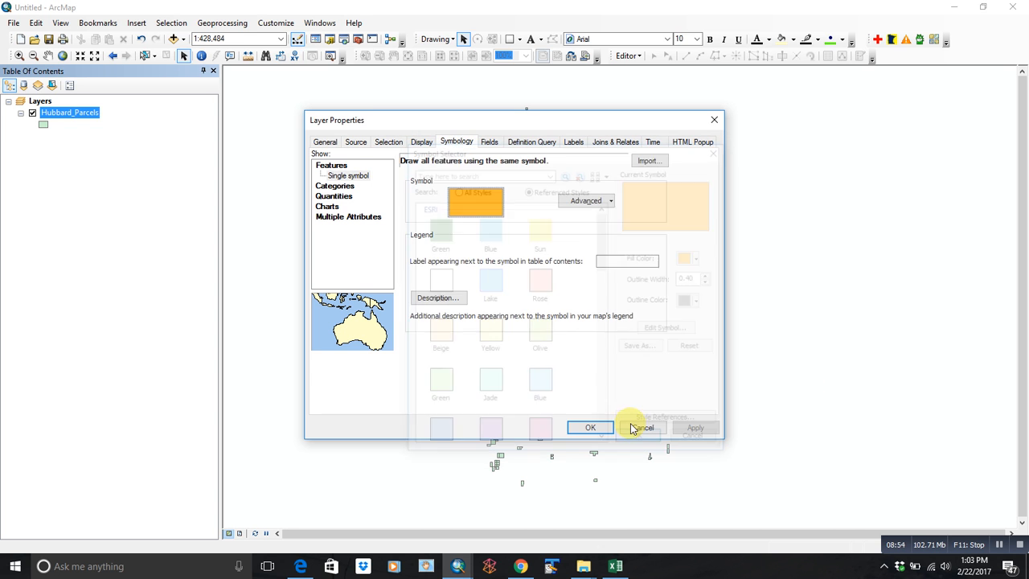
pyautogui.click(325, 142)
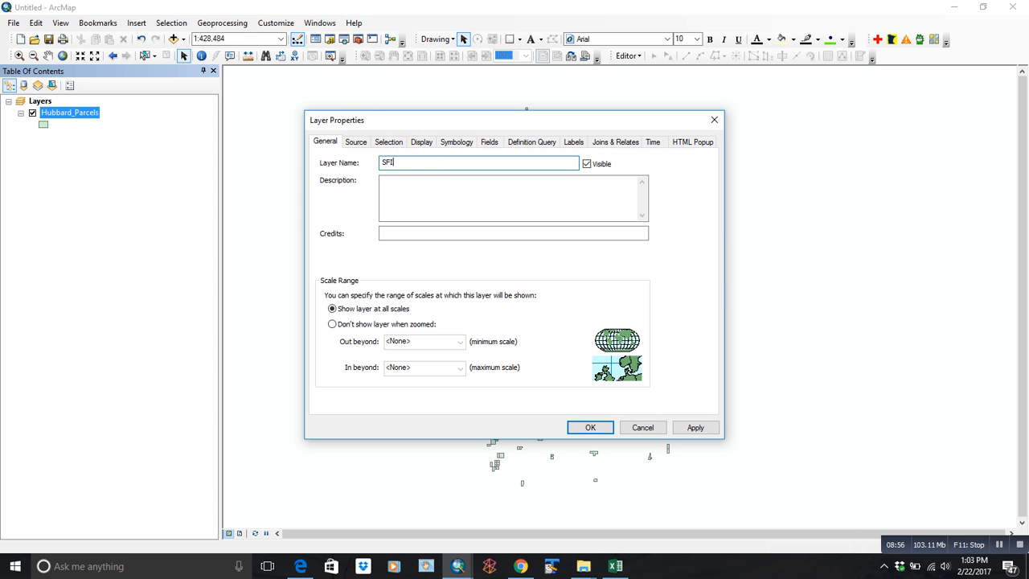
pyautogui.click(590, 428)
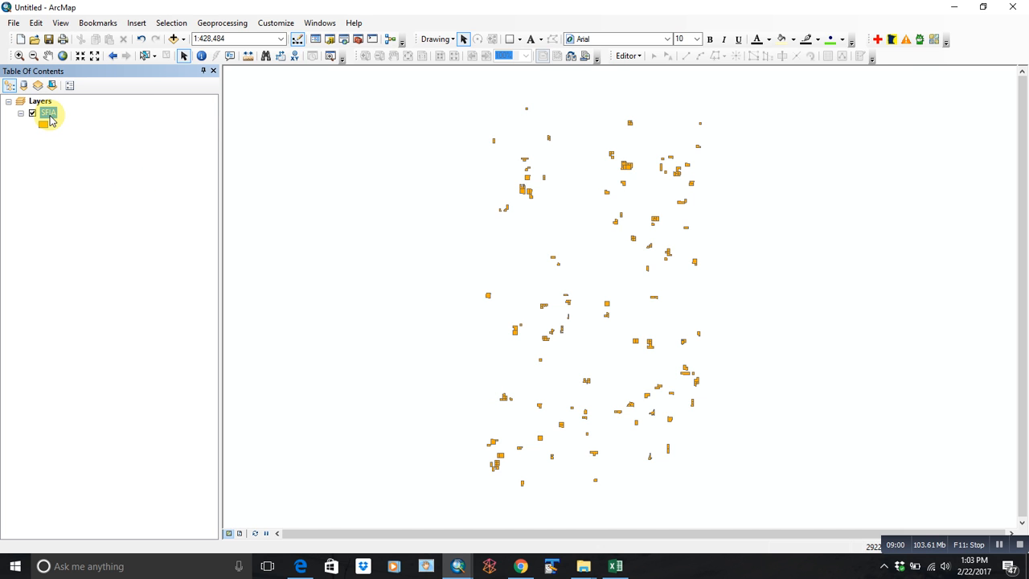
# Paste a copy of the SFIA layer and change its definition query to "FSP_Curren" = 'Yes'.
pyautogui.rightClick(48, 112)
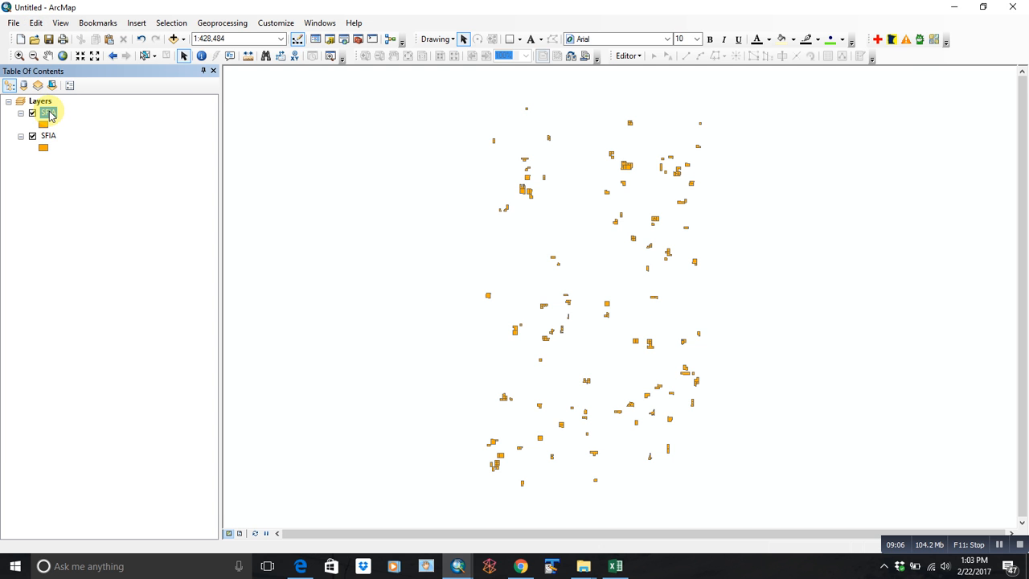
pyautogui.doubleClick(48, 112)
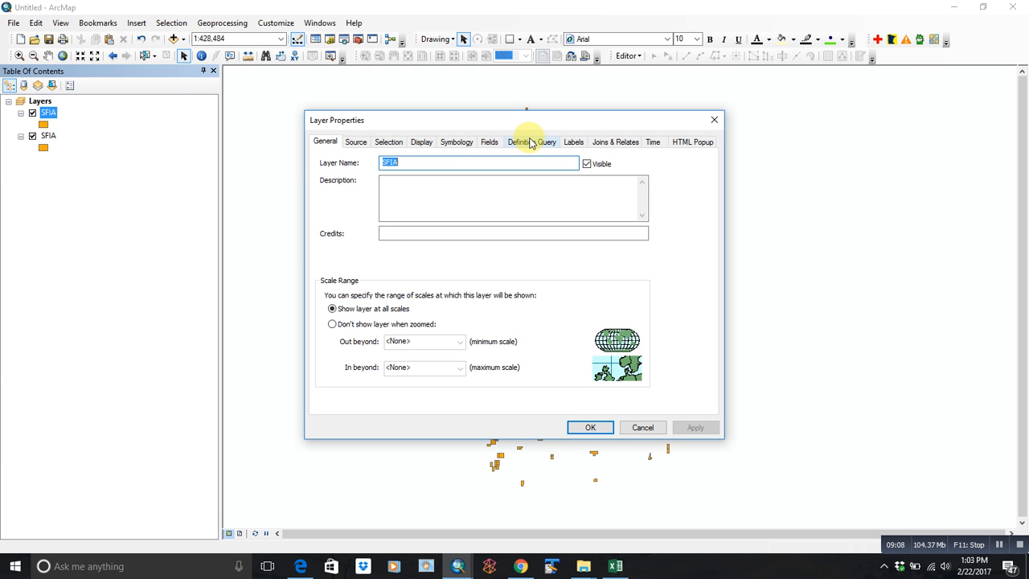
pyautogui.click(355, 141)
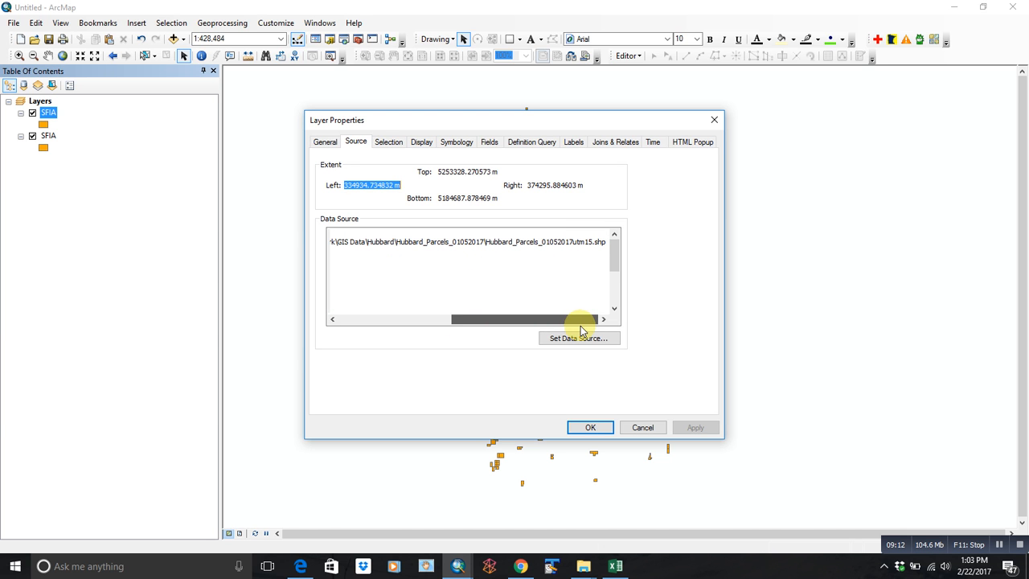
pyautogui.click(531, 141)
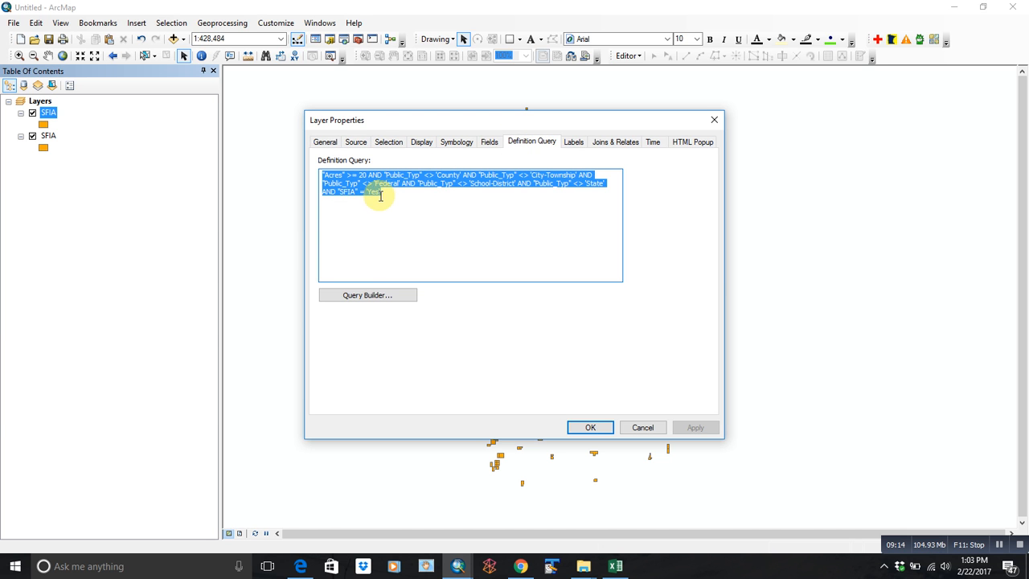
pyautogui.click(367, 295)
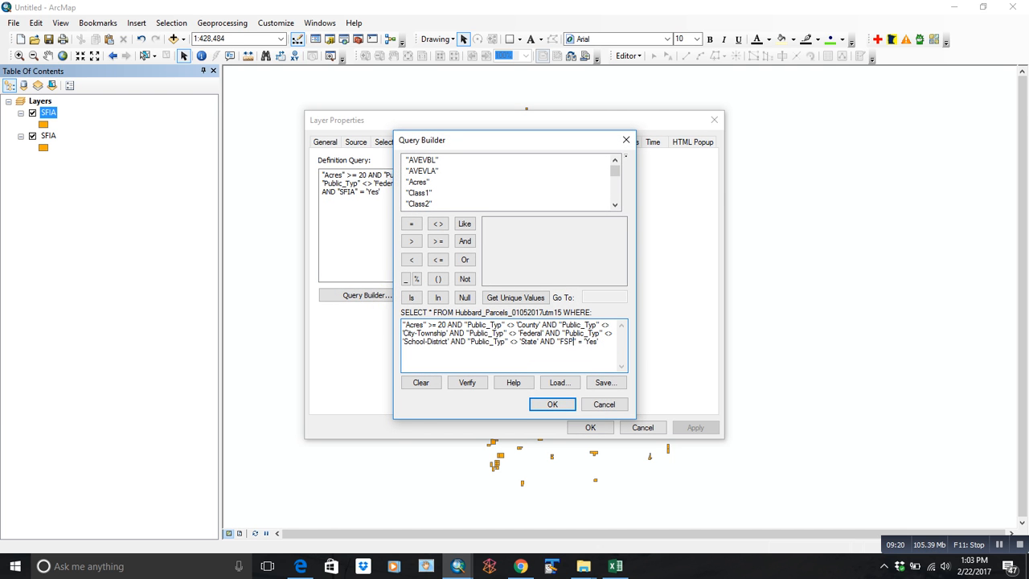
pyautogui.moveTo(601, 288)
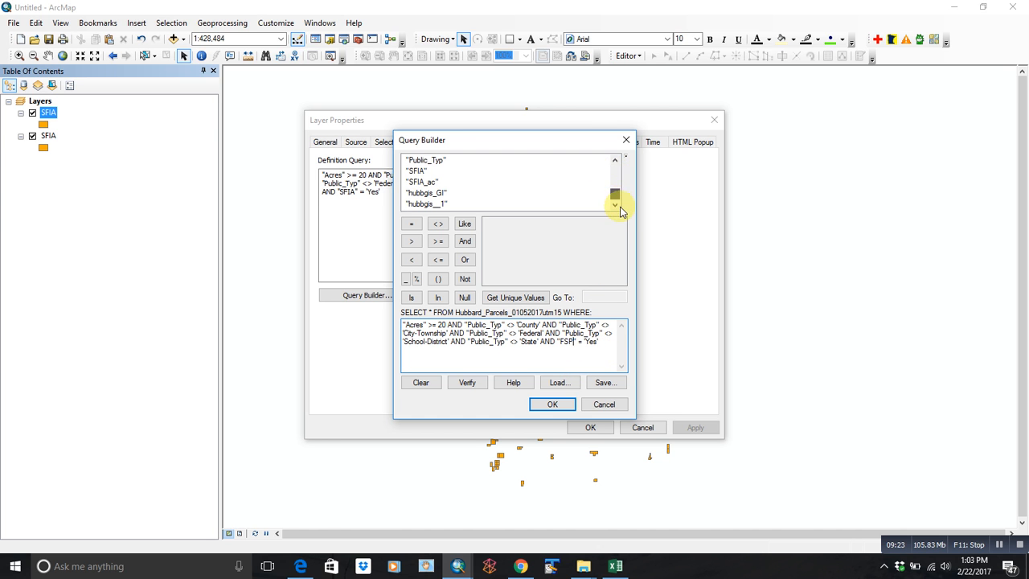
pyautogui.click(614, 160)
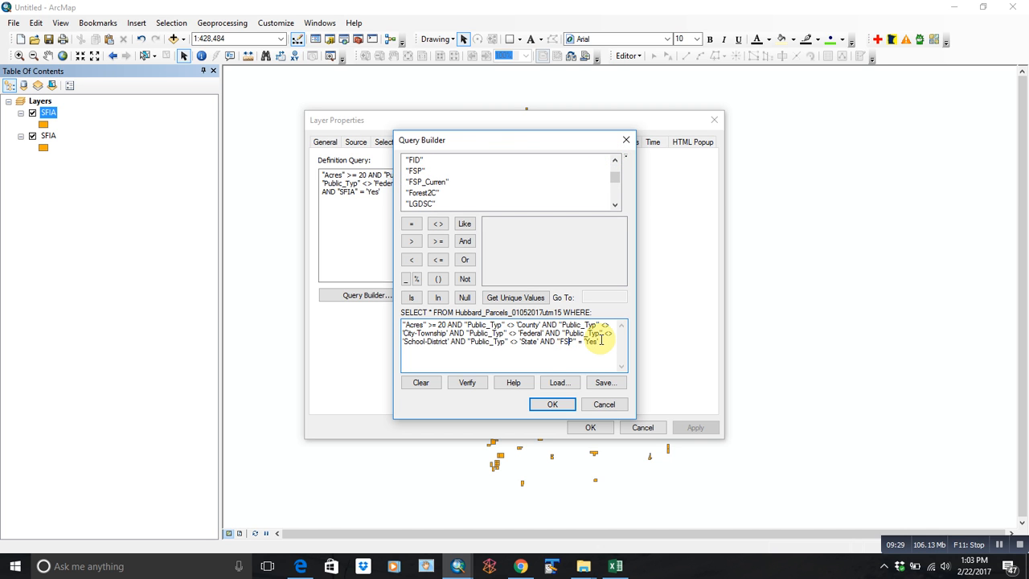
pyautogui.write('FSP_Curren')
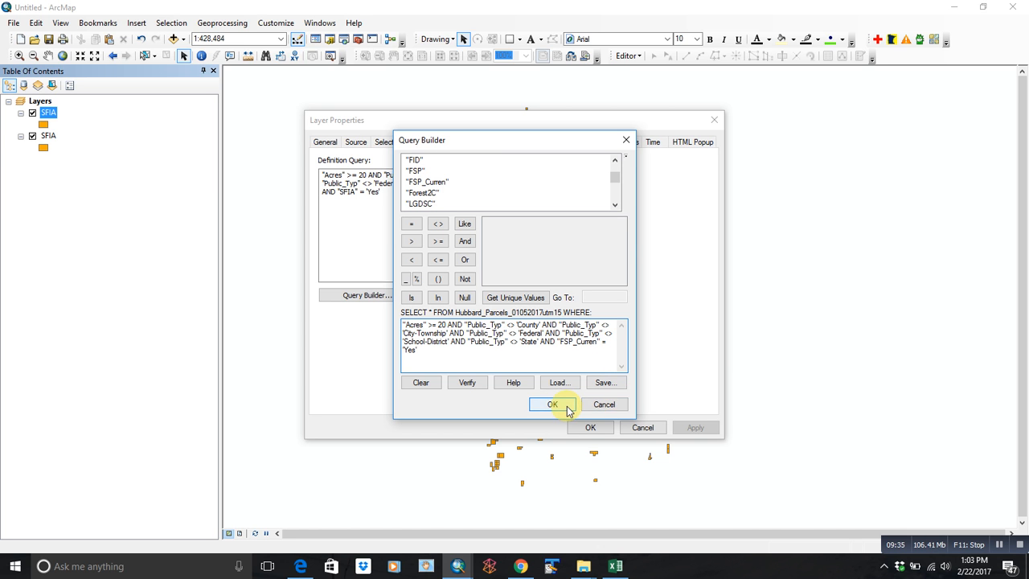
pyautogui.click(553, 405)
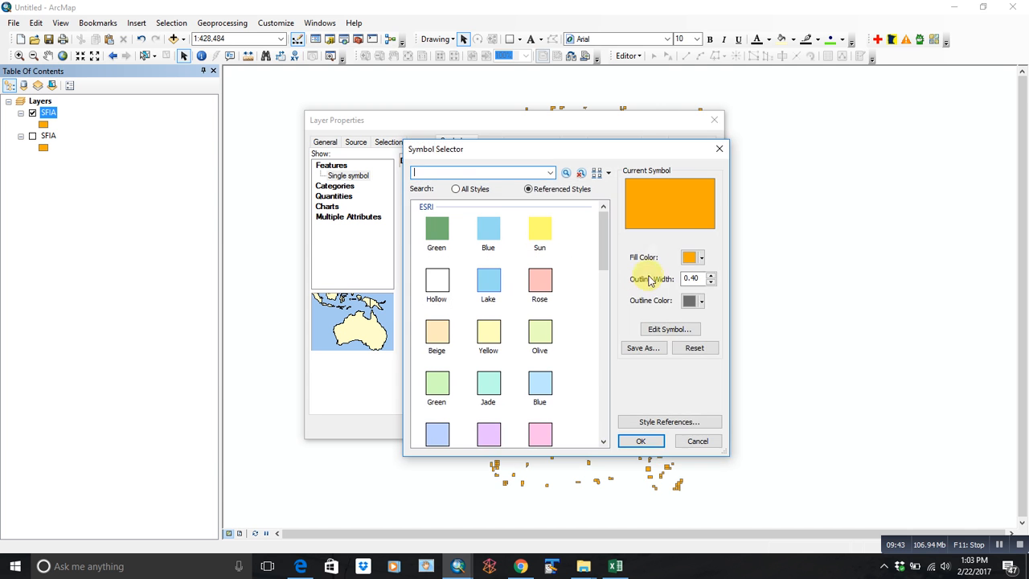
# Fill the copied layer with purple and apply the changes.
pyautogui.click(701, 301)
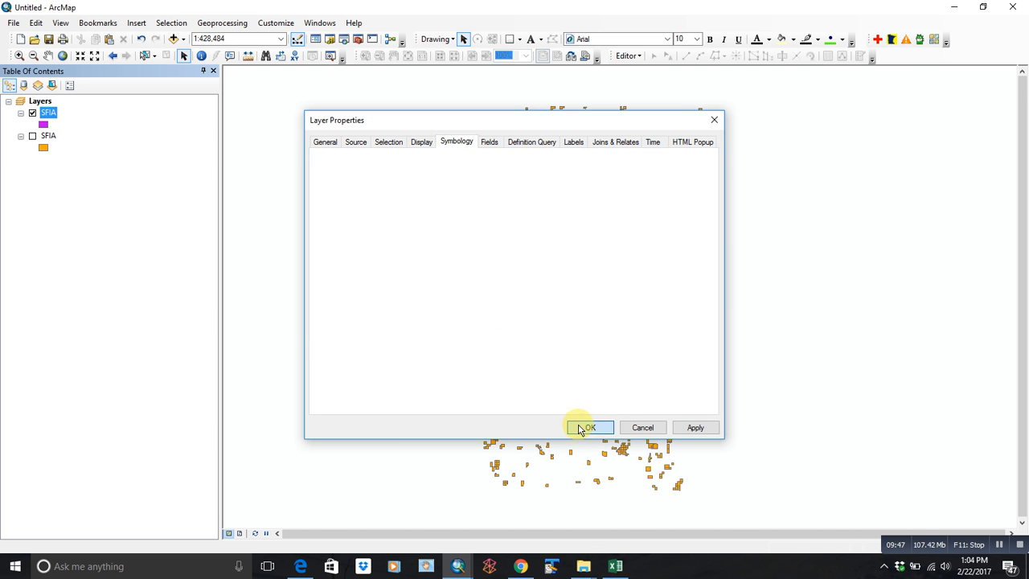
pyautogui.click(588, 427)
pyautogui.write('Current Forest')
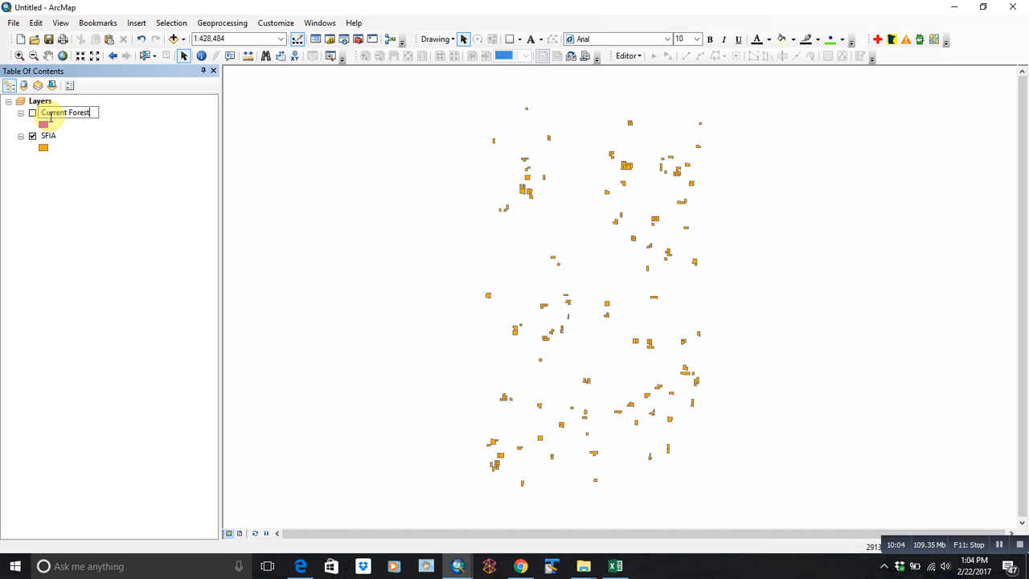
# Rename the copied layer Current Forest Stewardship Plans and hide it from the map.
pyautogui.write('Stewardship Plans')
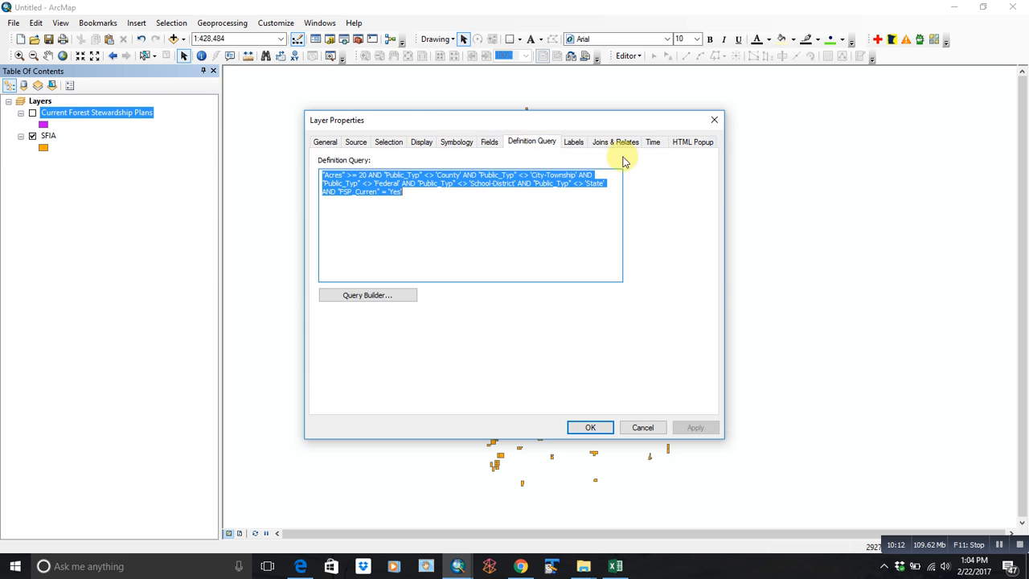
# Paste another layer copy and set its definition query to "Easement" = 'Yes'.
pyautogui.click(590, 428)
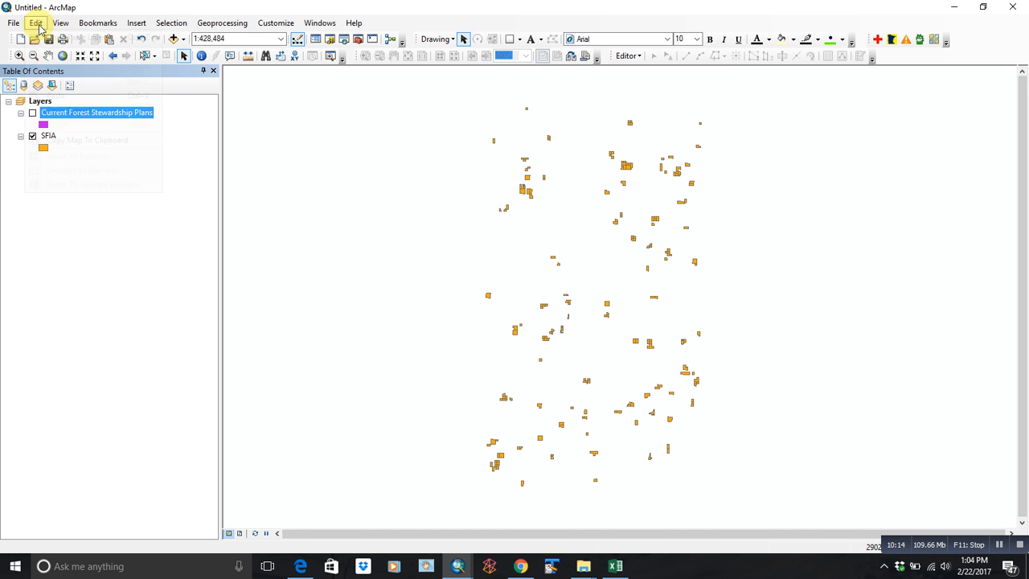
pyautogui.click(35, 22)
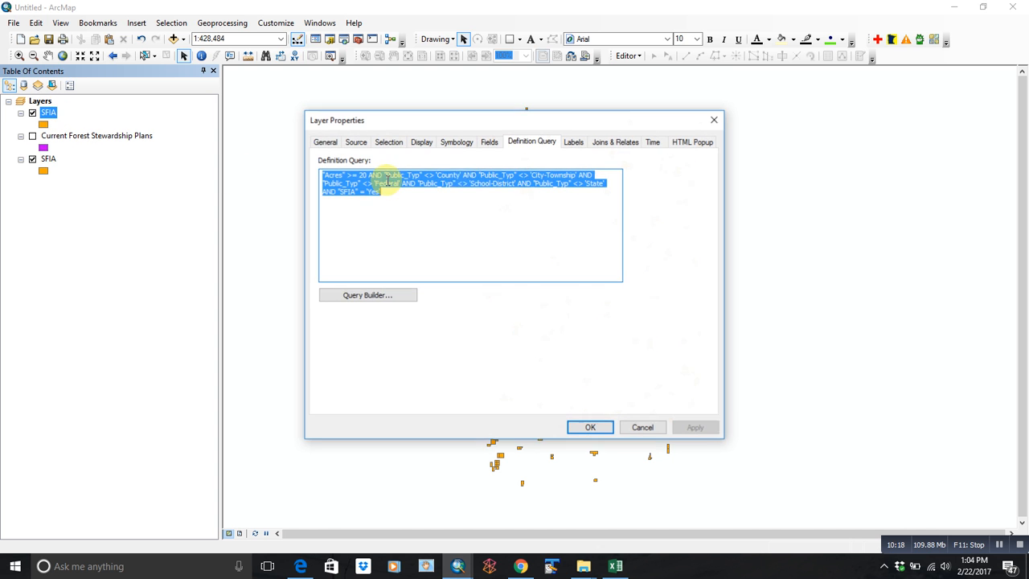
pyautogui.click(366, 294)
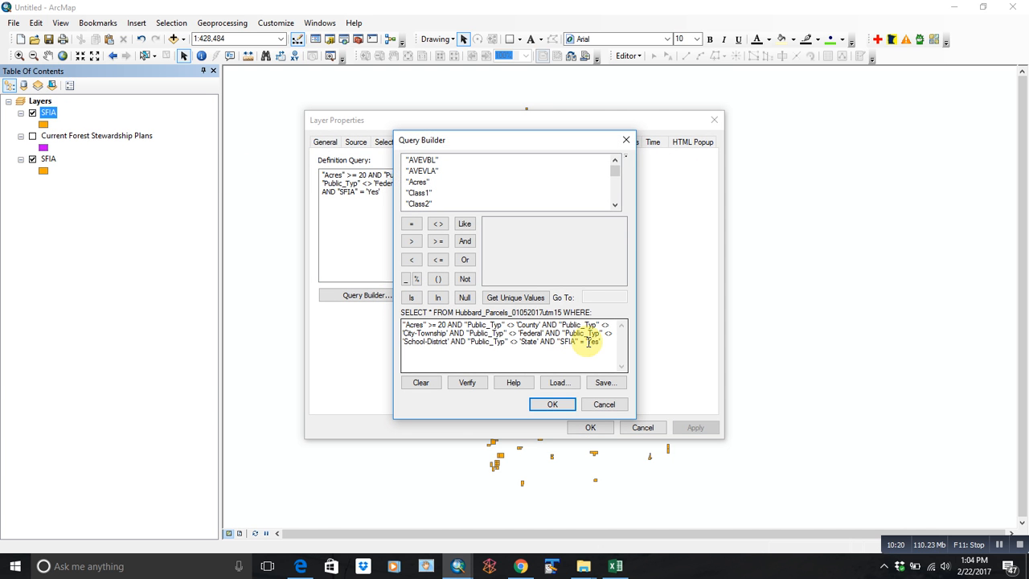
pyautogui.moveTo(588, 341); pyautogui.dragTo(543, 350)
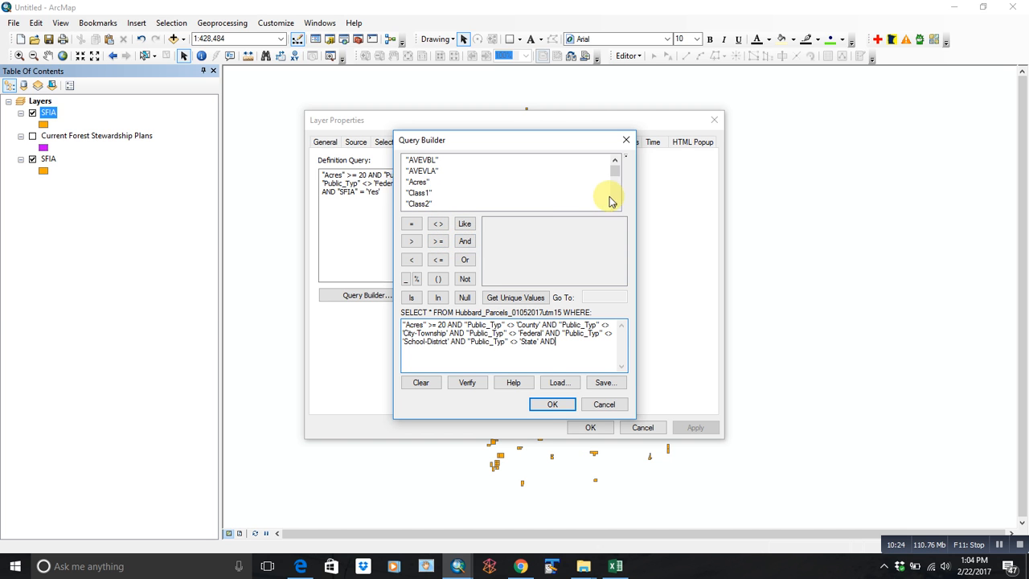
pyautogui.scroll(-3)
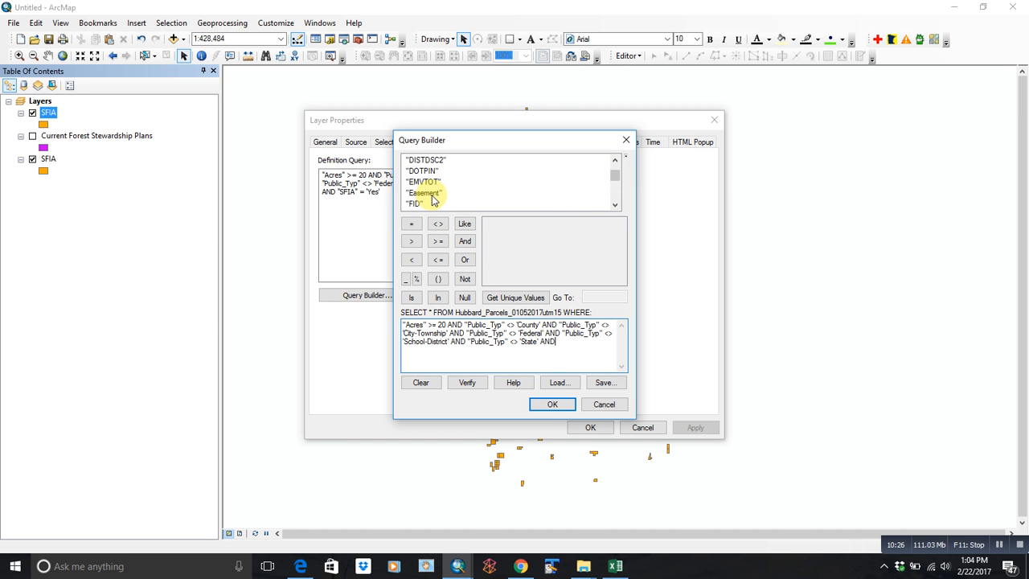
pyautogui.doubleClick(425, 193)
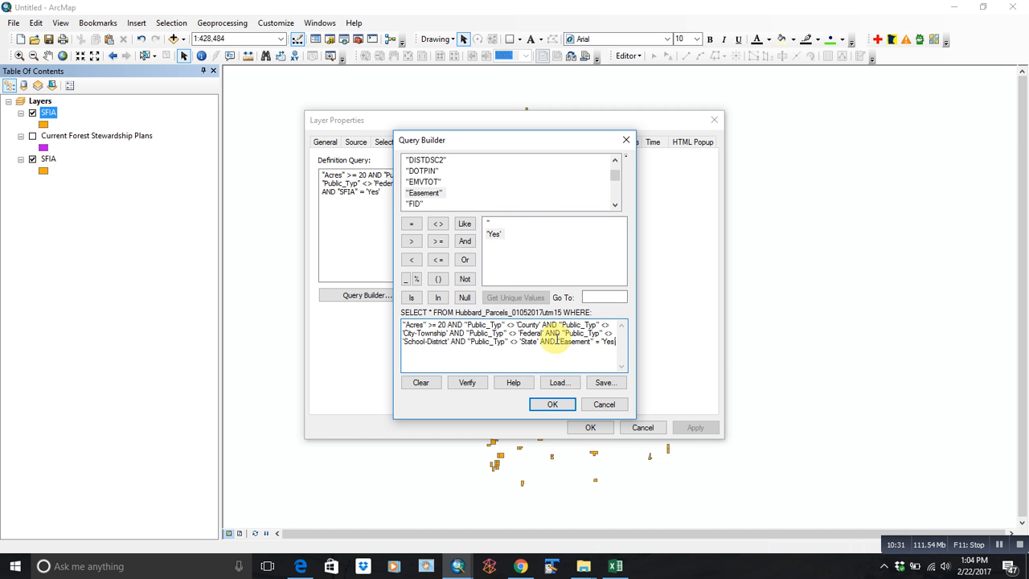
pyautogui.press('ctrl+a')
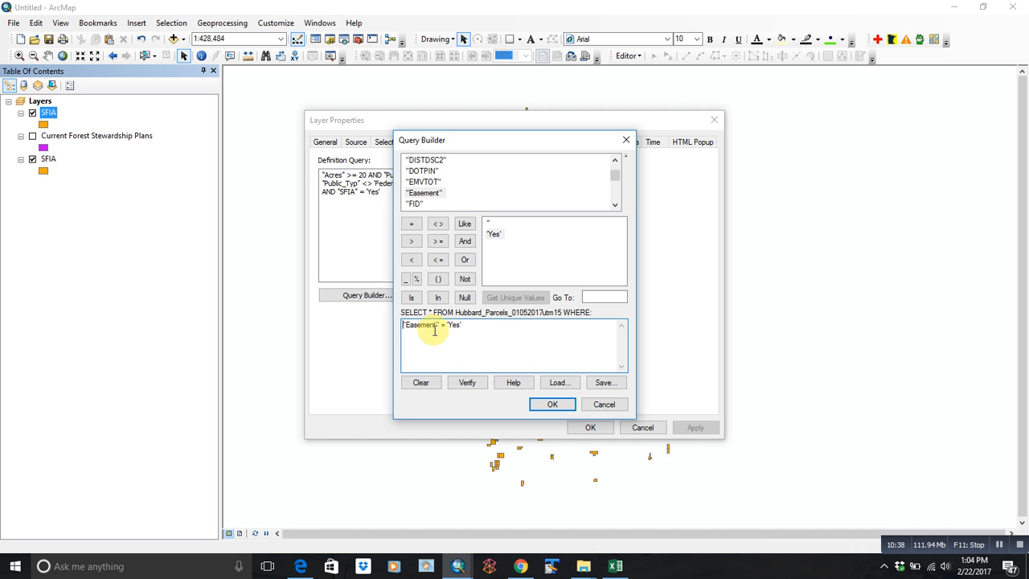
pyautogui.click(553, 404)
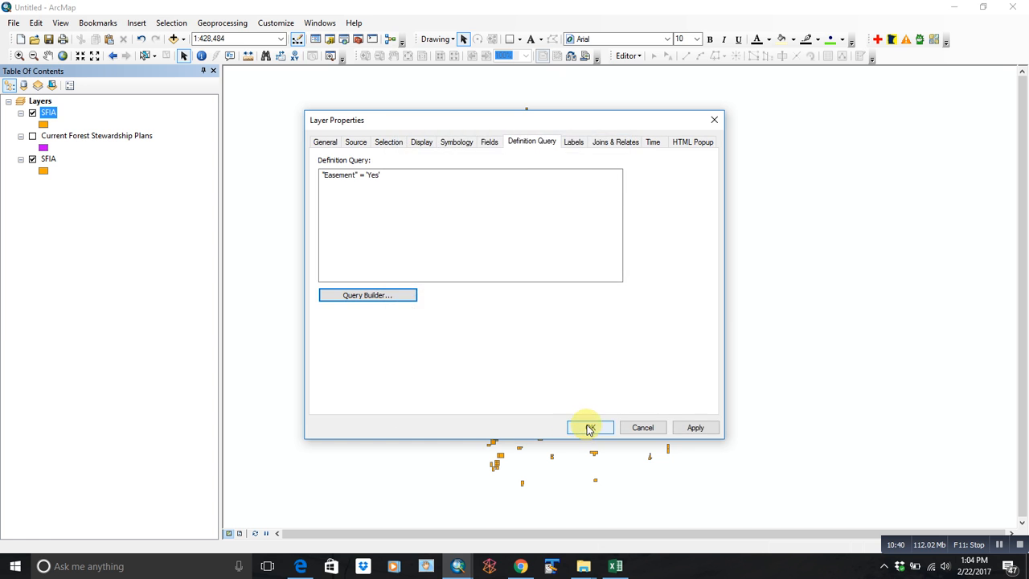
# Name the layer Easements and give it a red fill.
pyautogui.click(589, 428)
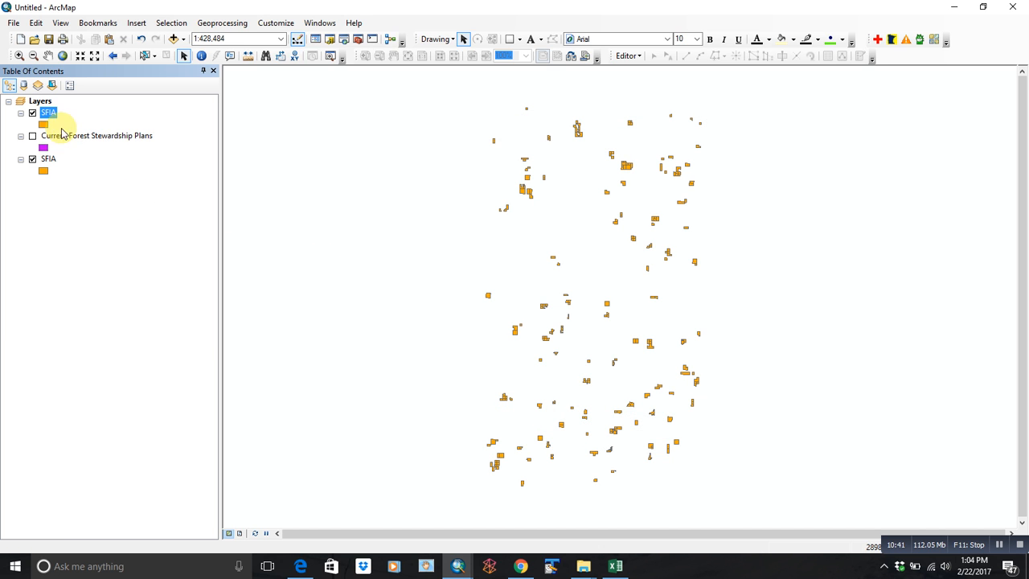
pyautogui.doubleClick(49, 113)
pyautogui.write('Easements')
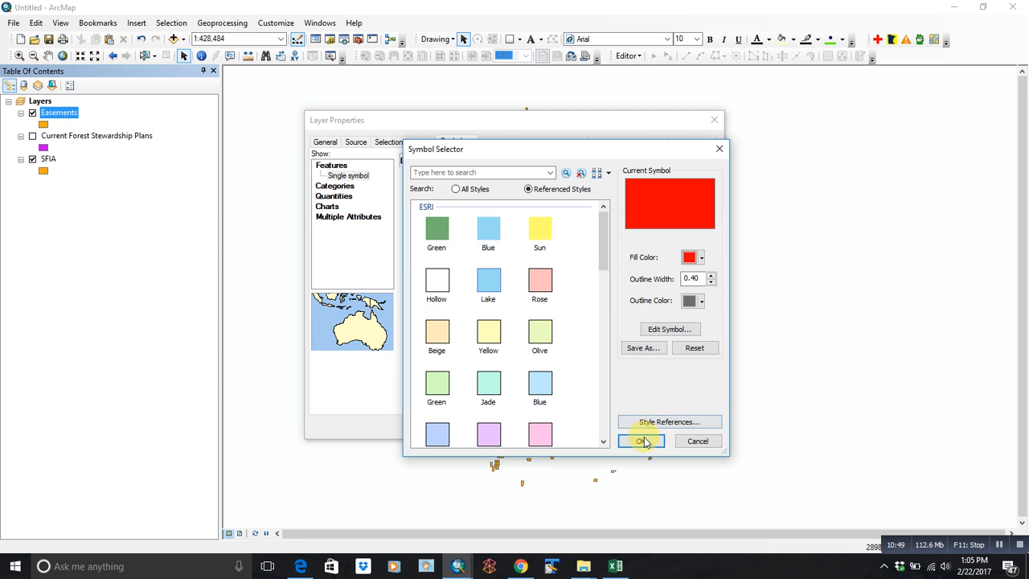
pyautogui.click(641, 440)
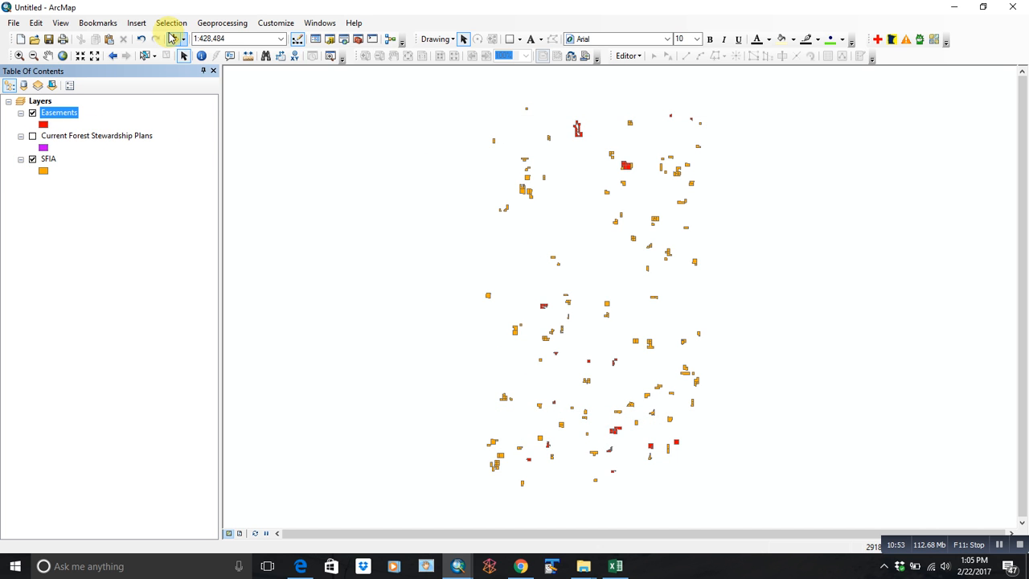
# Paste another parcels layer copy and rename it Forest Lands.
pyautogui.click(36, 22)
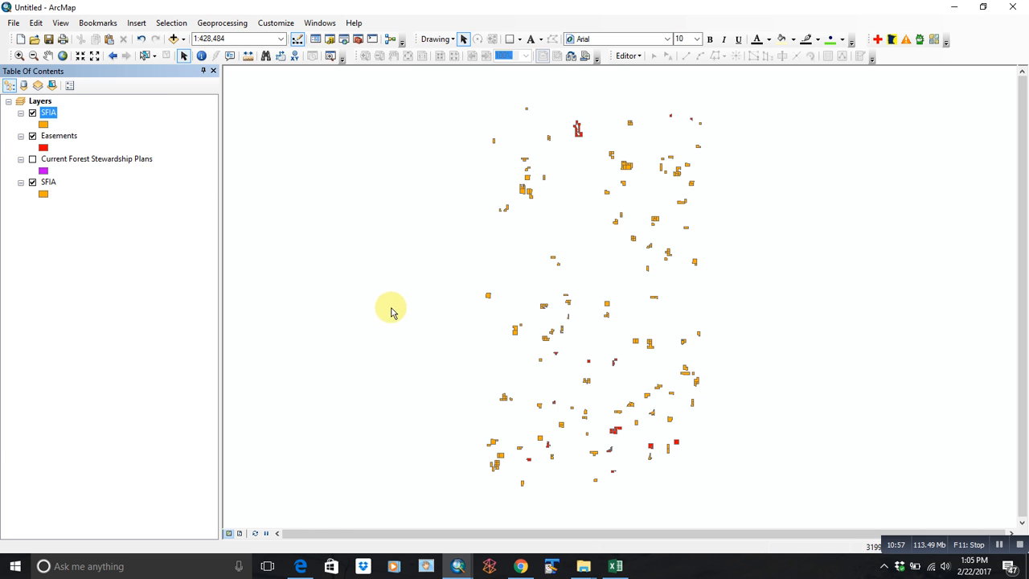
pyautogui.doubleClick(48, 112)
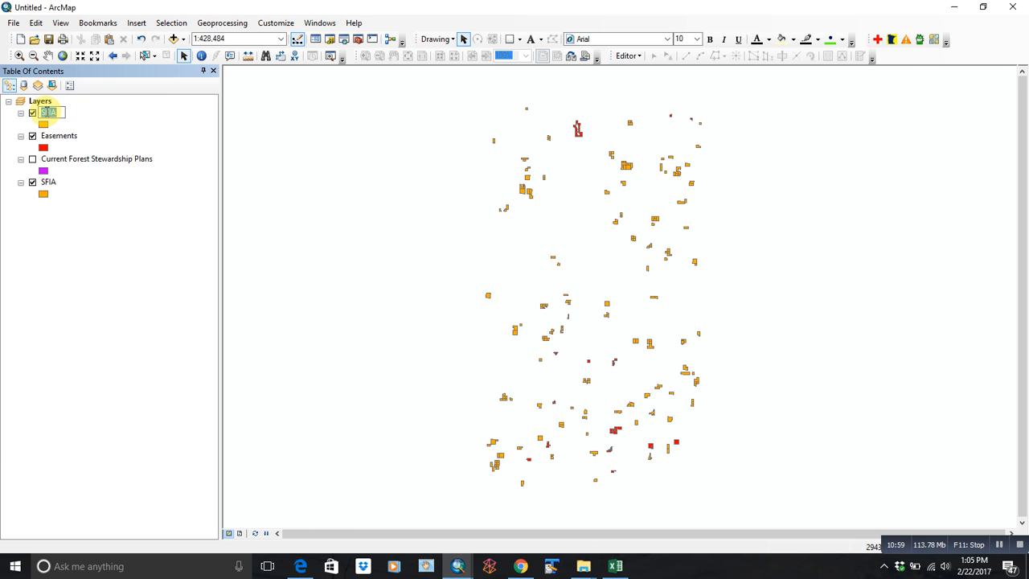
pyautogui.write('2C')
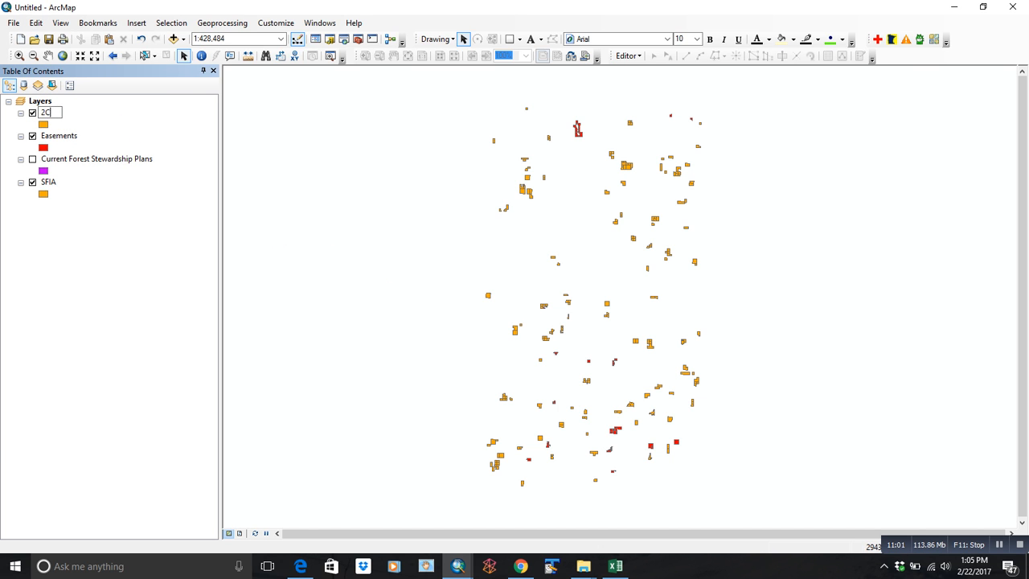
pyautogui.write('Forest Lands')
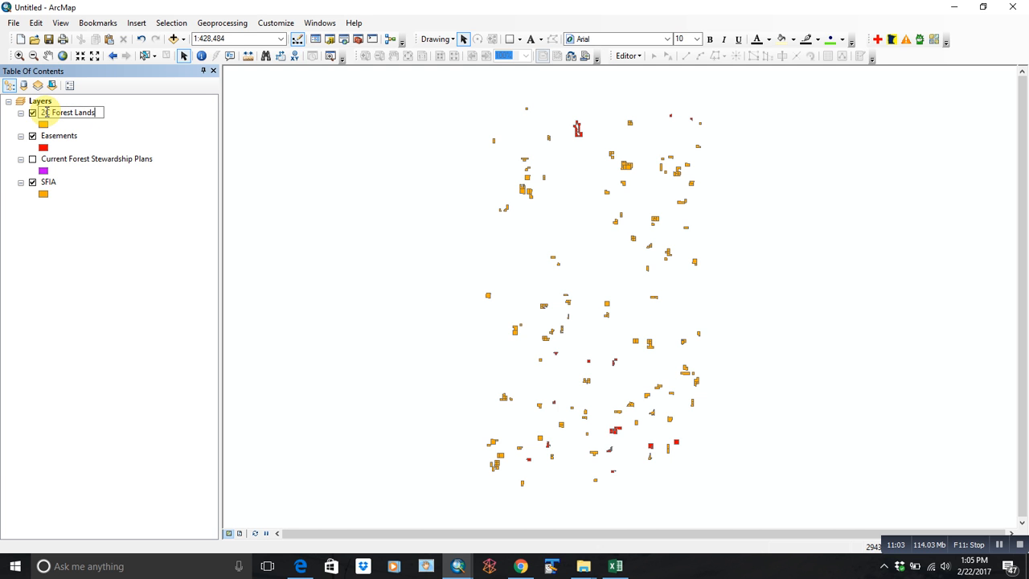
# Set the Forest Lands definition query to "Forest2C" = 'Yes' so it draws in green.
pyautogui.doubleClick(68, 112)
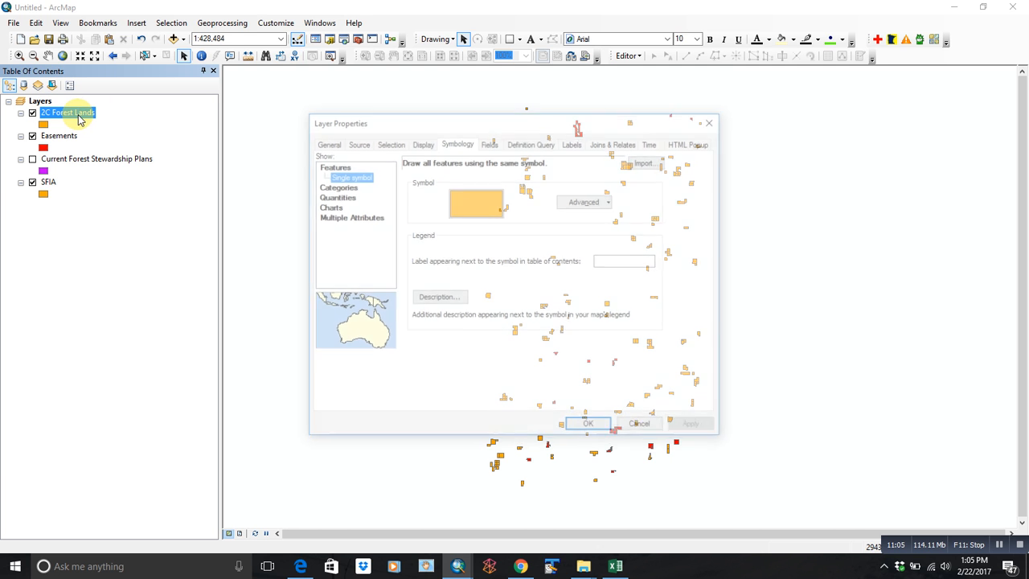
pyautogui.click(531, 141)
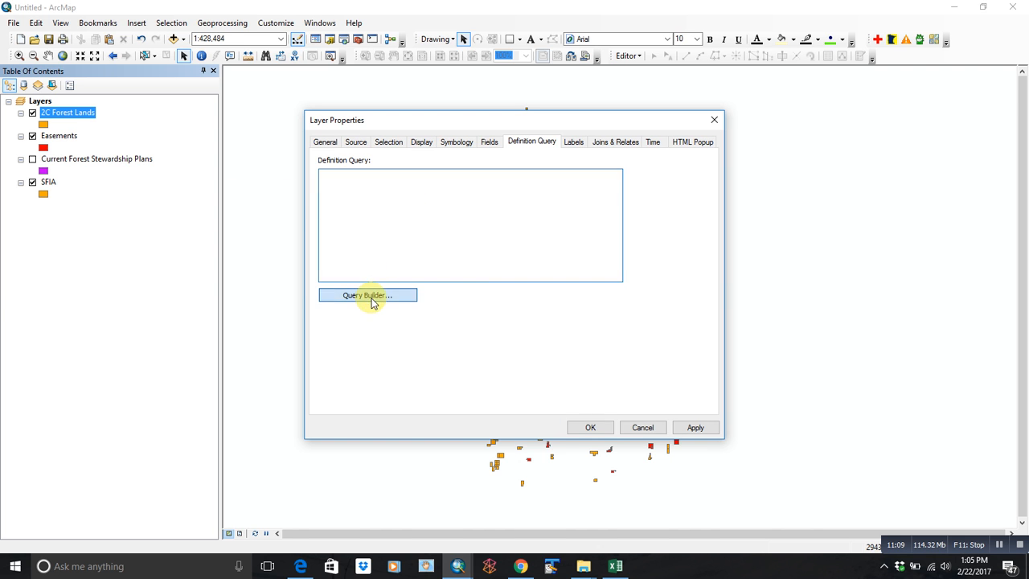
pyautogui.click(367, 296)
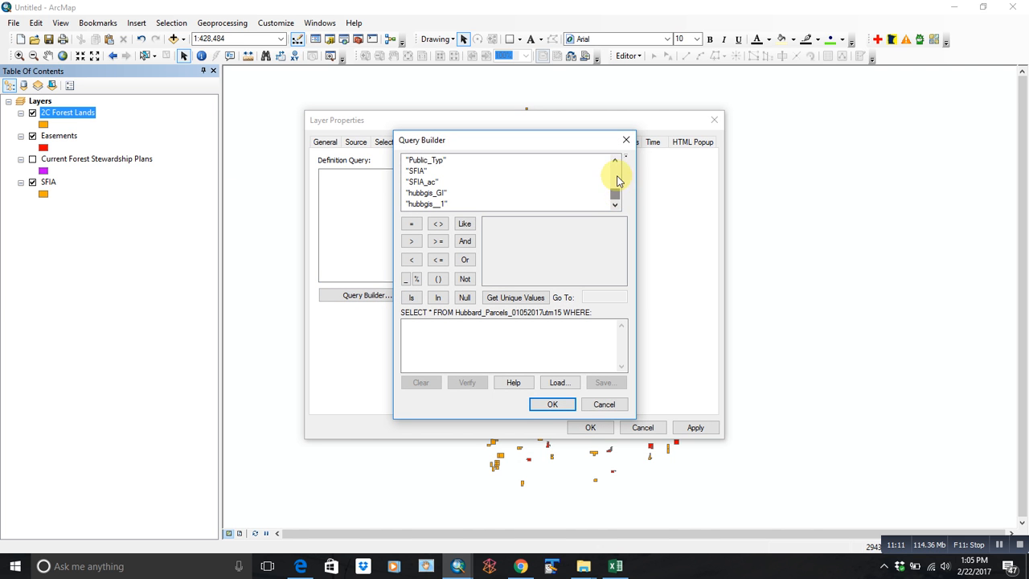
pyautogui.click(615, 161)
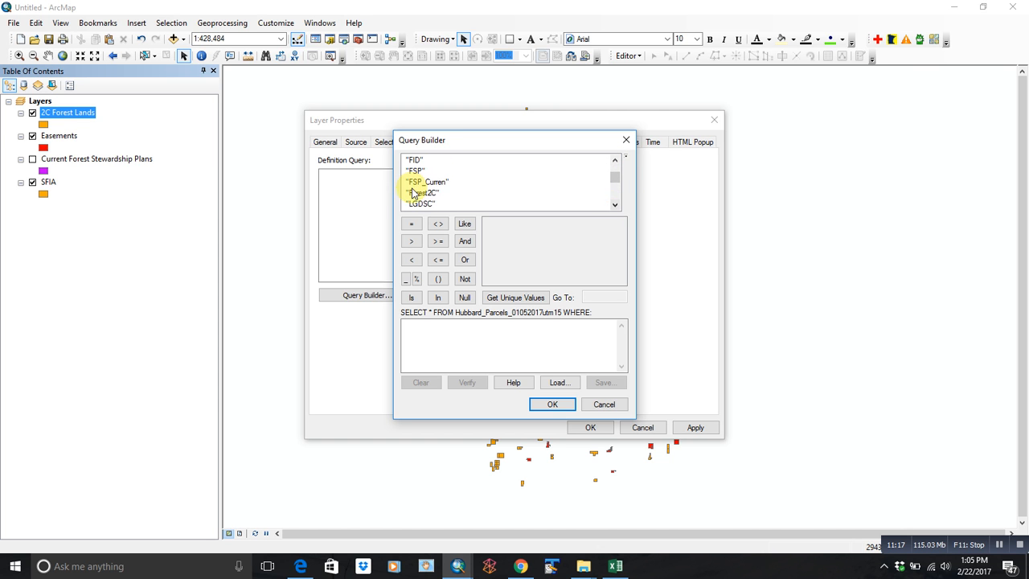
pyautogui.doubleClick(422, 193)
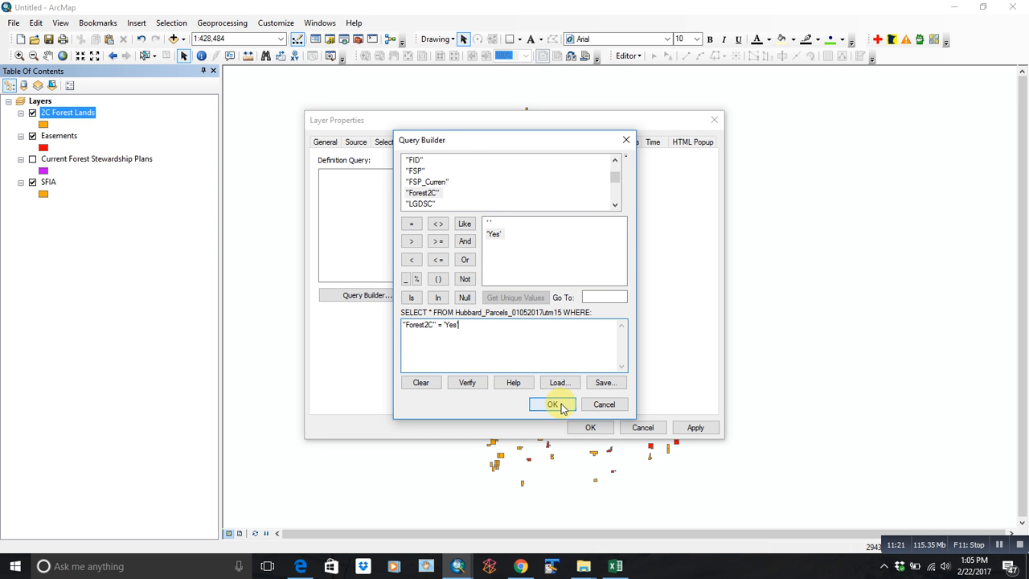
pyautogui.click(553, 405)
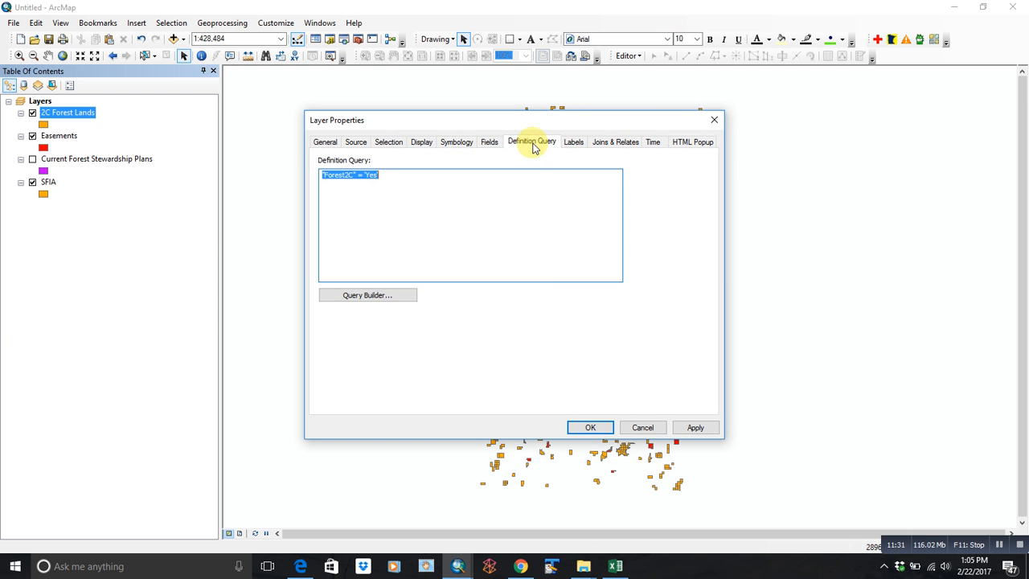
pyautogui.click(590, 428)
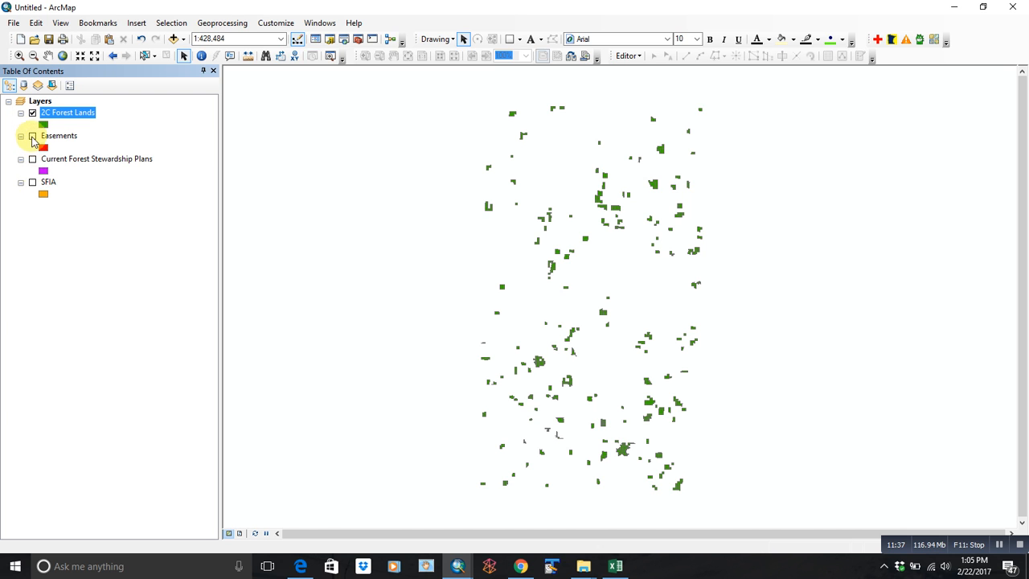
# Hide the Easements layer and show the SFIA parcels beside the green Forest Lands parcels.
pyautogui.click(33, 181)
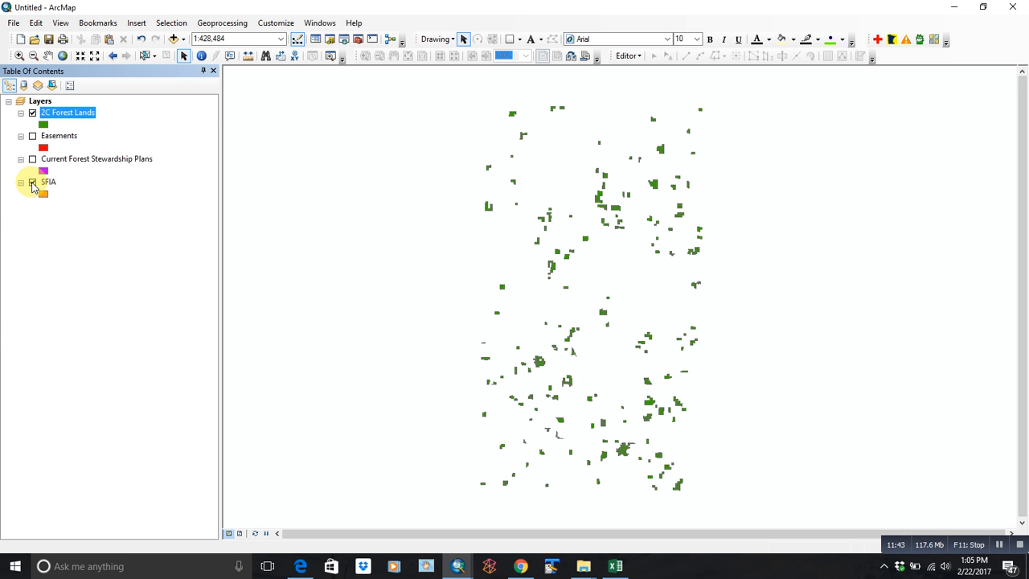
pyautogui.click(32, 181)
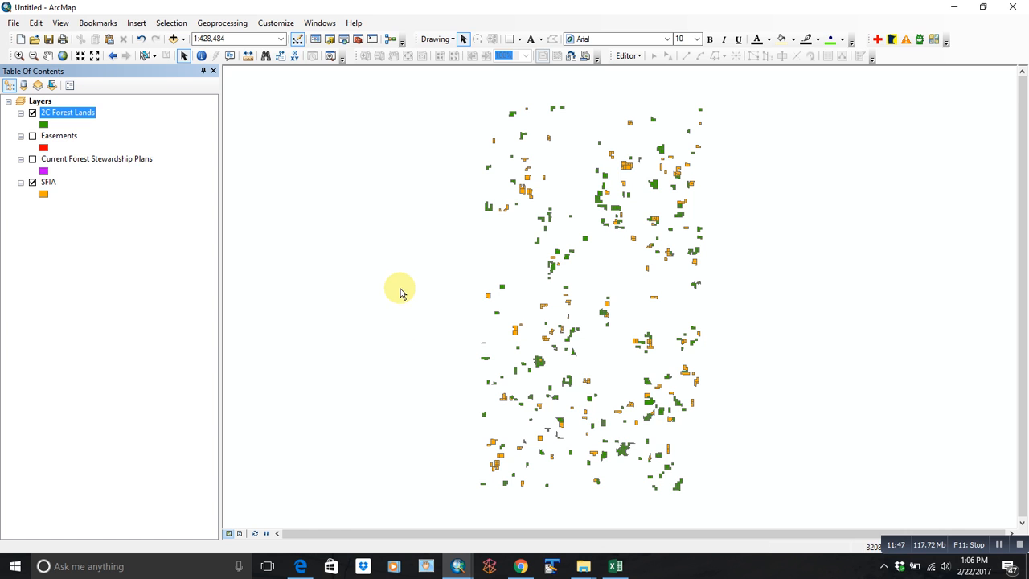
pyautogui.moveTo(394, 283)
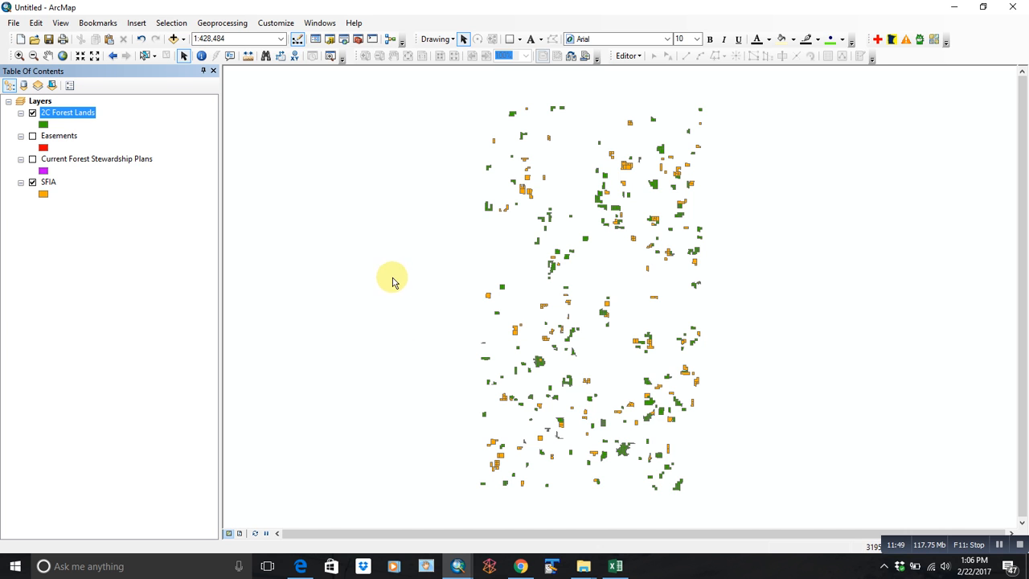
pyautogui.moveTo(110, 100)
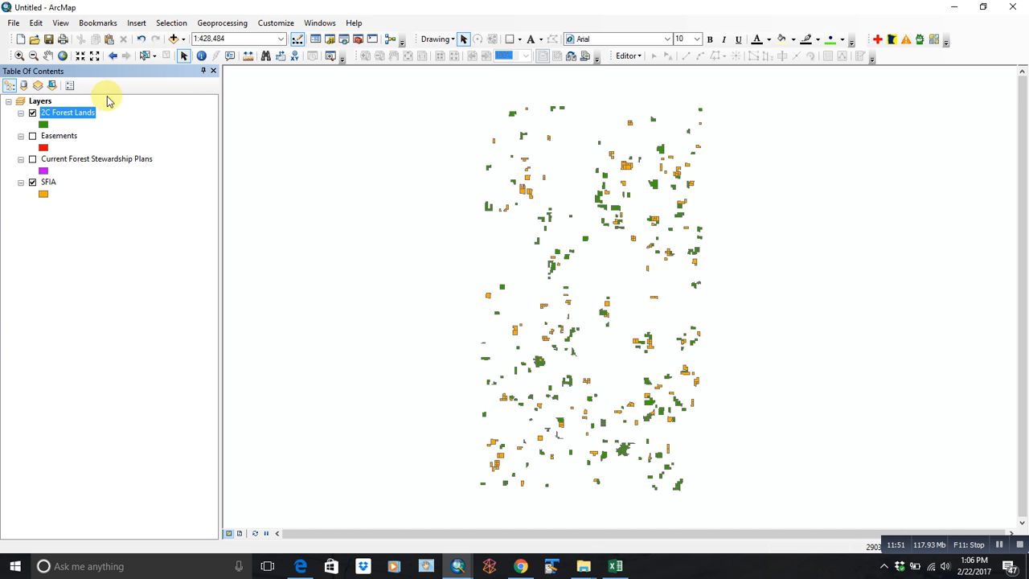
# Open the Forest Lands table of 395 parcels and hide the SFIA layer.
pyautogui.rightClick(67, 113)
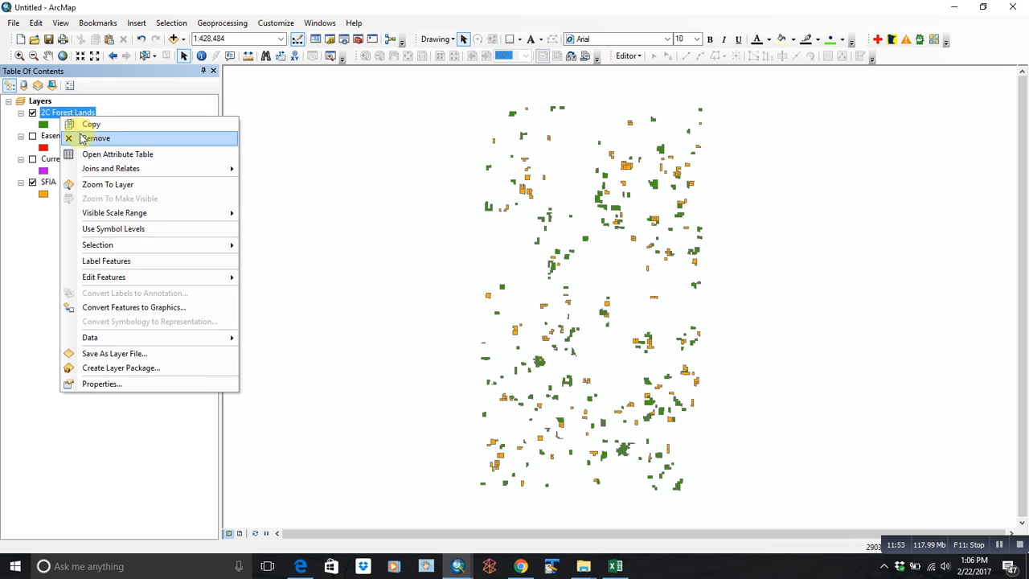
pyautogui.click(117, 154)
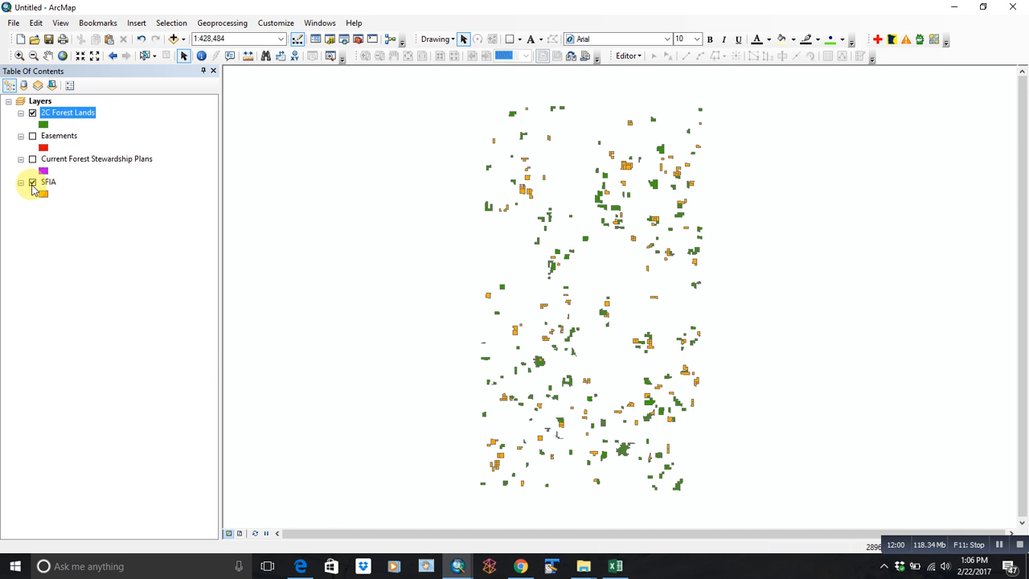
pyautogui.click(33, 182)
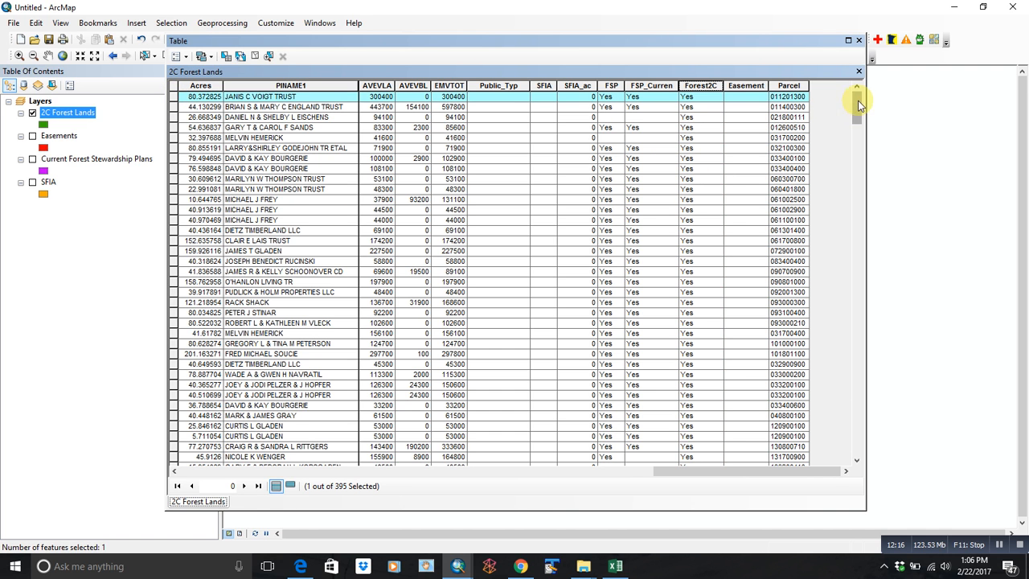
pyautogui.moveTo(179, 54)
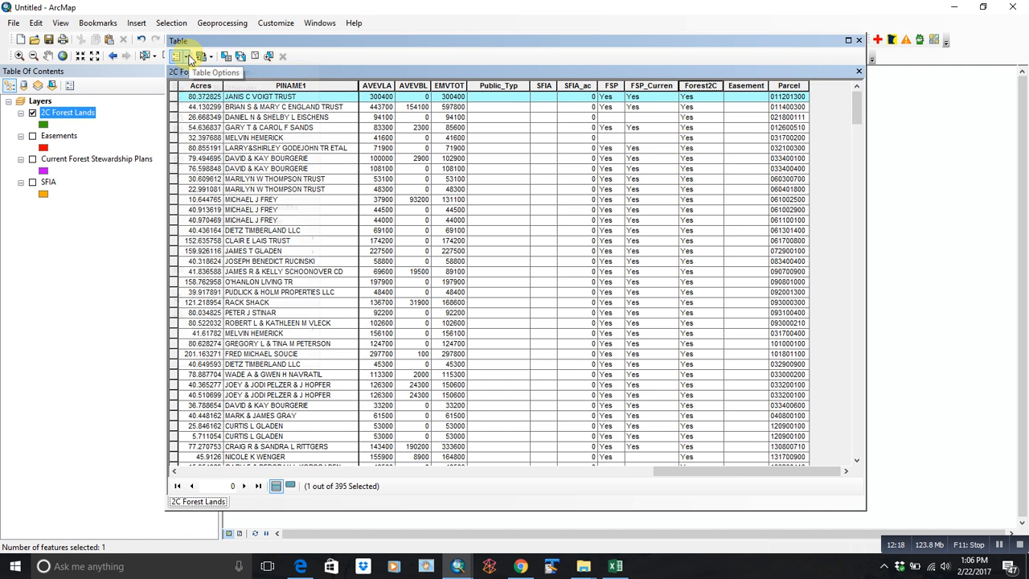
# Select all 395 Forest Lands records via Table Options and bring up the copy menu.
pyautogui.click(180, 56)
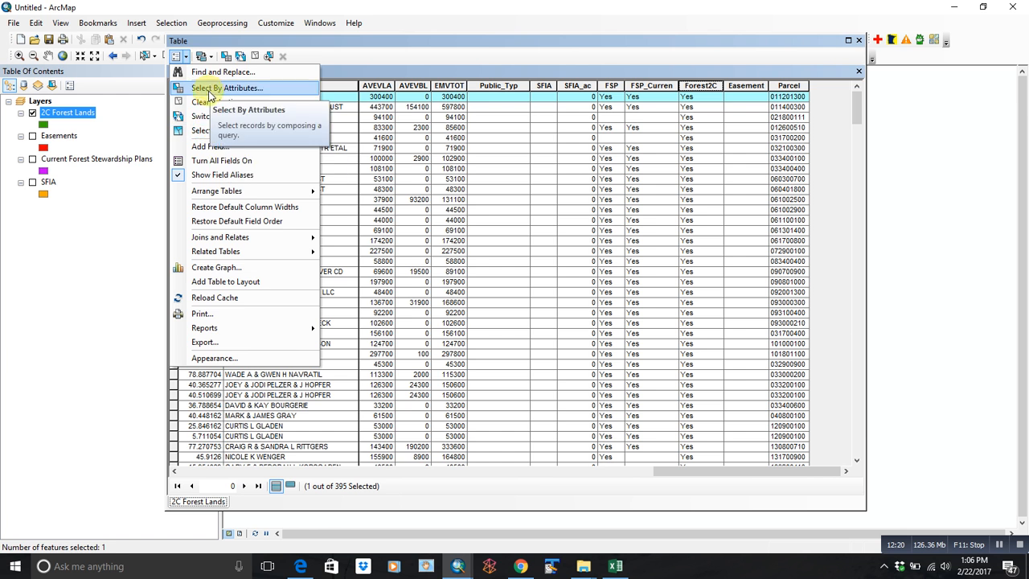
pyautogui.click(201, 101)
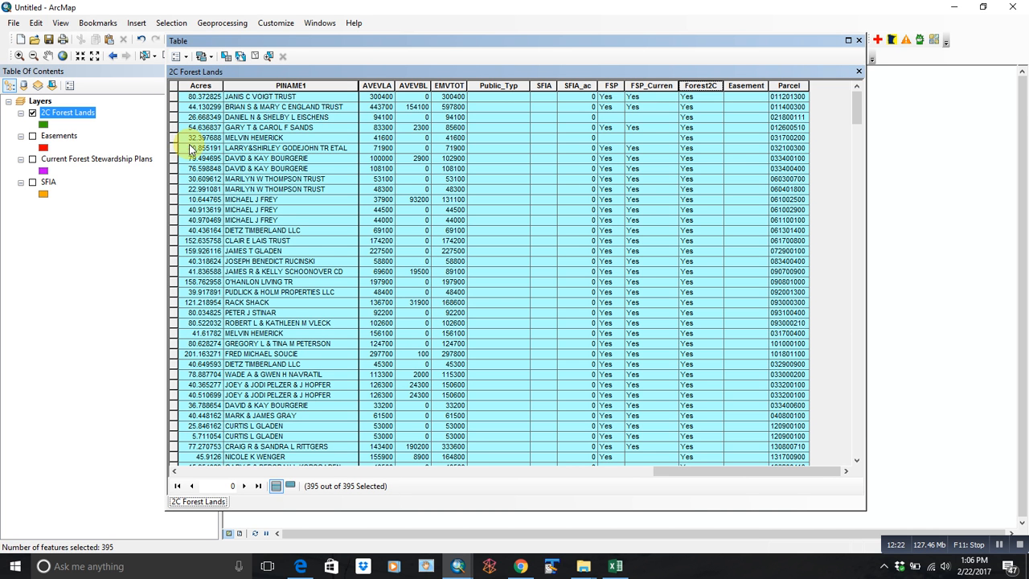
pyautogui.rightClick(201, 139)
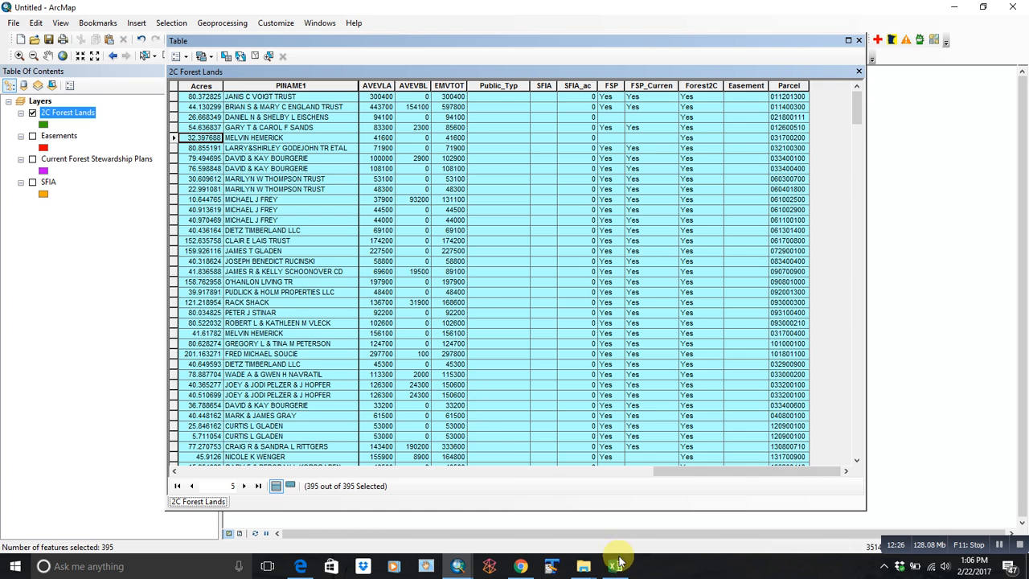
pyautogui.click(616, 566)
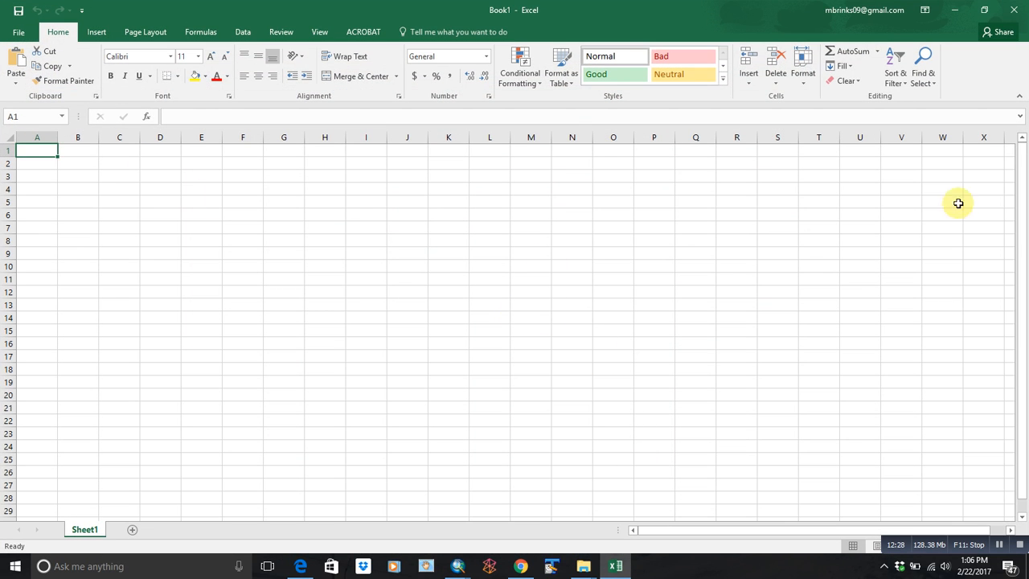
pyautogui.rightClick(37, 151)
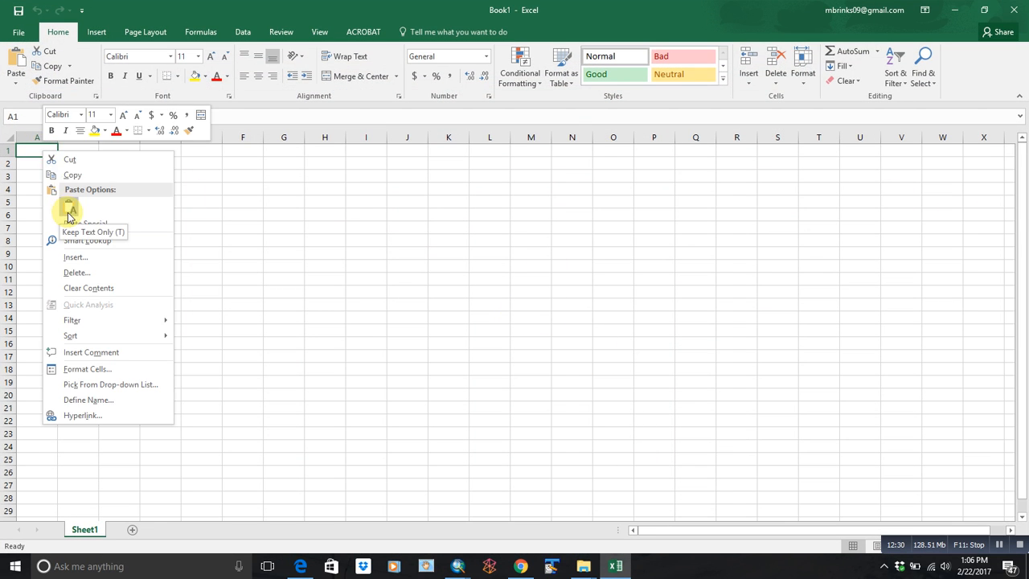
pyautogui.click(69, 210)
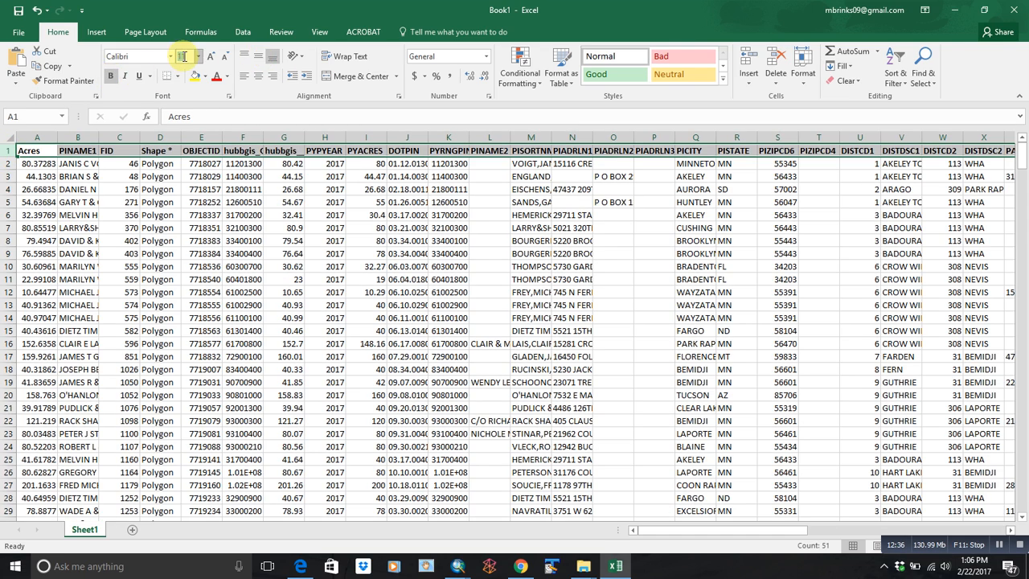
pyautogui.click(366, 203)
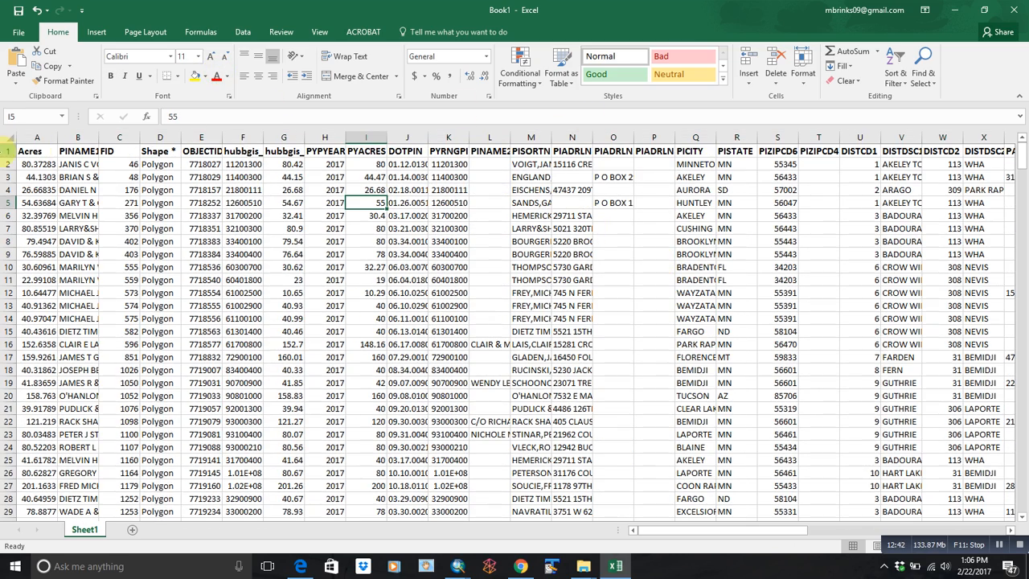
pyautogui.click(13, 136)
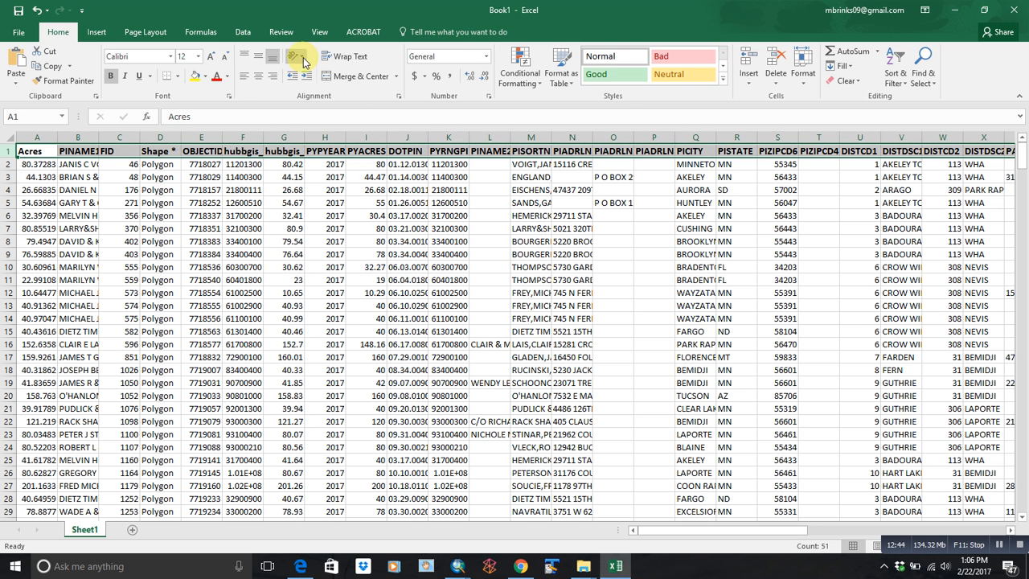
pyautogui.click(319, 32)
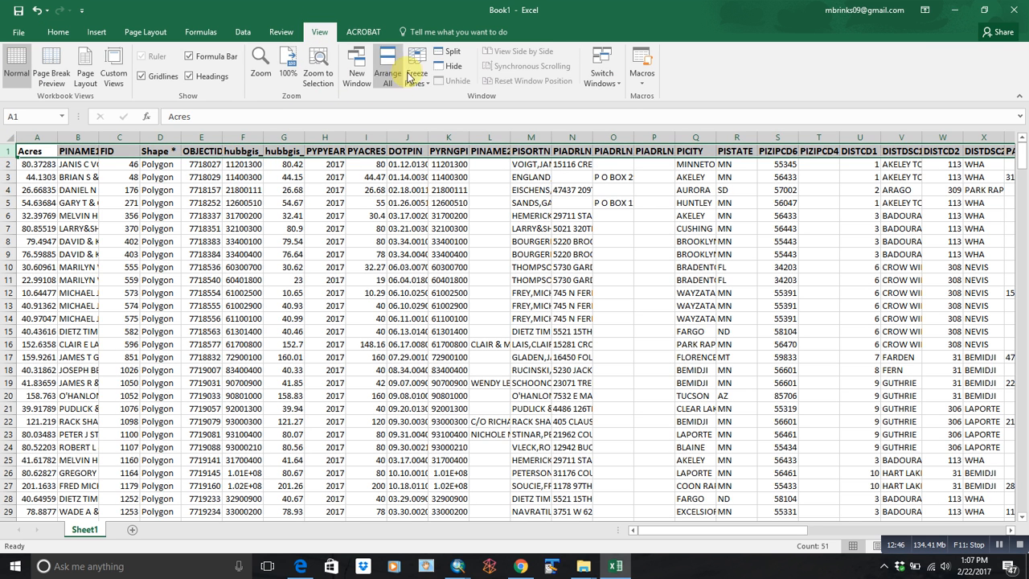
pyautogui.scroll(-3)
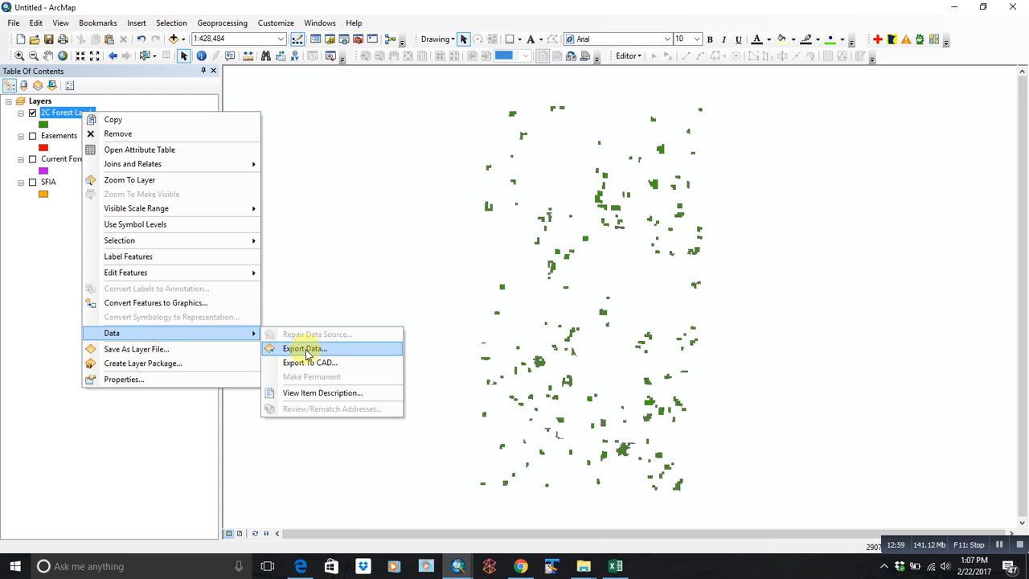
pyautogui.click(304, 347)
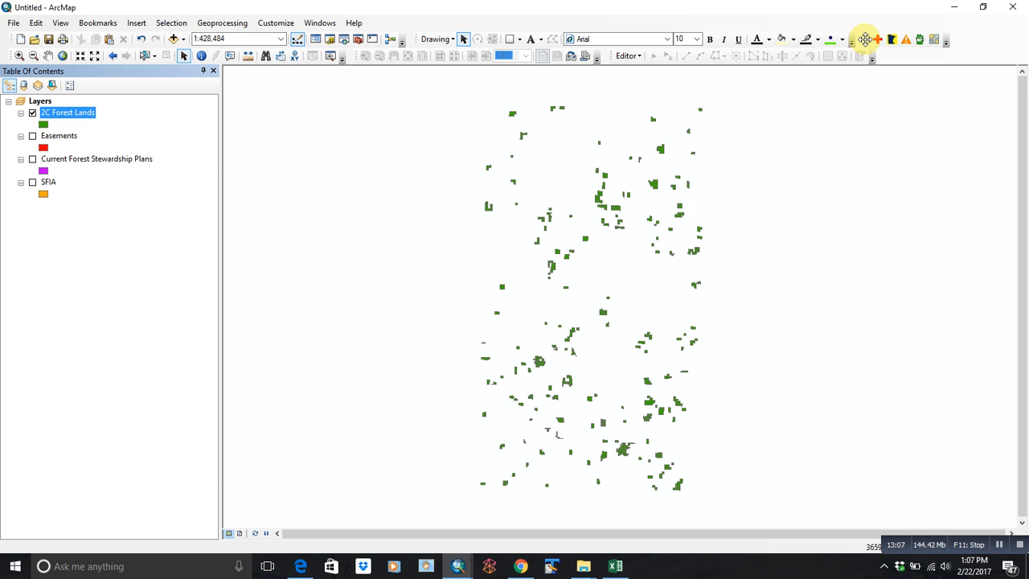
pyautogui.moveTo(550, 257)
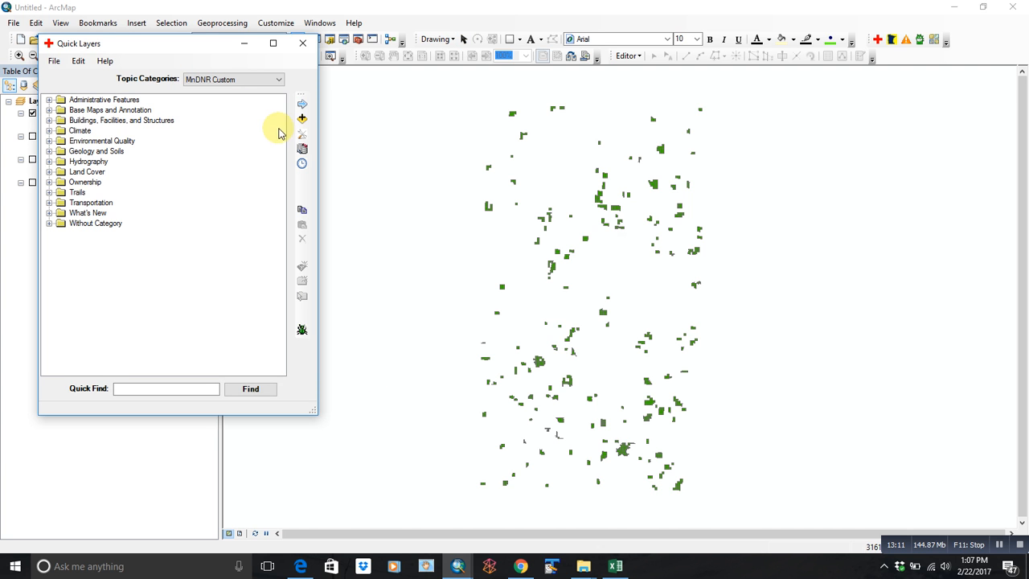
pyautogui.moveTo(54, 145)
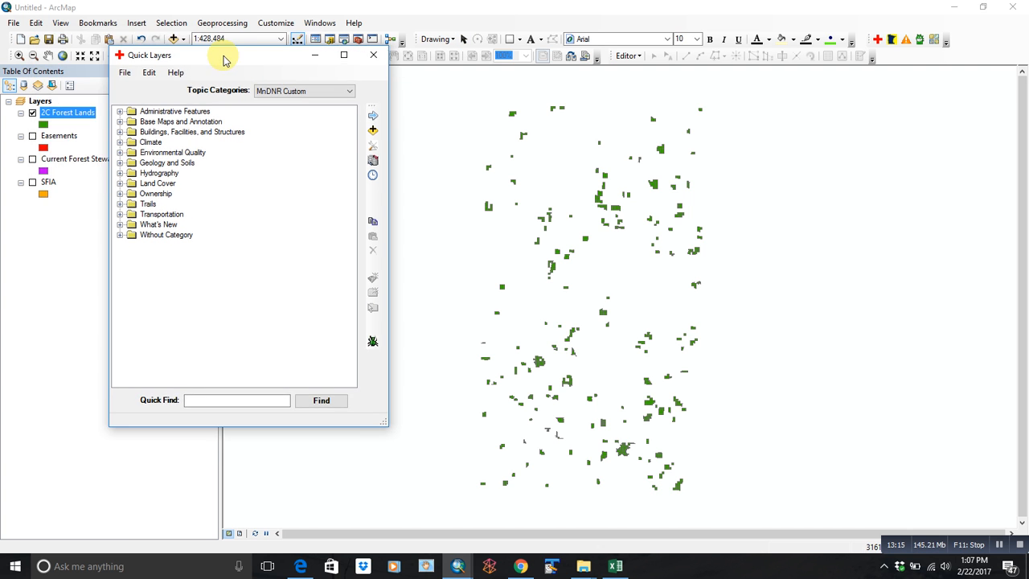
# Add the DNR Watershed Suite from Quick Layers Hydrography > Watersheds and close the catalog.
pyautogui.click(119, 174)
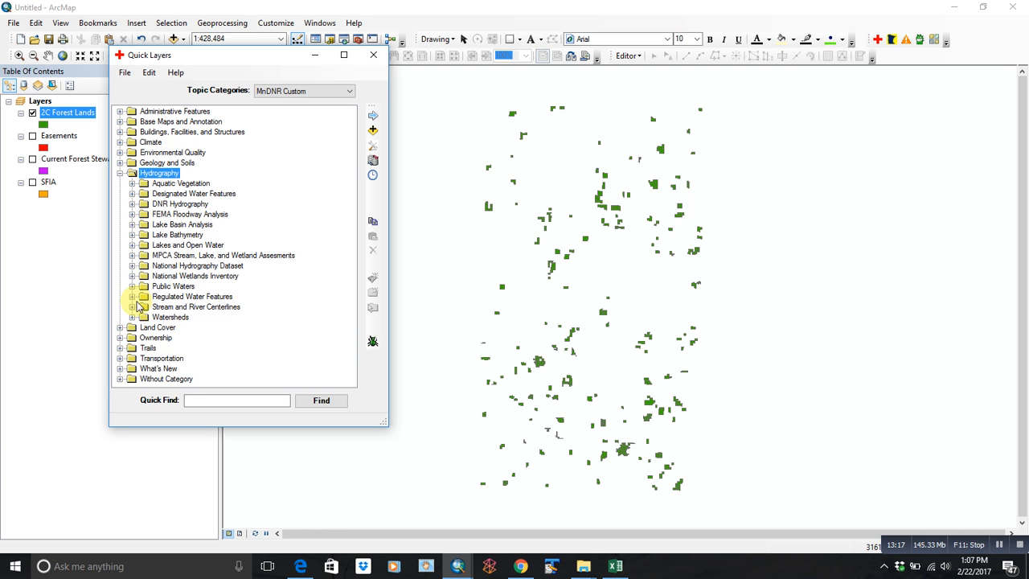
pyautogui.click(132, 316)
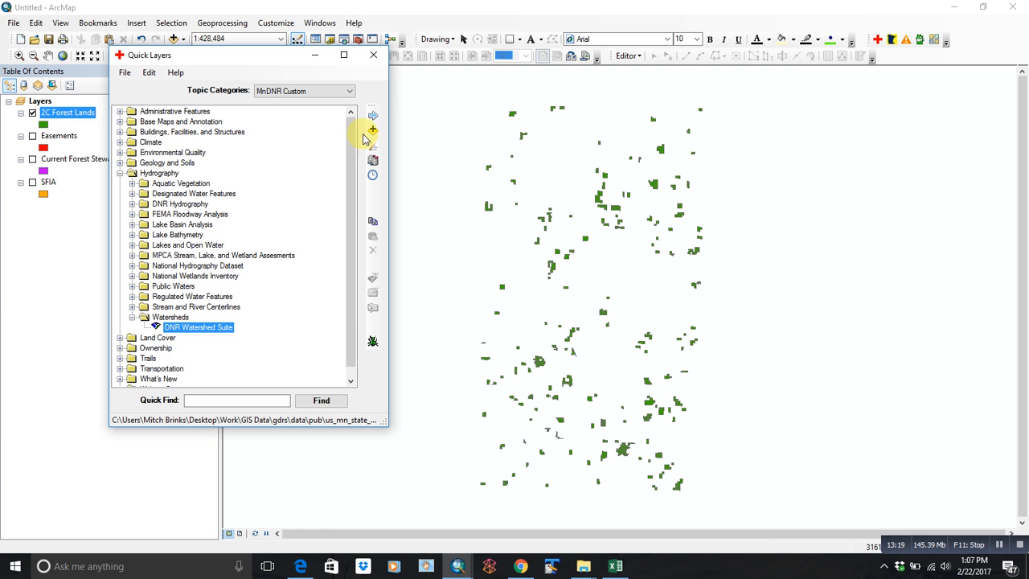
pyautogui.click(373, 131)
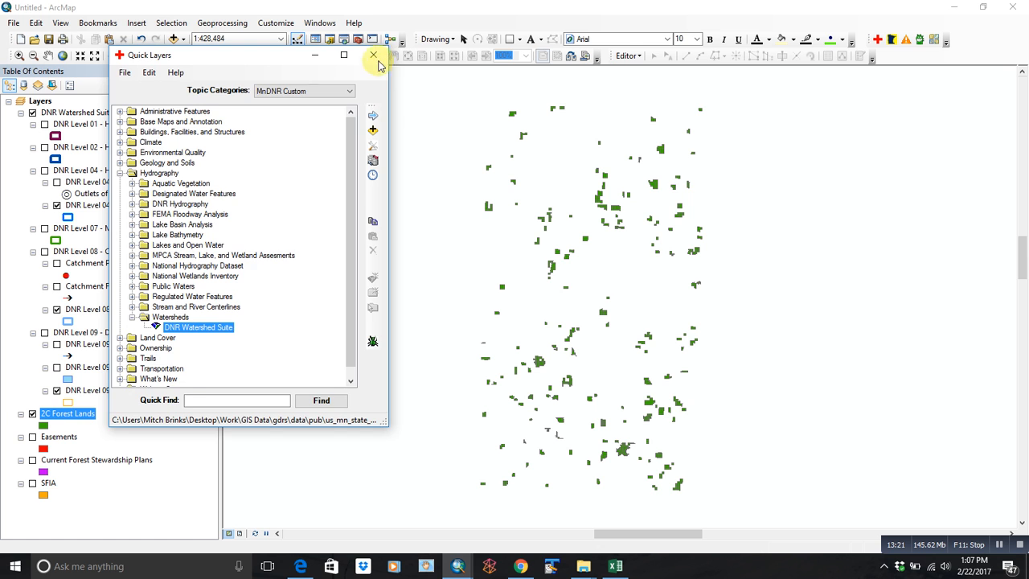
pyautogui.click(373, 55)
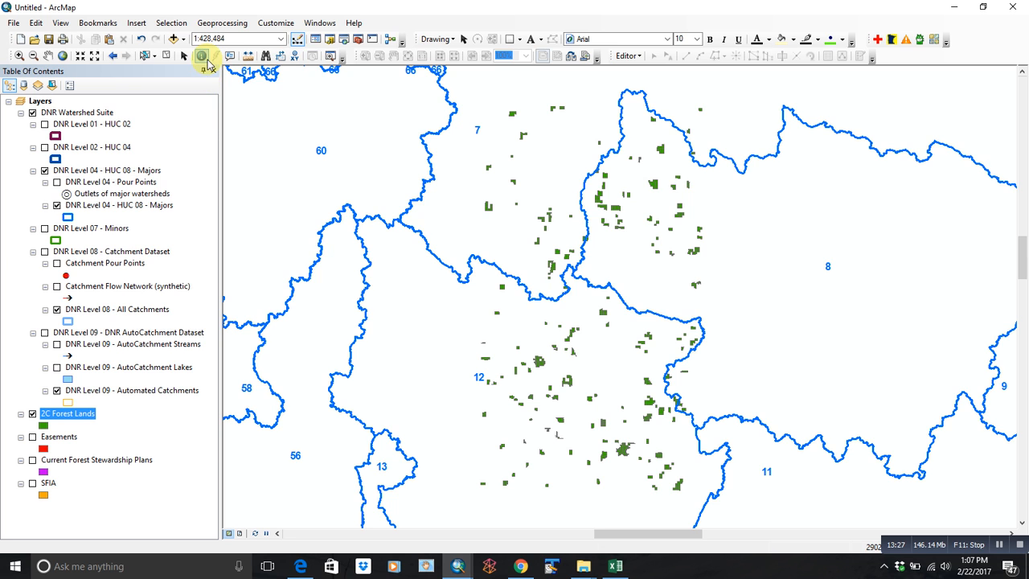
# Identify the Crow Wing River watershed under the parcels and make HUC 08 Majors the selectable layer.
pyautogui.click(422, 351)
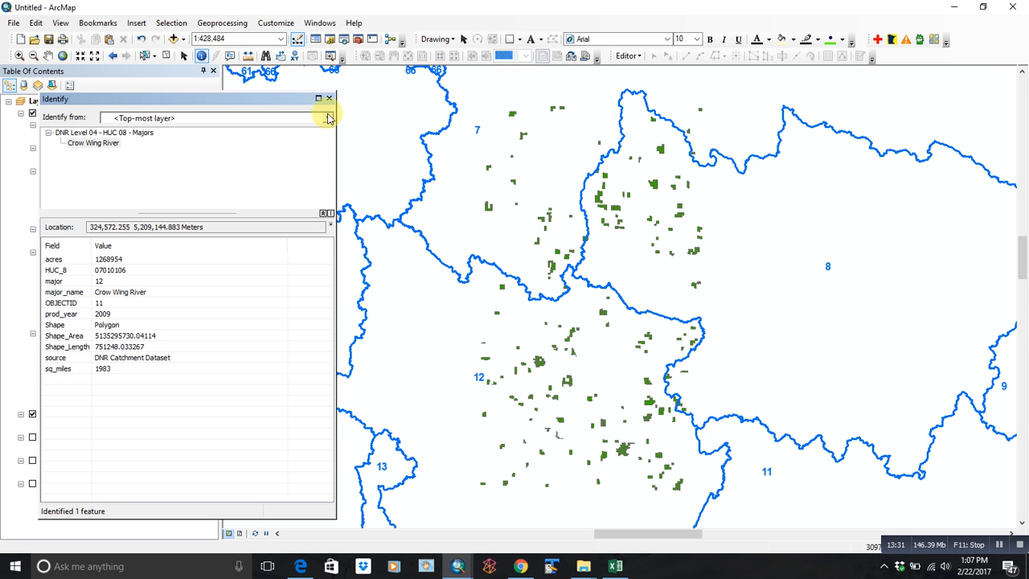
pyautogui.click(328, 98)
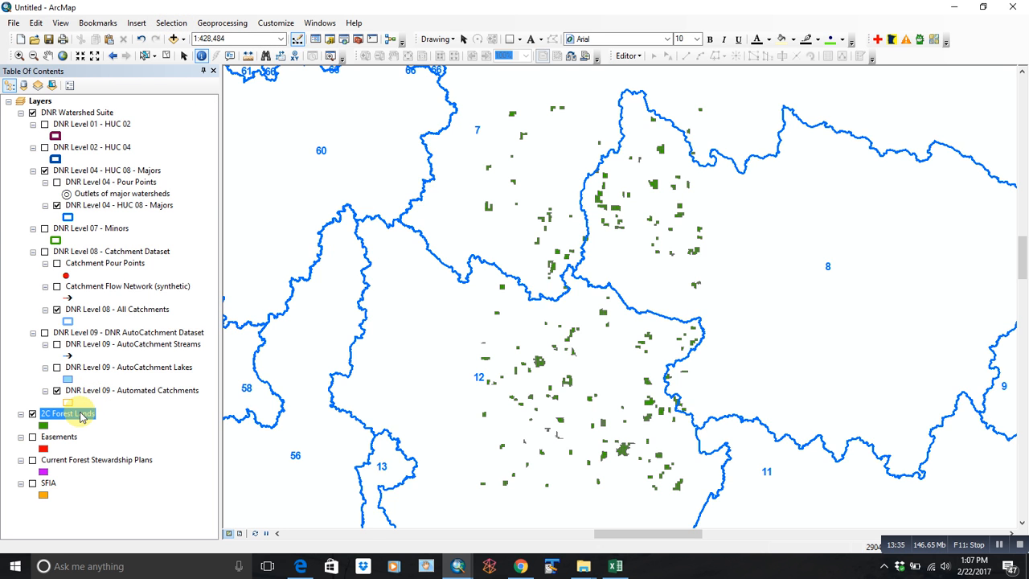
pyautogui.moveTo(410, 325)
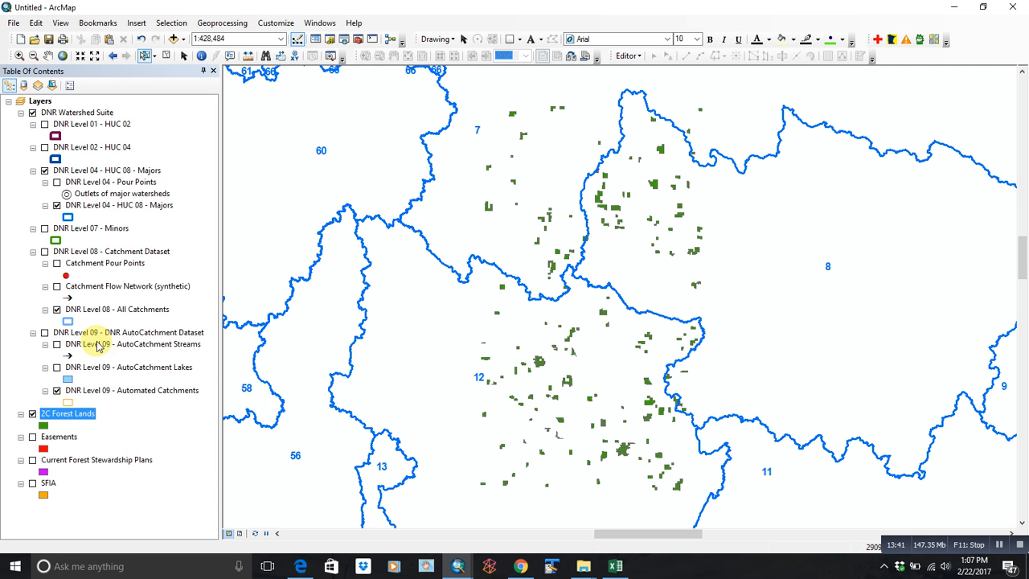
pyautogui.moveTo(106, 211)
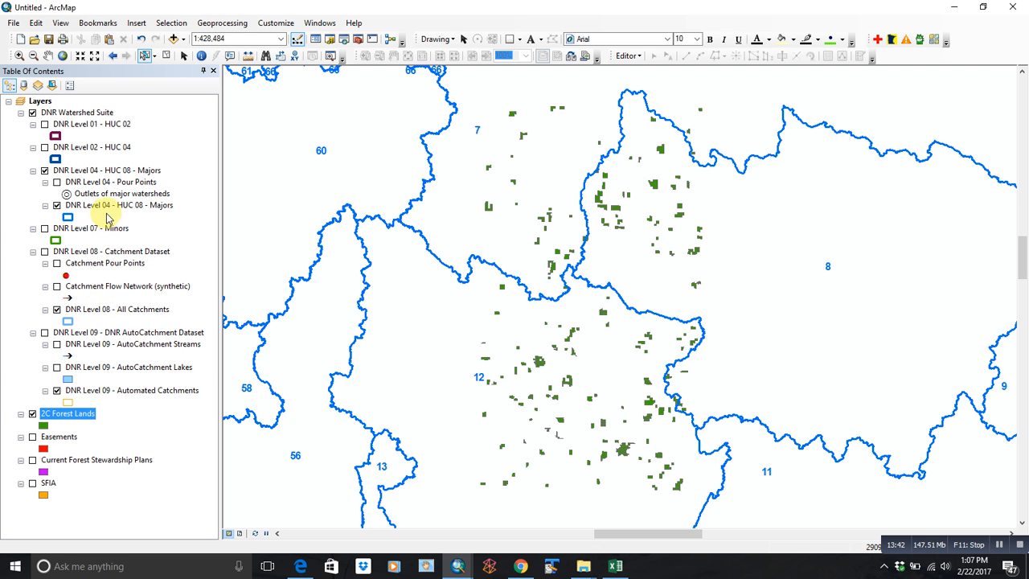
pyautogui.click(32, 235)
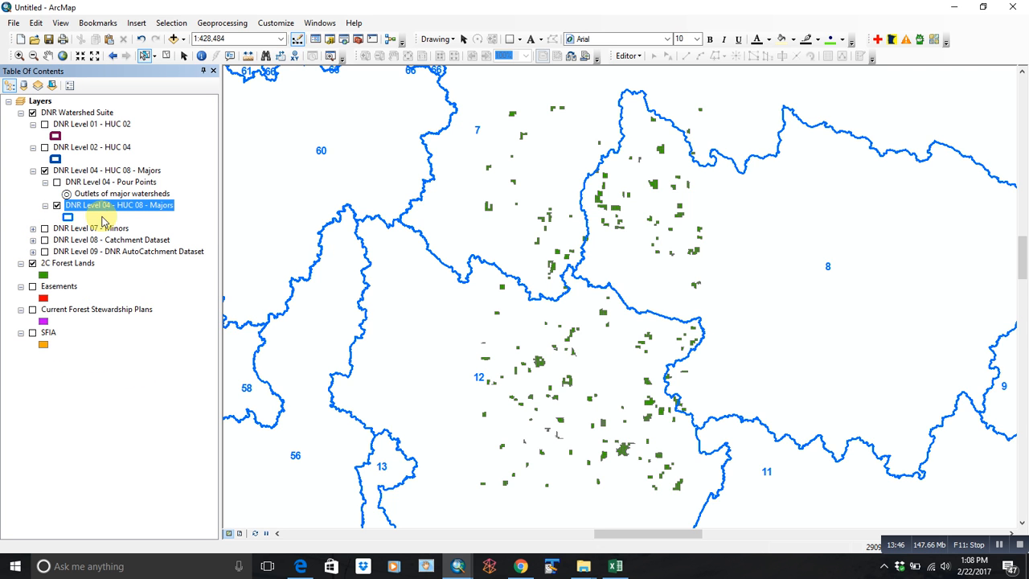
pyautogui.rightClick(105, 206)
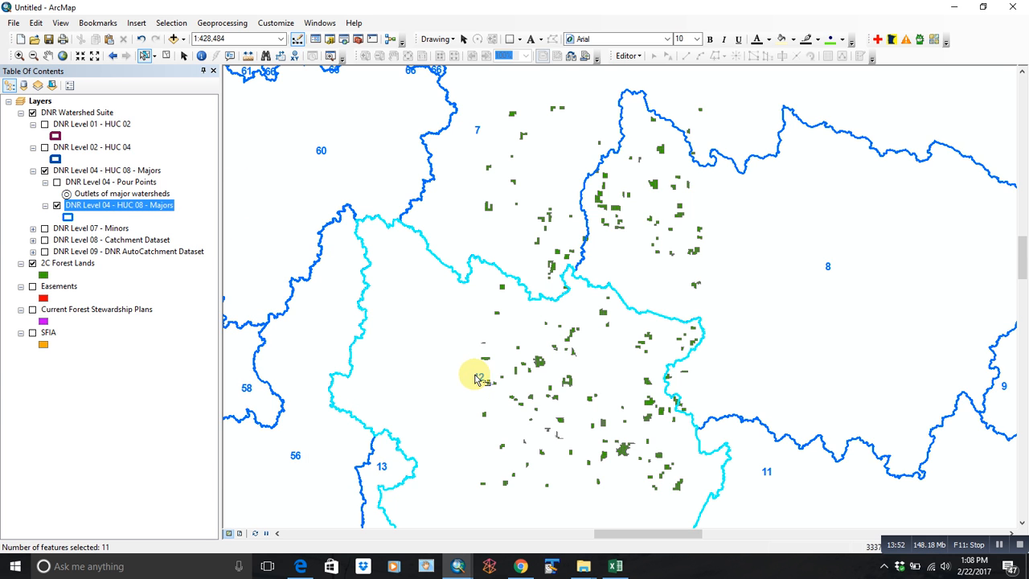
# Select By Location the 2C Forest Lands parcels intersecting the selected HUC 08 Majors watershed (230 of 395).
pyautogui.click(170, 23)
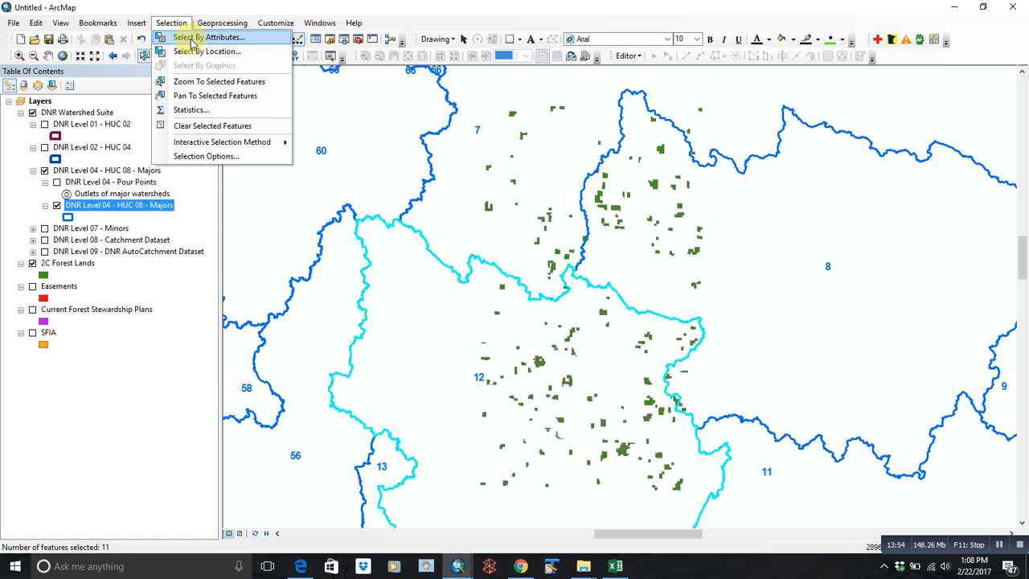
pyautogui.click(206, 50)
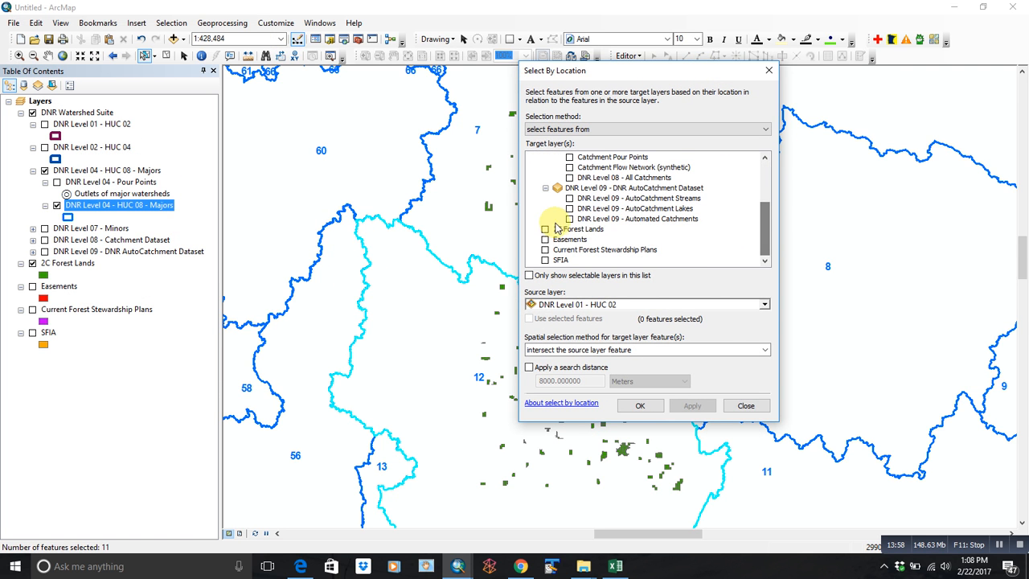
pyautogui.click(545, 228)
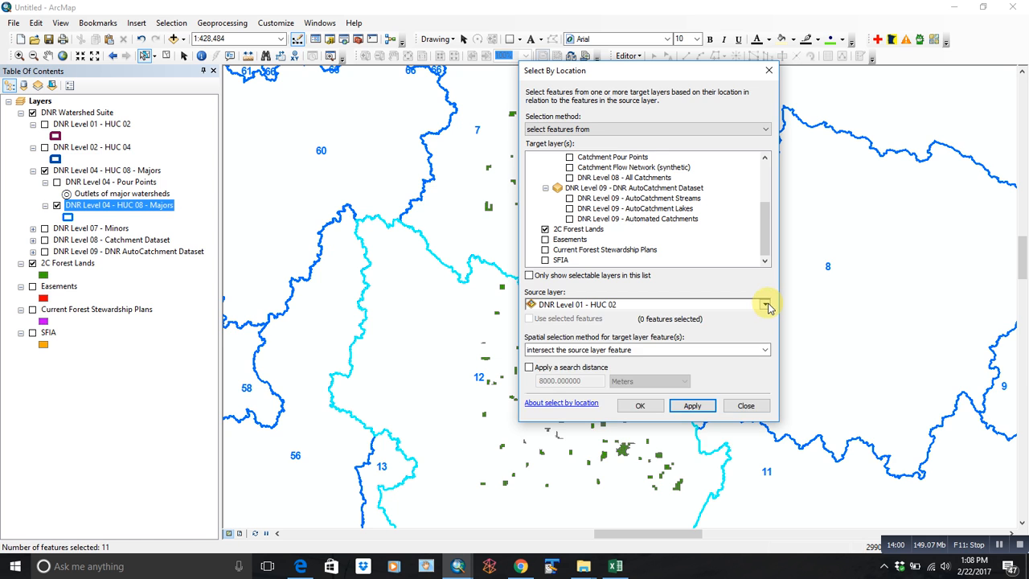
pyautogui.click(765, 304)
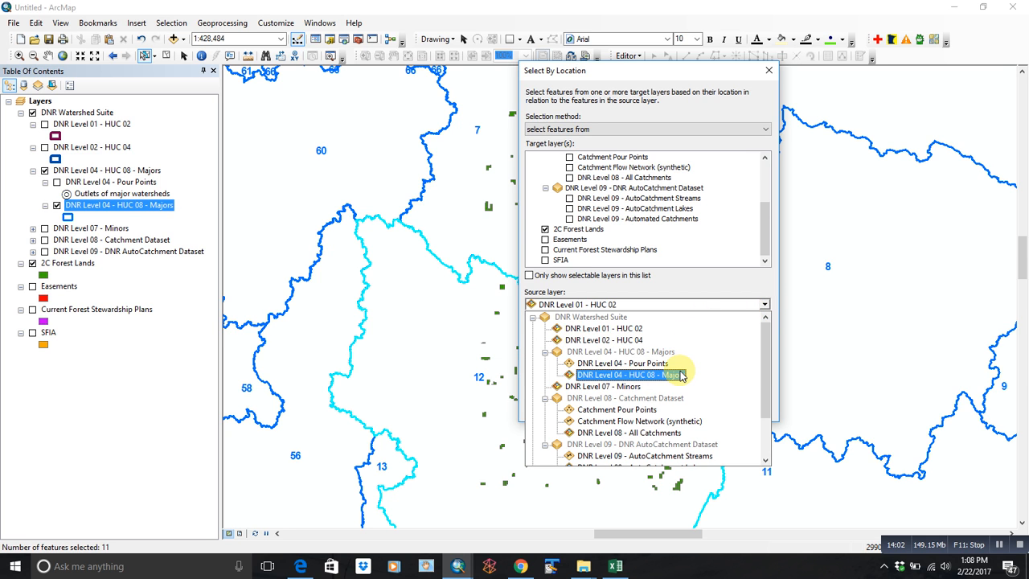
pyautogui.click(627, 375)
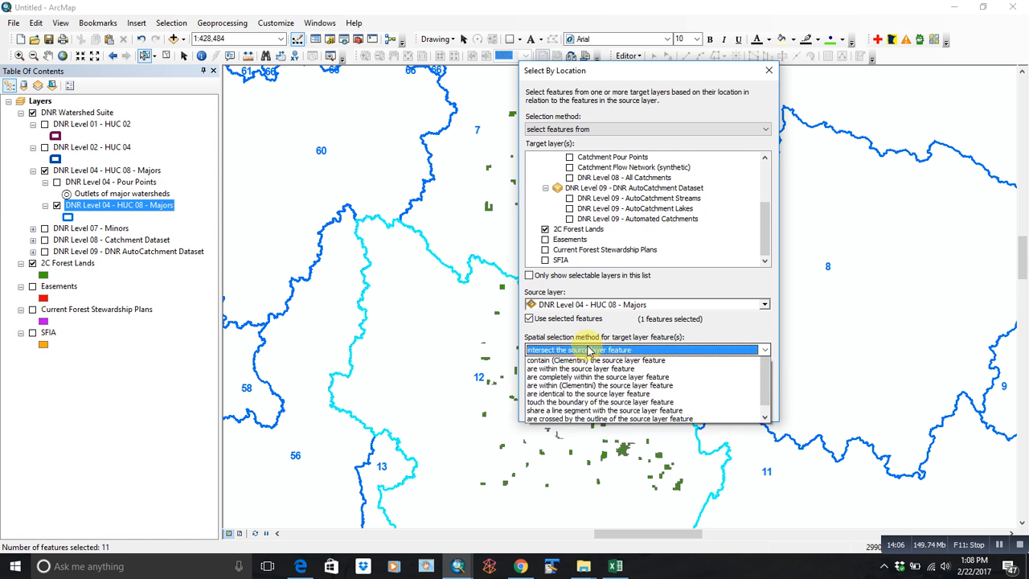
pyautogui.click(762, 349)
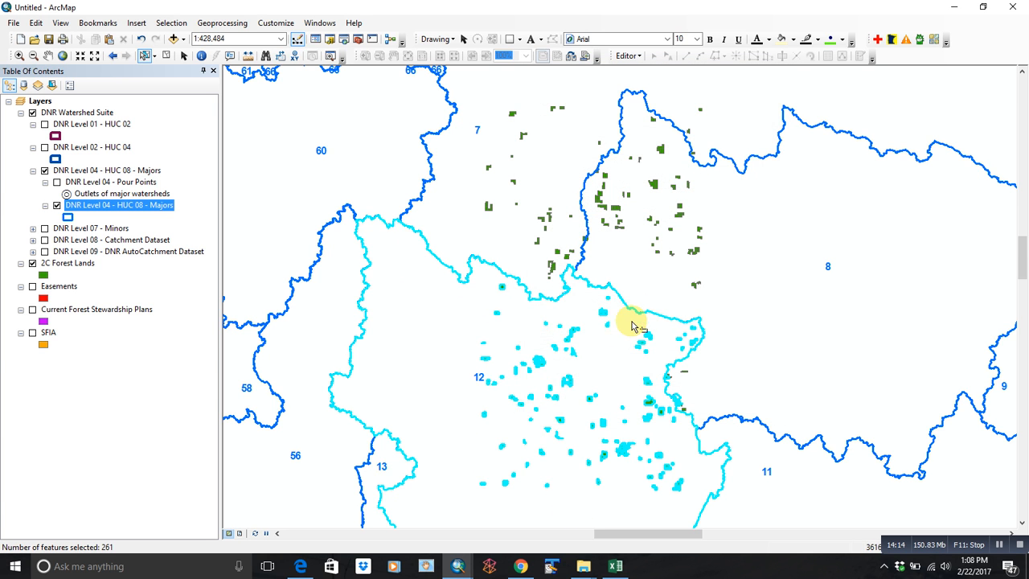
pyautogui.moveTo(635, 357)
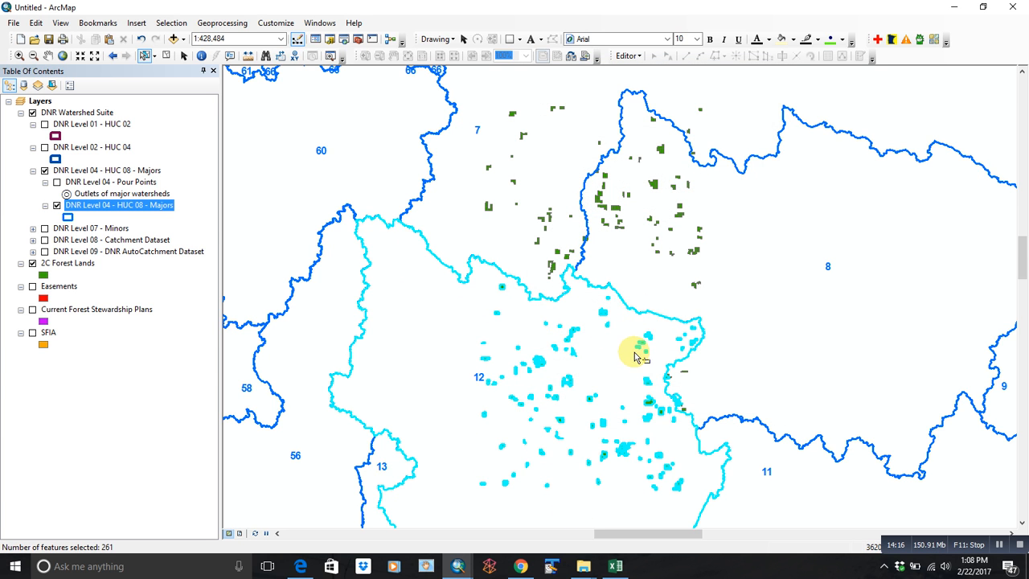
pyautogui.click(67, 264)
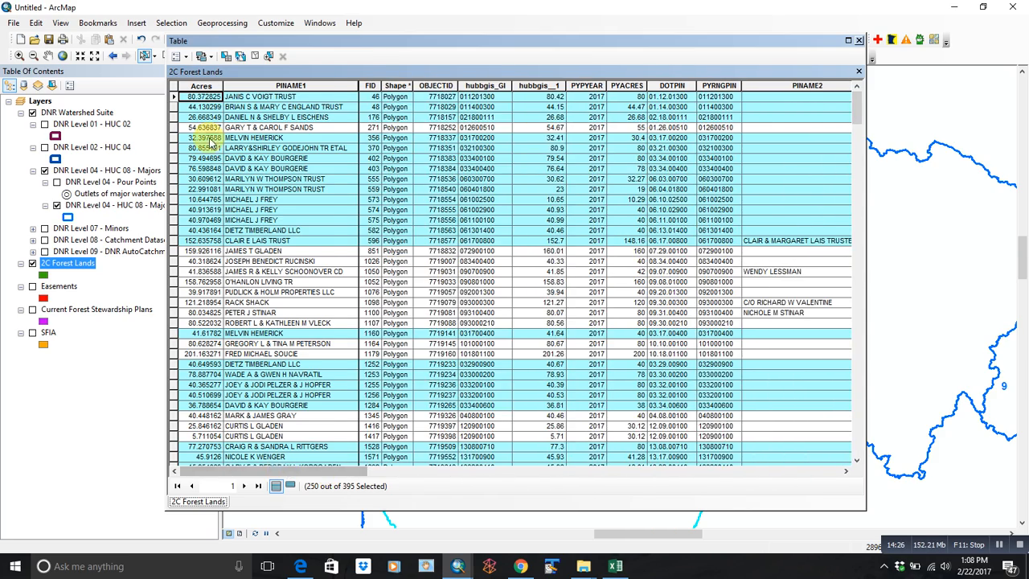
# Switch to the Excel workbook and ready cell A1 of the new Sheet2 for pasting.
pyautogui.scroll(-3)
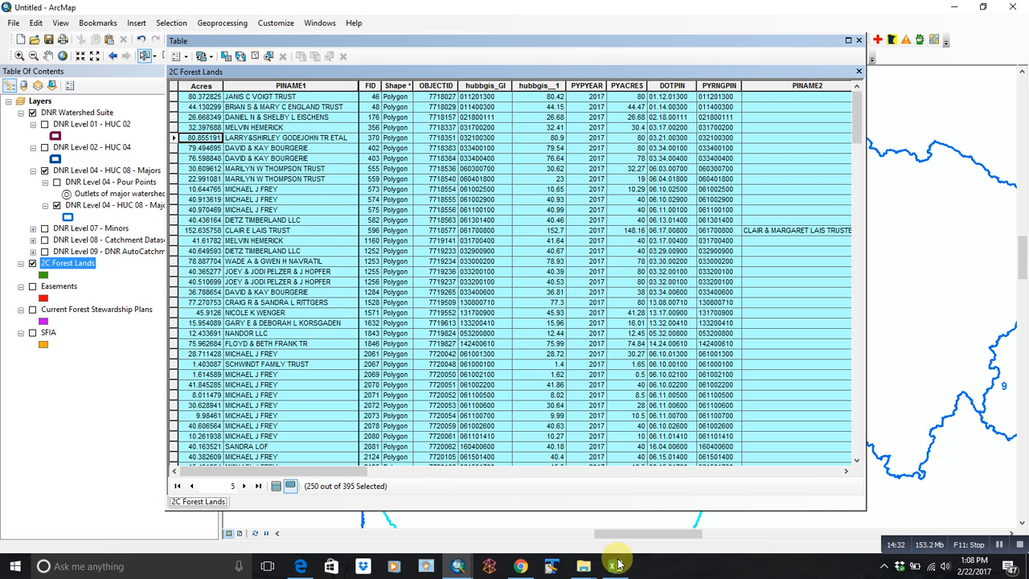
pyautogui.click(615, 566)
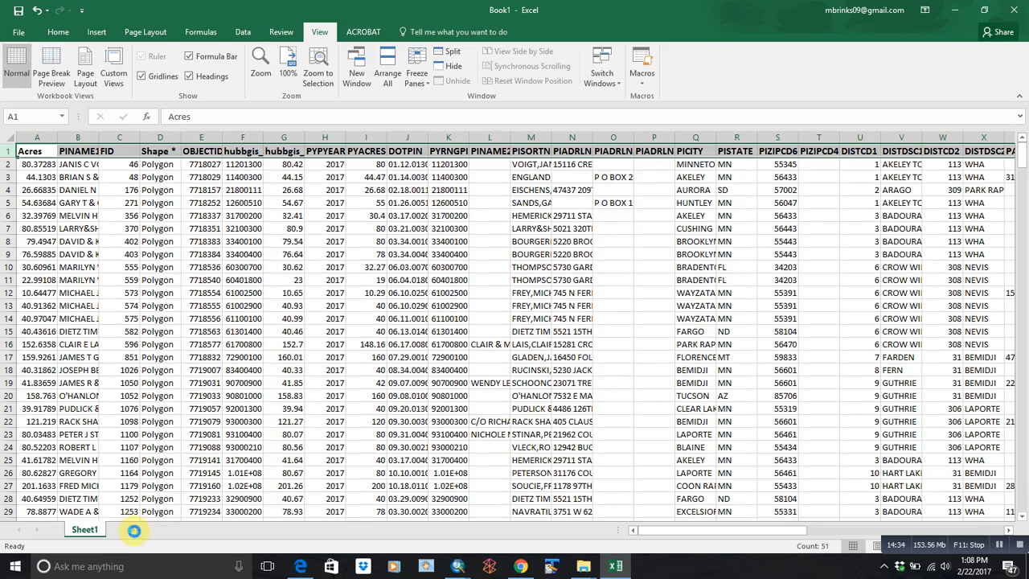
pyautogui.rightClick(36, 157)
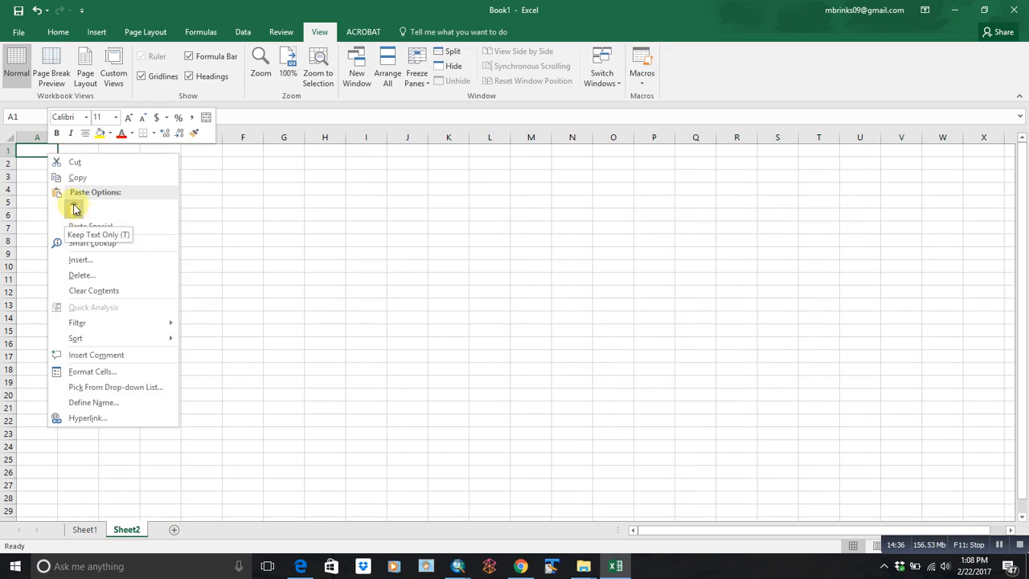